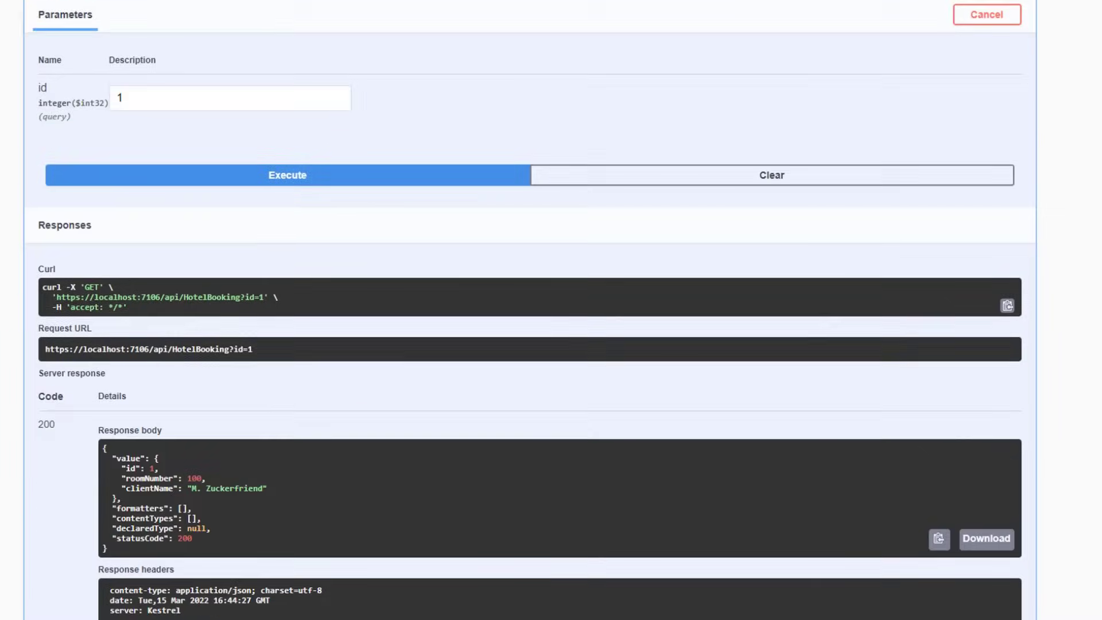
Scroll the new-project template results to locate the ASP.NET Core Web API template
{"action": "scroll", "scroll_direction": "down", "scroll_amount": 3}
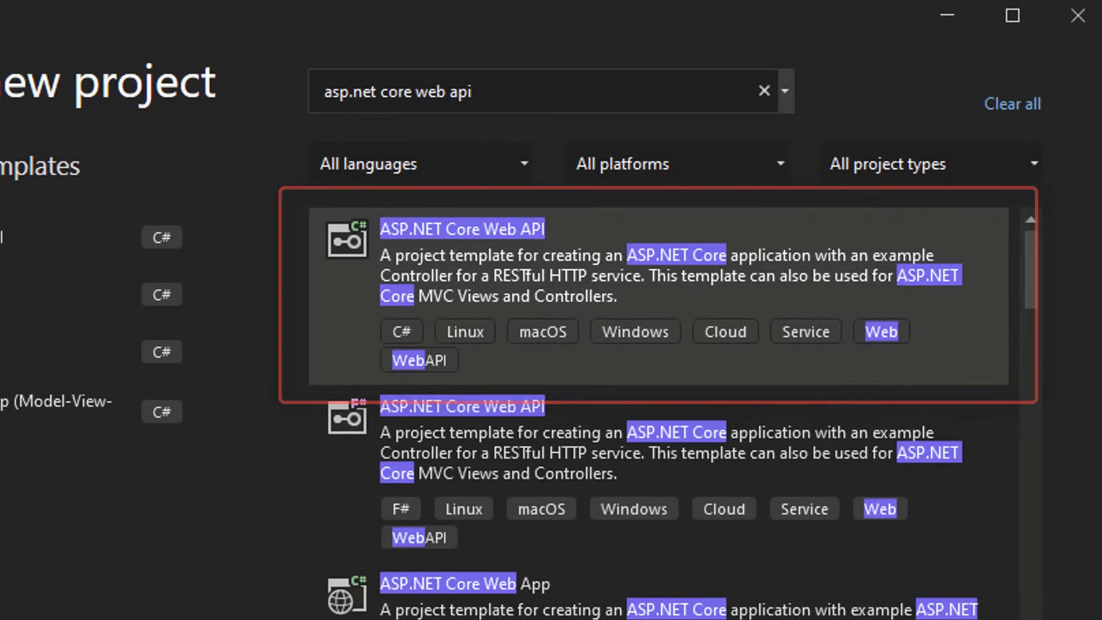
Start a C# ASP.NET Core Web API project named HotelBookingAPI
{"action": "double_click", "coordinate": [460, 228]}
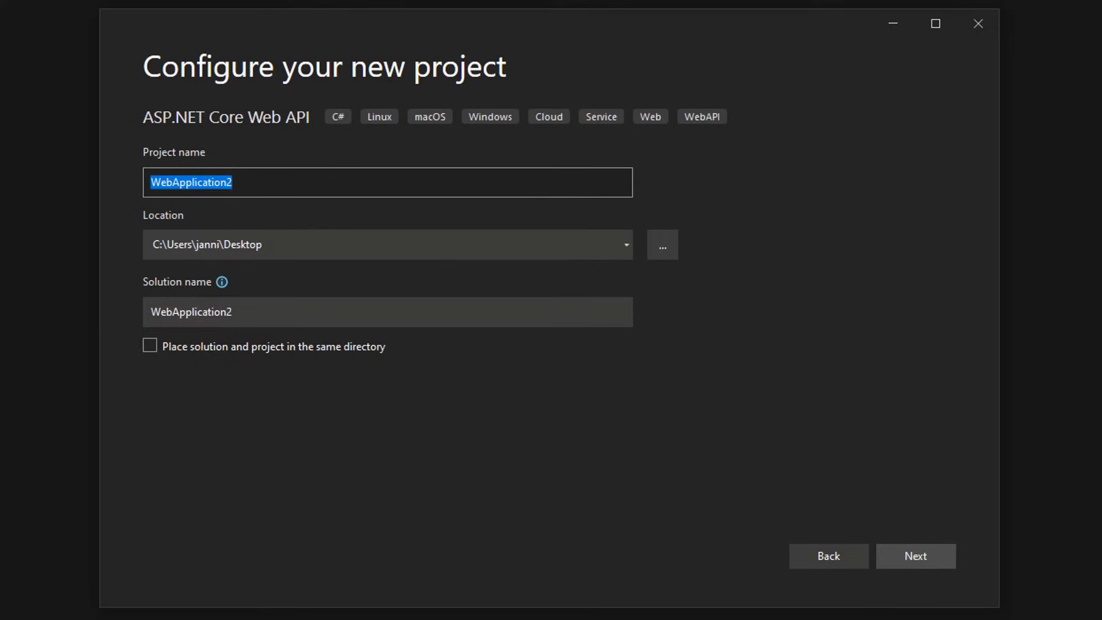
{"action": "type", "text": "HotelBookingAPI"}
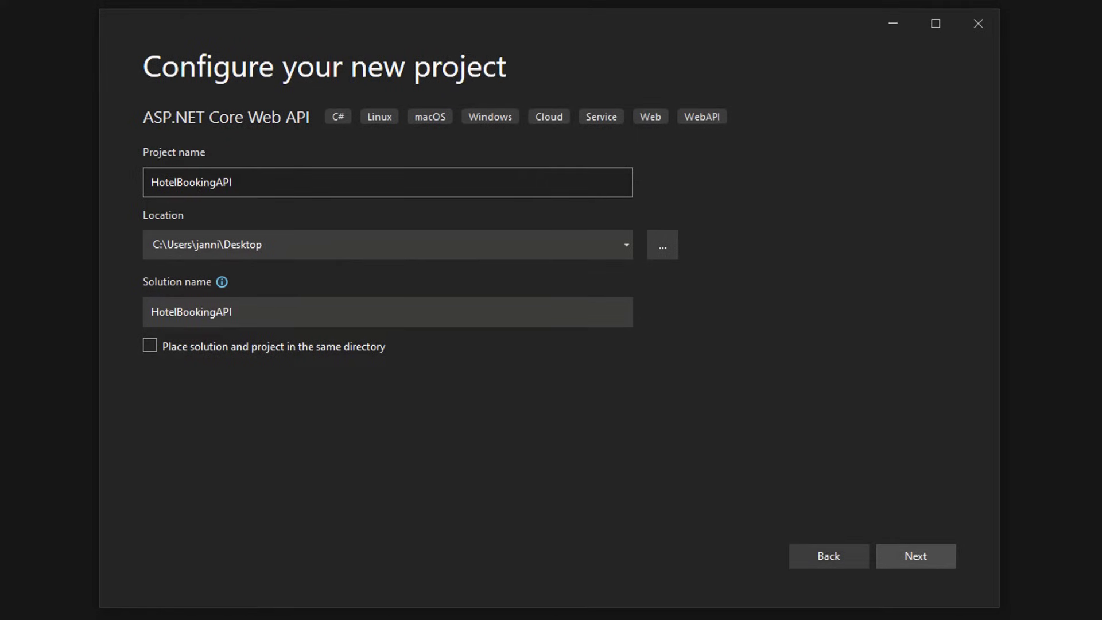
{"action": "left_click", "coordinate": [914, 555]}
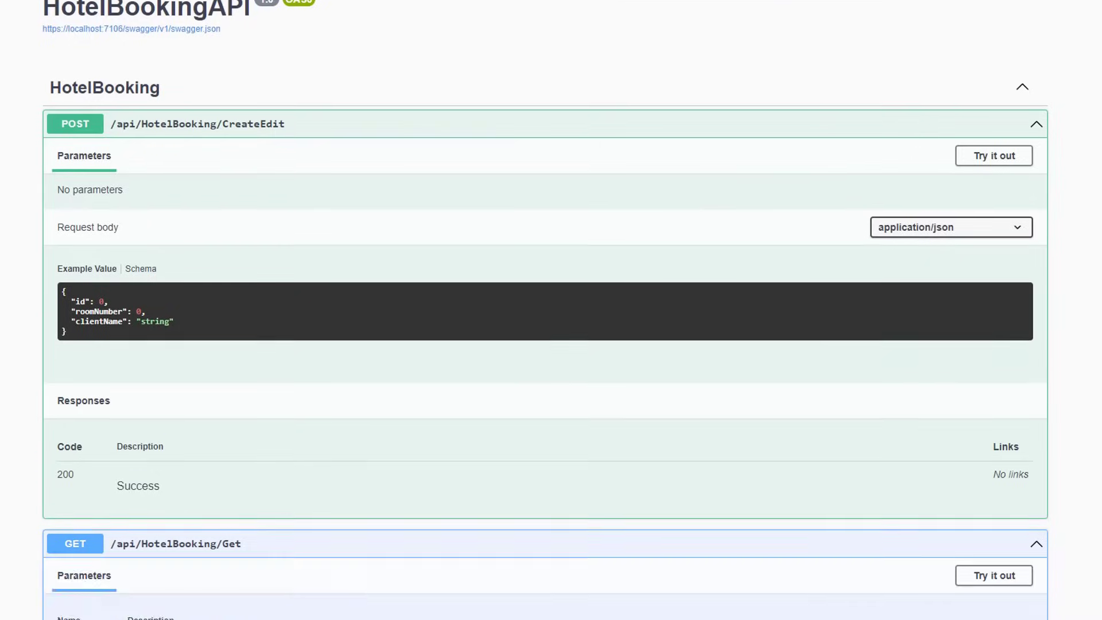
Scroll Swagger past the CreateEdit example body down to the Get endpoint
{"action": "scroll", "scroll_direction": "down", "scroll_amount": 3}
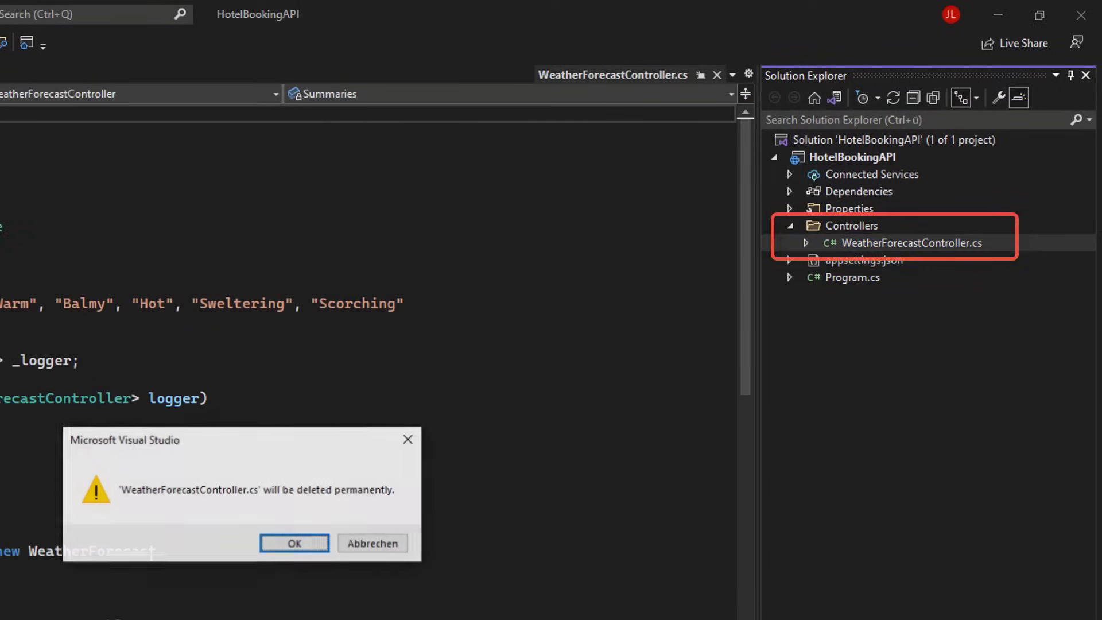
Confirm permanently deleting WeatherForecastController.cs, then bring up the project's context menu
{"action": "left_click", "coordinate": [293, 542]}
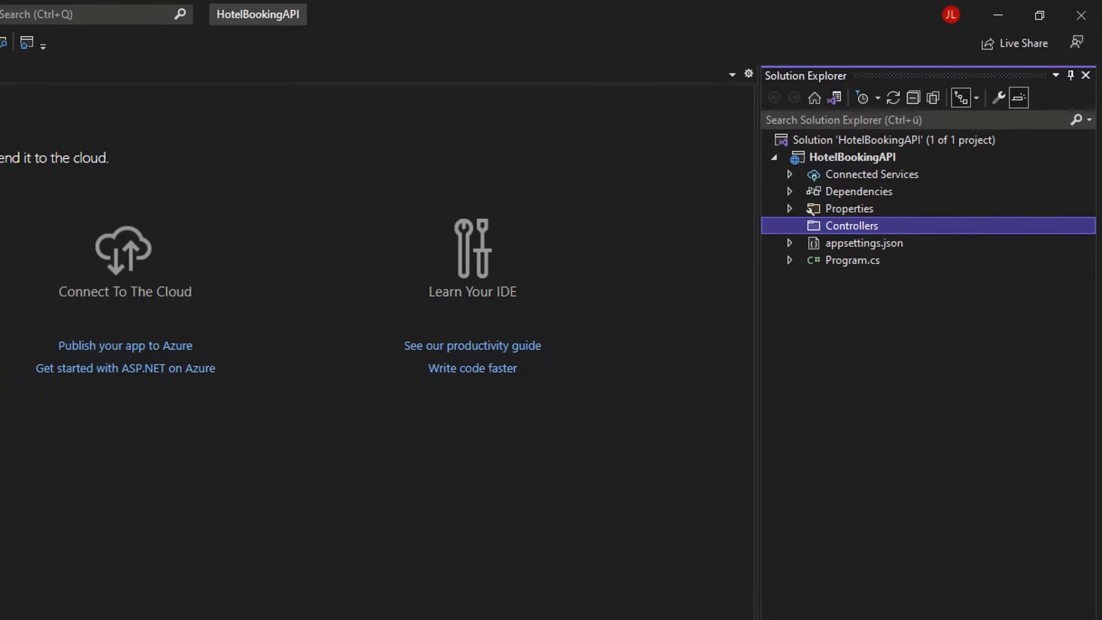
{"action": "right_click", "coordinate": [853, 157]}
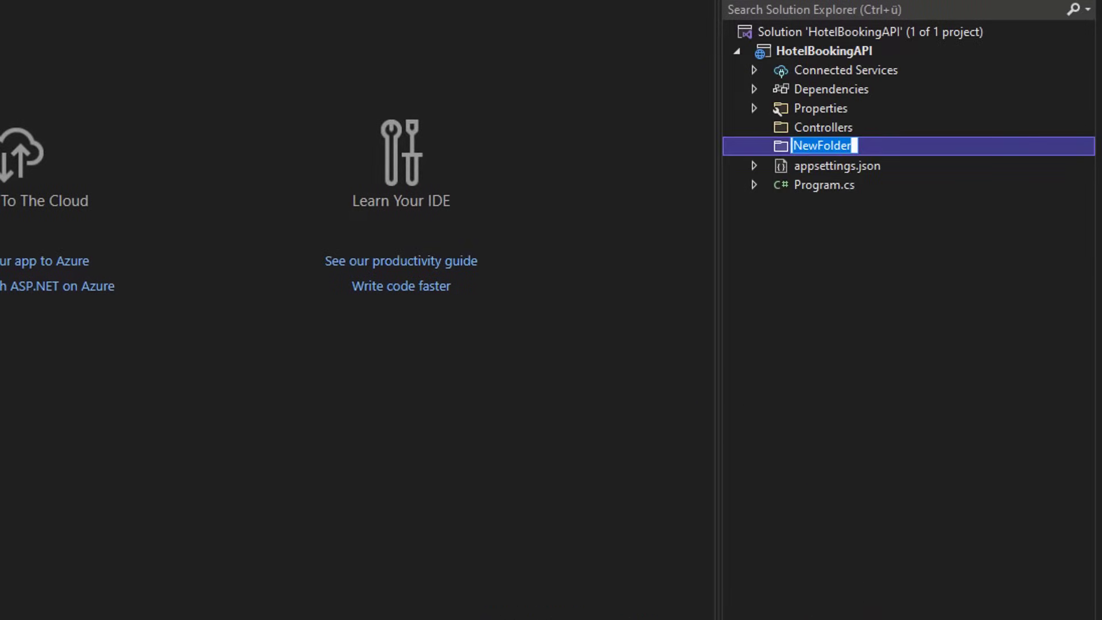
Name the new folder Models and add a HotelBooking class inside it
{"action": "type", "text": "Models"}
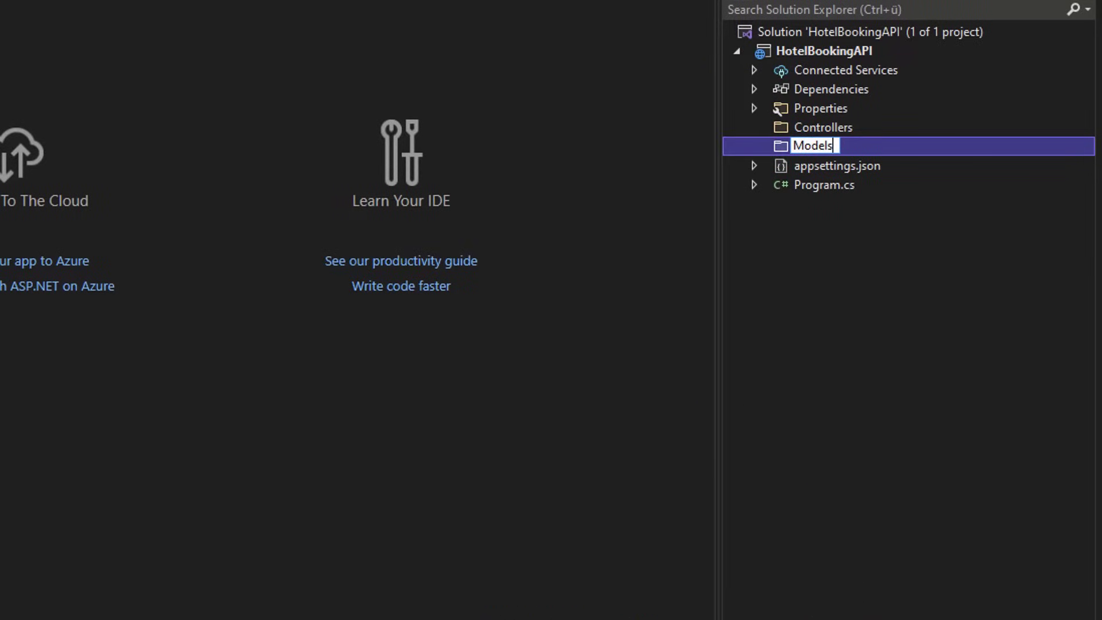
{"action": "right_click", "coordinate": [813, 145]}
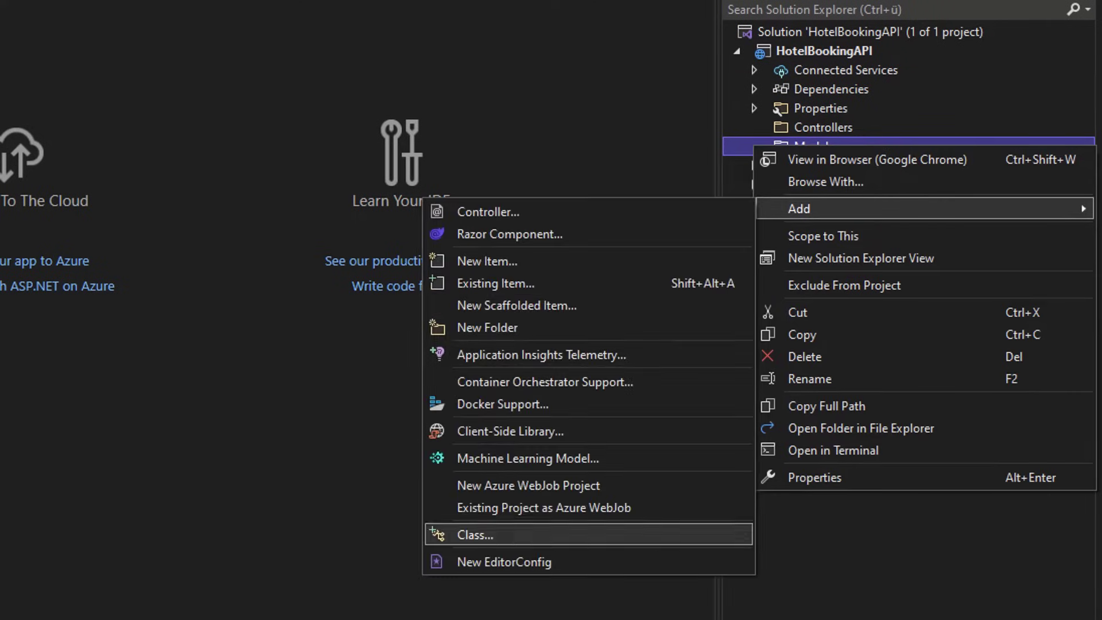
{"action": "left_click", "coordinate": [474, 534]}
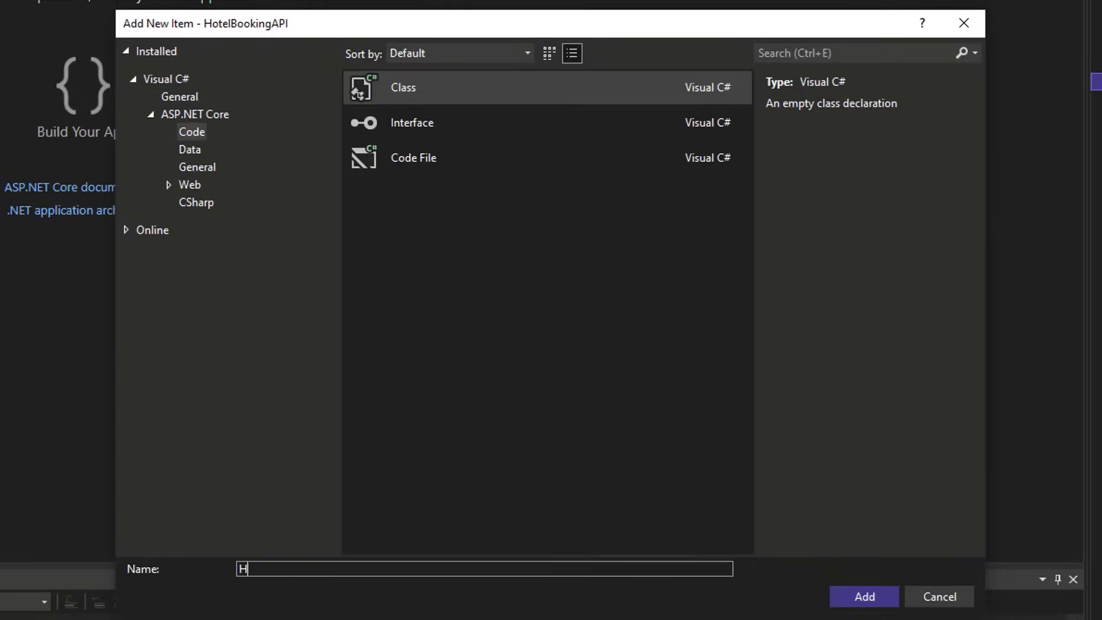
{"action": "type", "text": "otelBooking"}
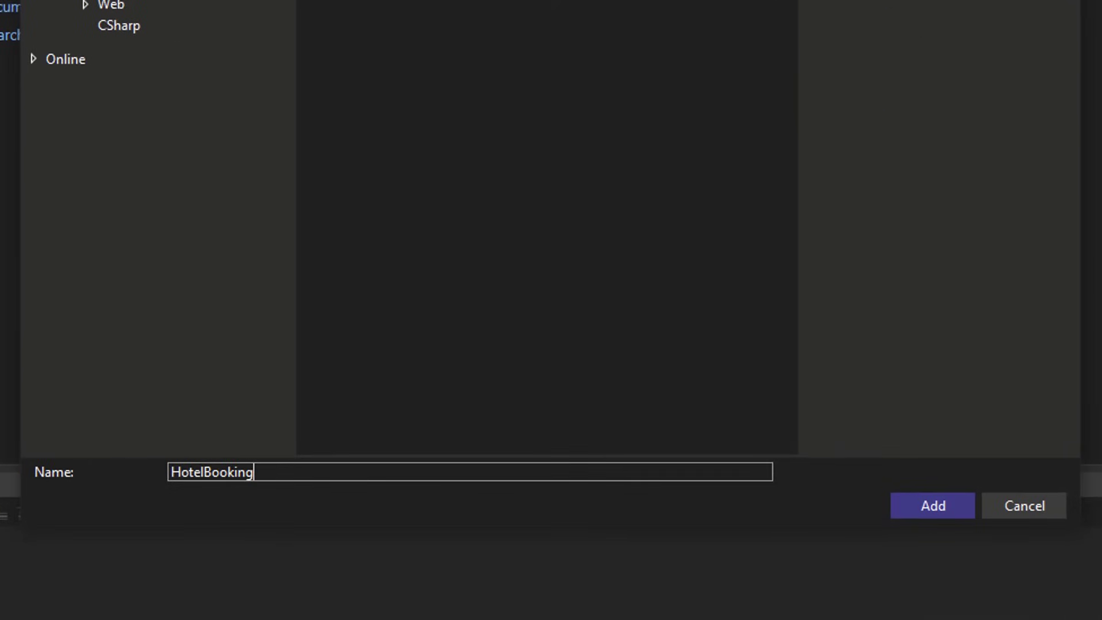
{"action": "left_click", "coordinate": [931, 505]}
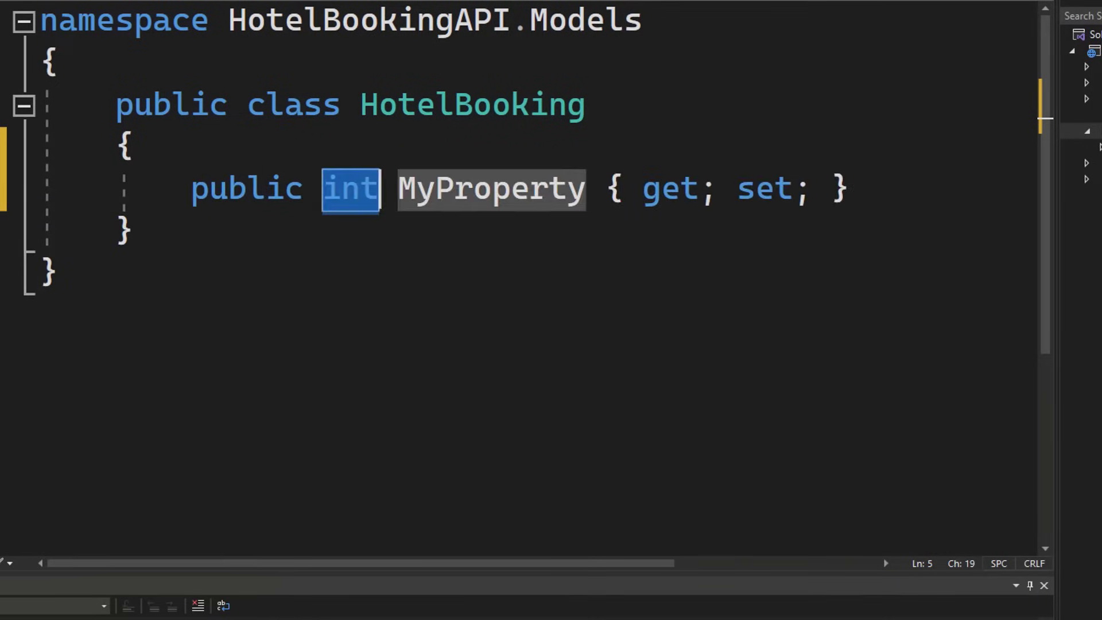
Rename MyProperty to Id, add a RoomNumber property and a public string property
{"action": "type", "text": "Id"}
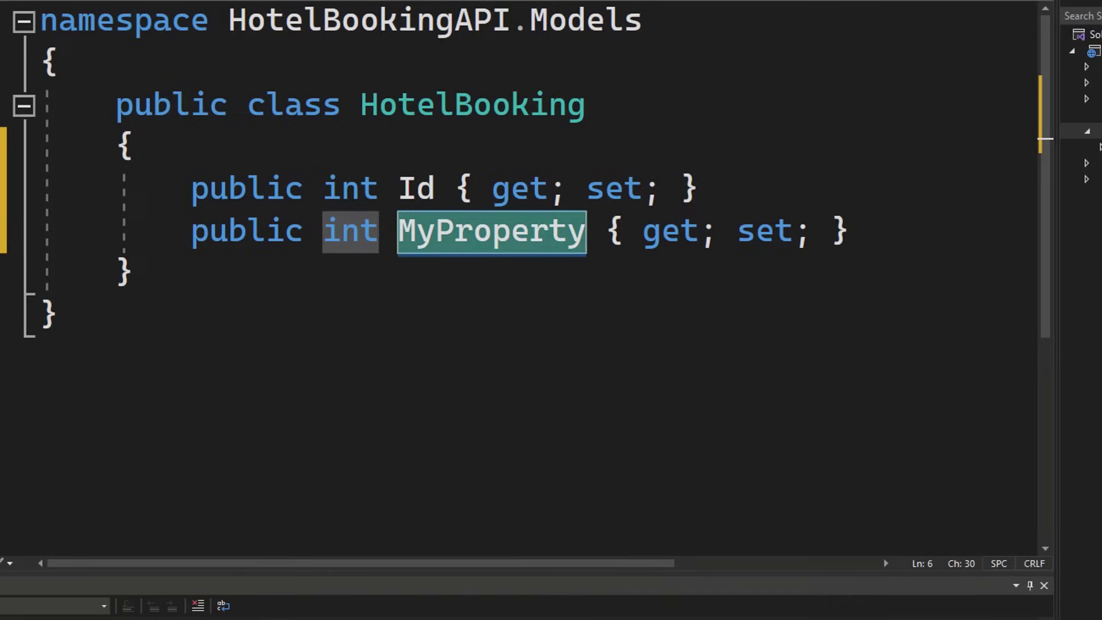
{"action": "type", "text": "RoomNumber"}
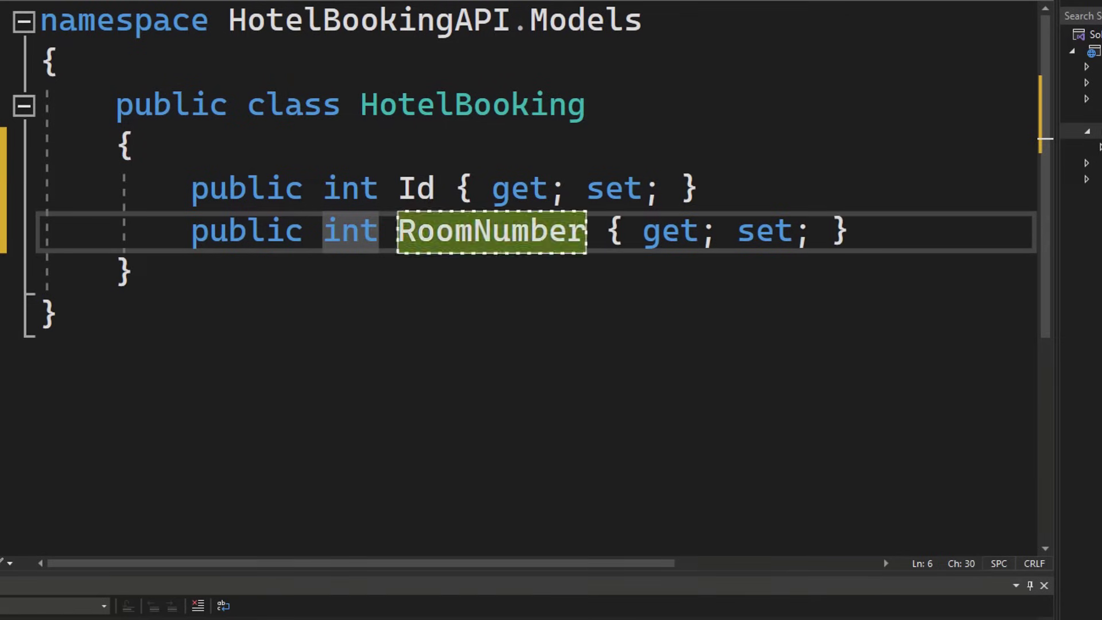
{"action": "type", "text": "public string MyProperty { get; set; }"}
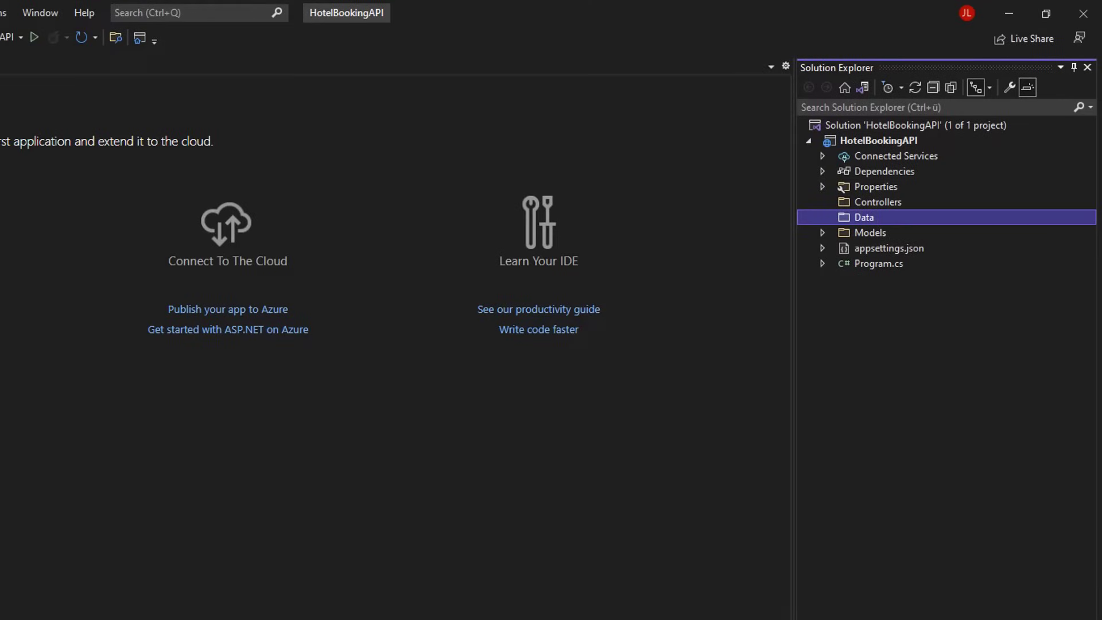
Add an ApiContext class to the Data folder and import Microsoft.EntityFrameworkCore
{"action": "right_click", "coordinate": [862, 216]}
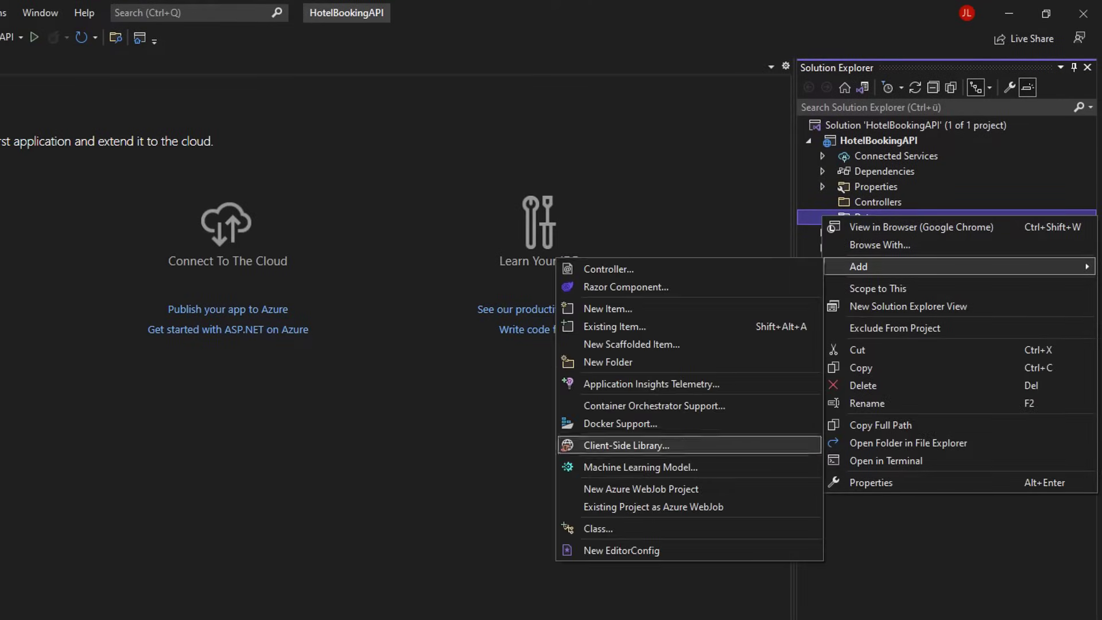
{"action": "left_click", "coordinate": [607, 308]}
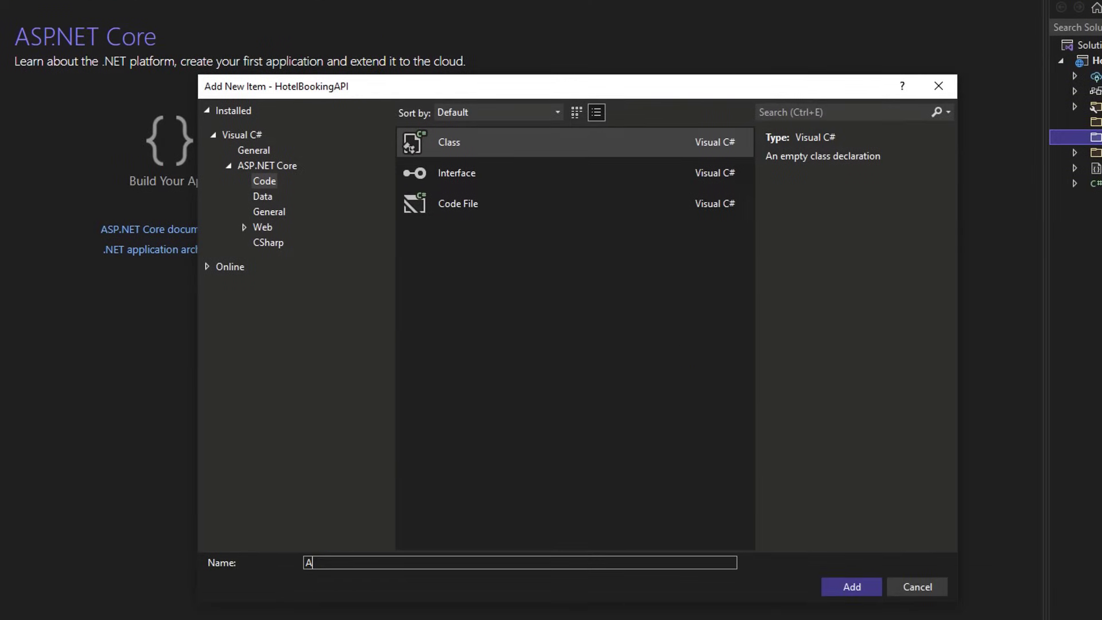
{"action": "left_click", "coordinate": [849, 587]}
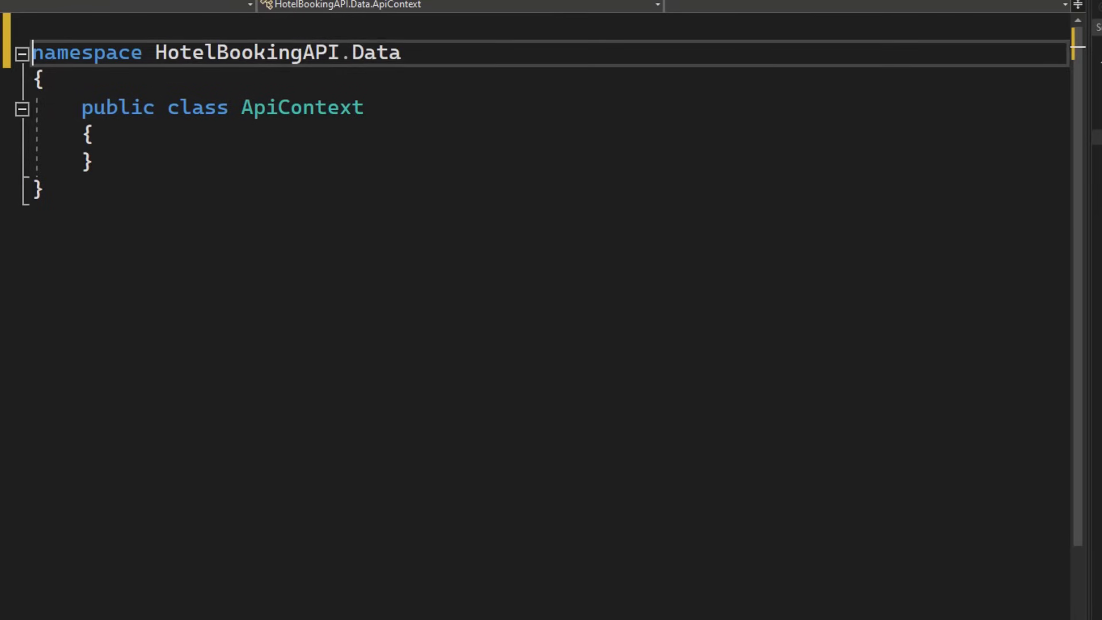
{"action": "type", "text": "using"}
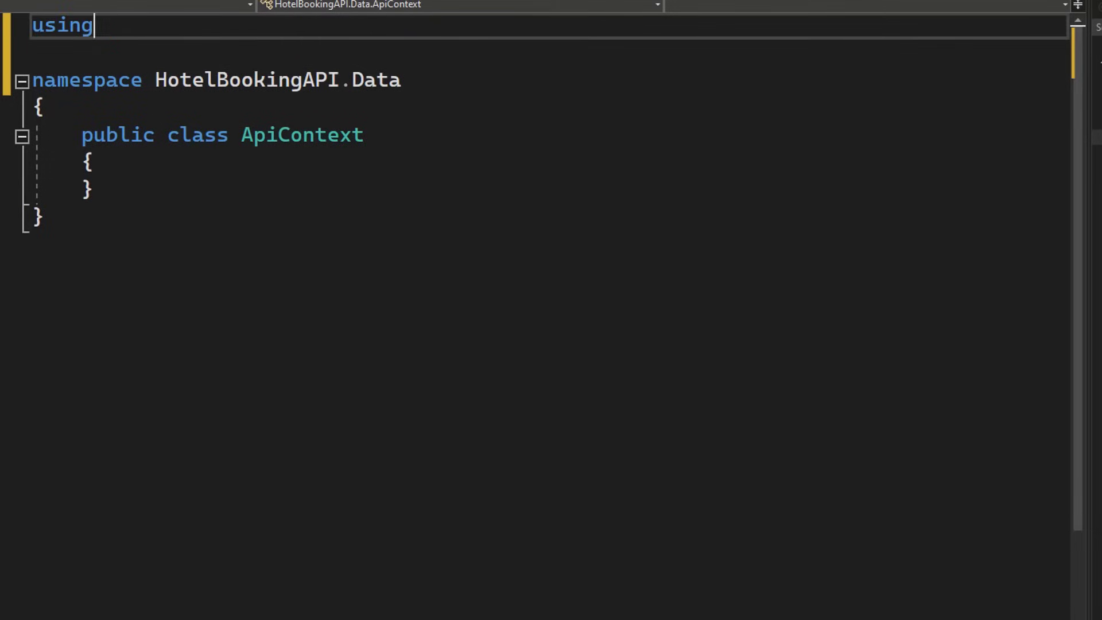
{"action": "type", "text": "Microsoft.en"}
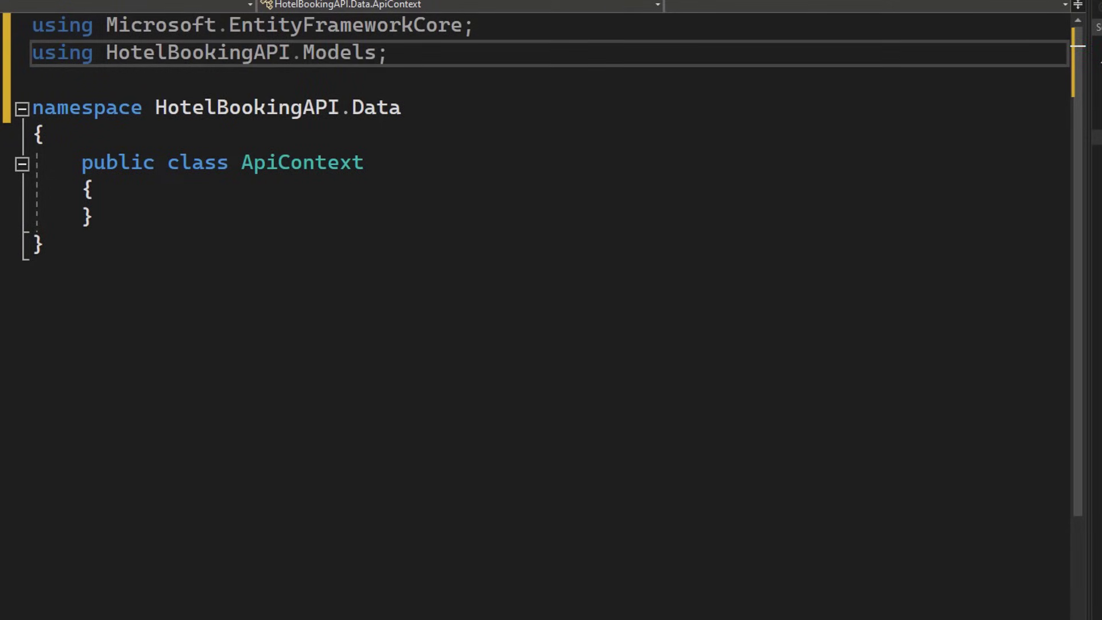
Make ApiContext derive from DbContext, with an options constructor and a HotelBookings DbSet
{"action": "double_click", "coordinate": [302, 162]}
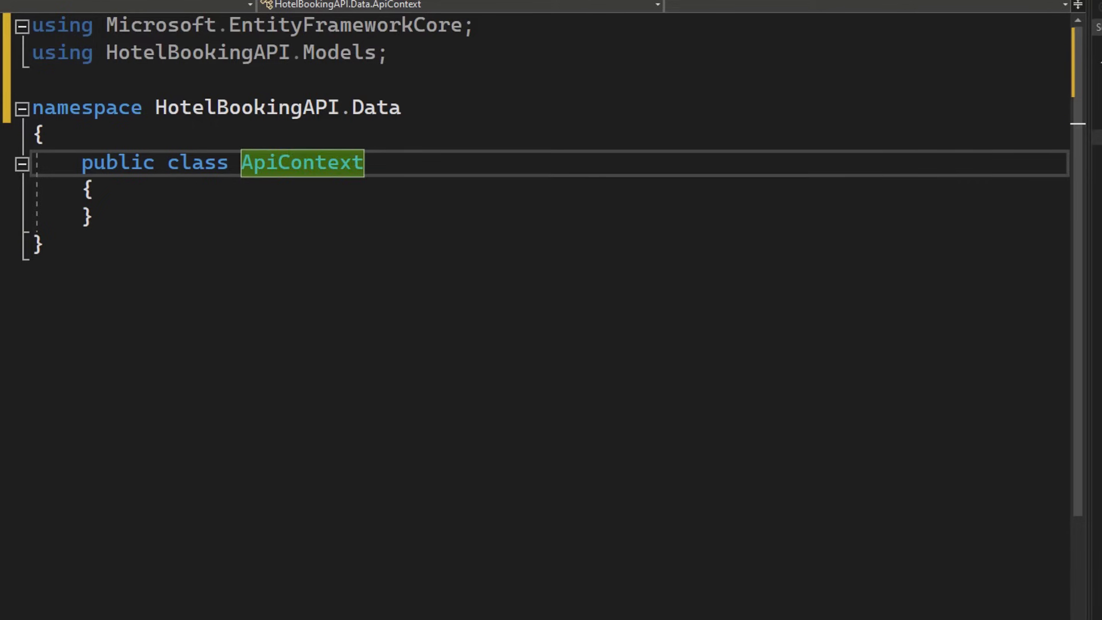
{"action": "type", "text": ": DbContext"}
{"action": "type", "text": "public ApiContext("}
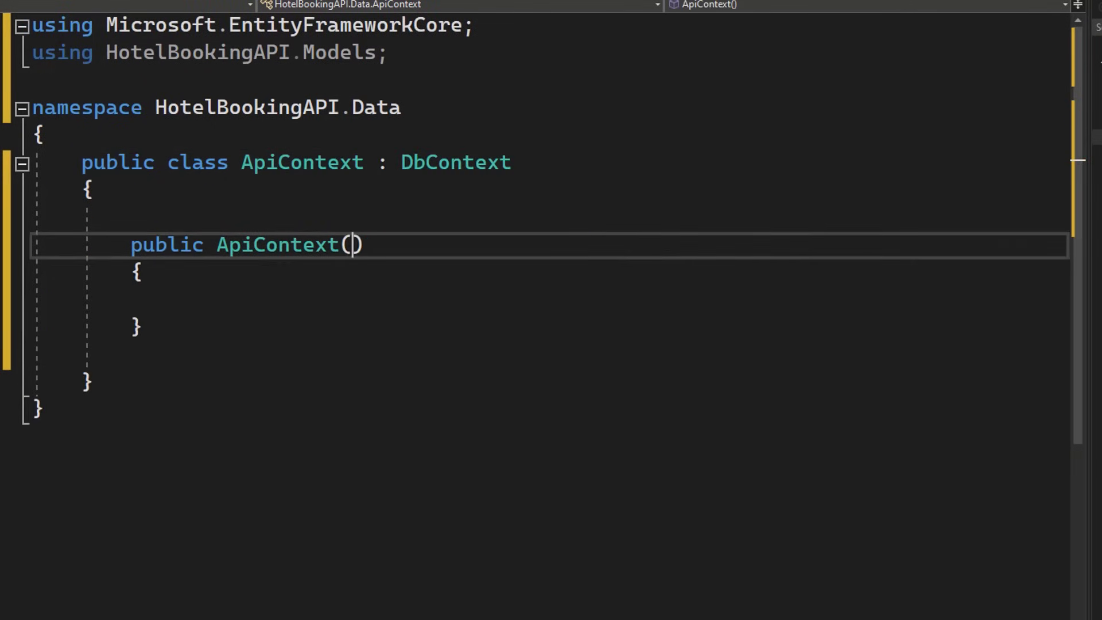
{"action": "type", "text": "Db"}
{"action": "type", "text": ":base(options"}
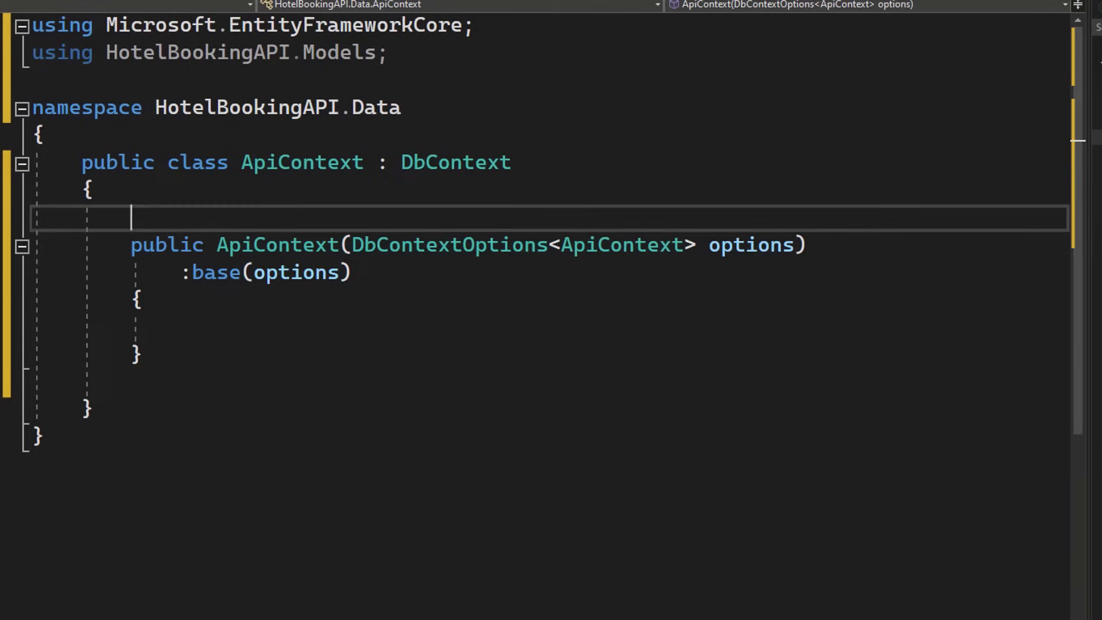
{"action": "type", "text": "pro"}
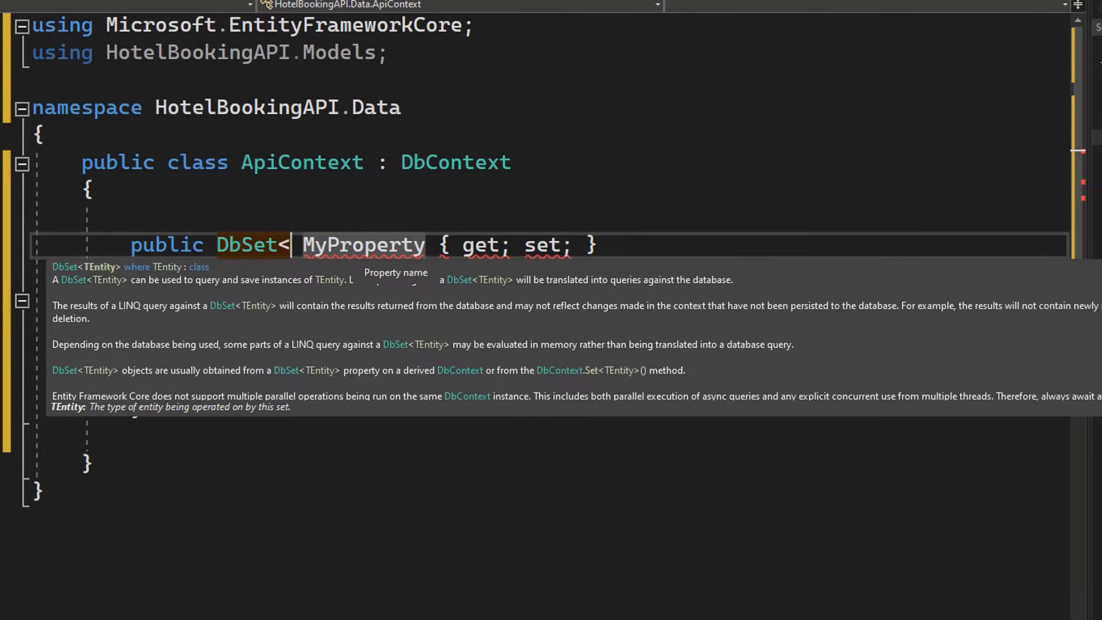
{"action": "type", "text": "HotelBooking>"}
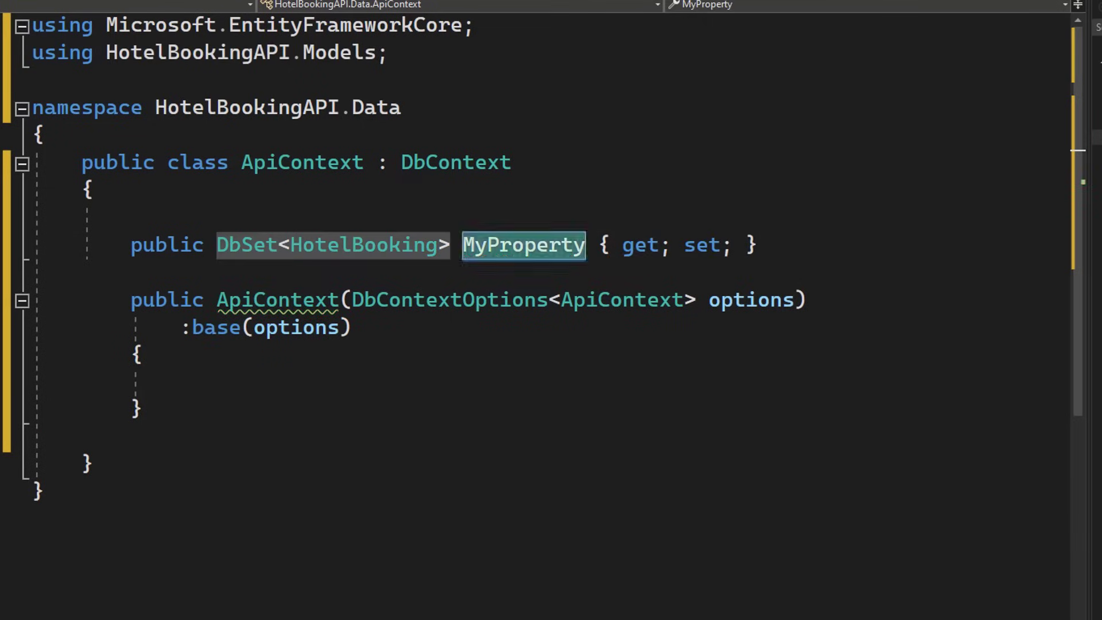
{"action": "type", "text": "Bookings"}
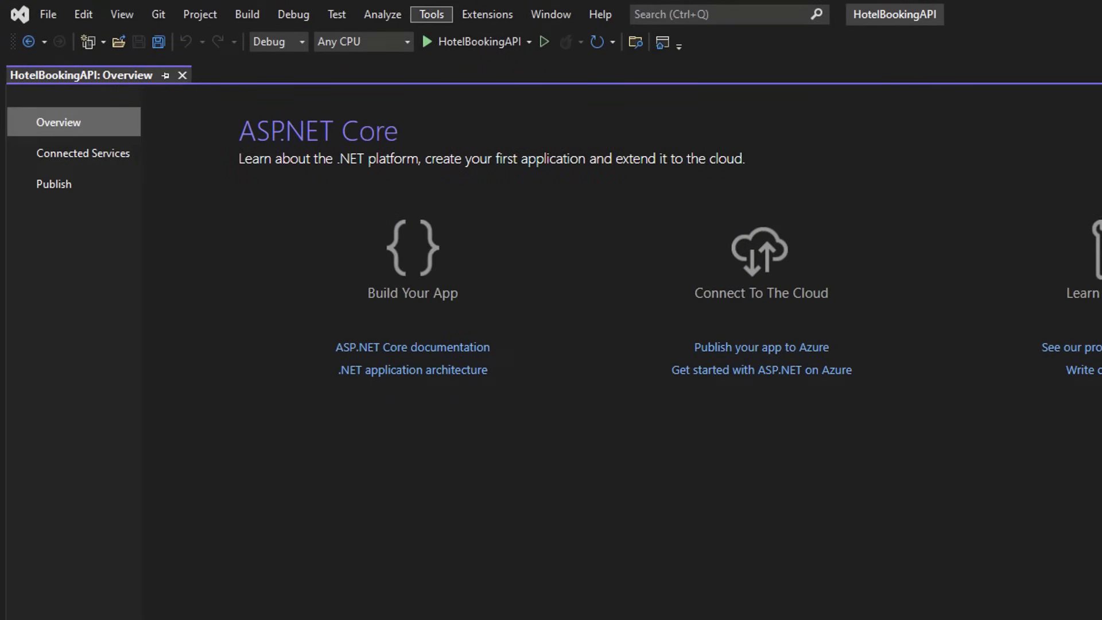
Install Microsoft.EntityFrameworkCore.InMemory via NuGet and accept its license terms
{"action": "left_click", "coordinate": [430, 13]}
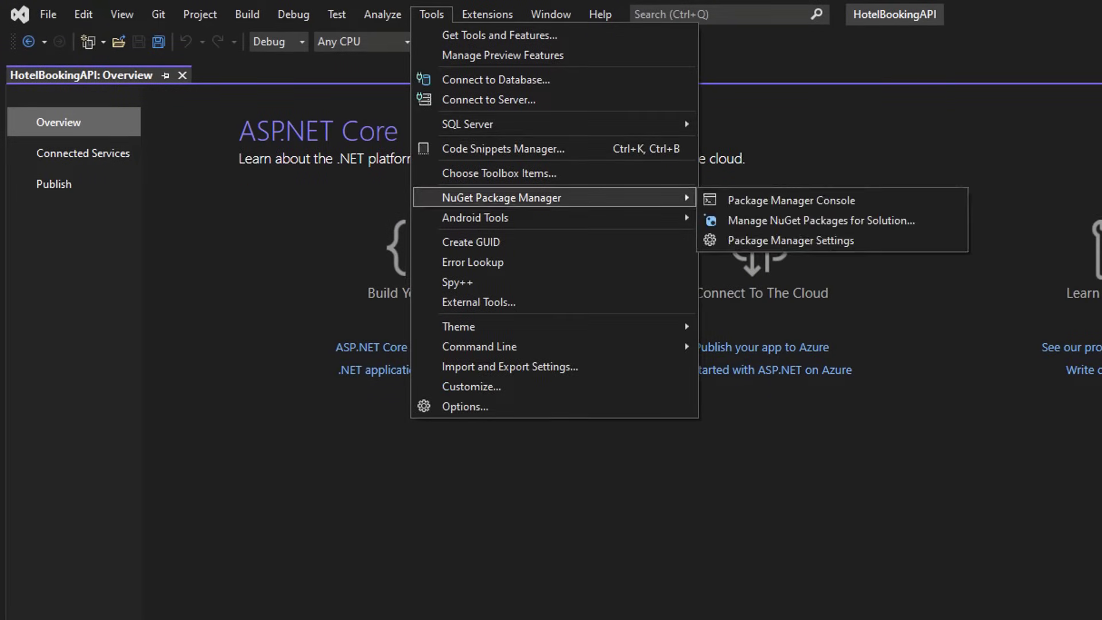
{"action": "mouse_move", "coordinate": [820, 220]}
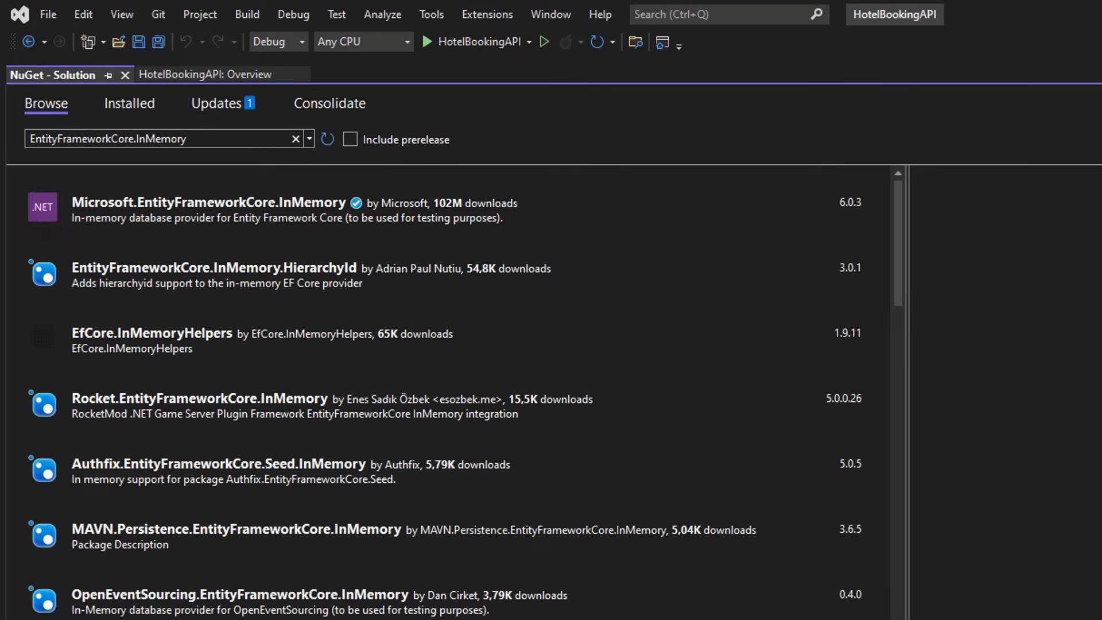
{"action": "left_click", "coordinate": [209, 202]}
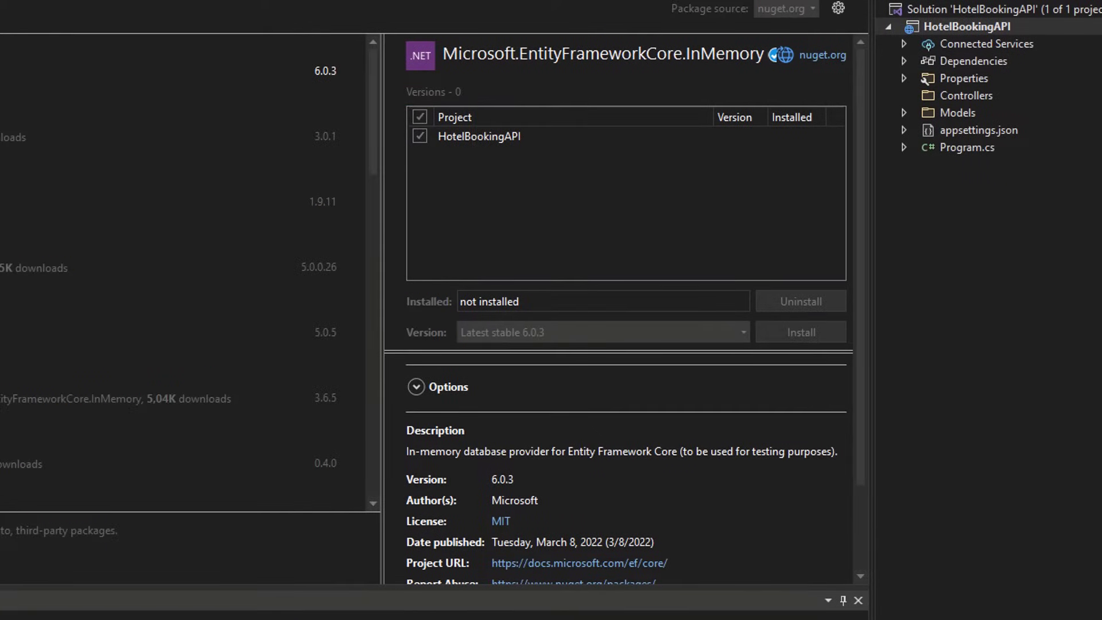
{"action": "left_click", "coordinate": [799, 331]}
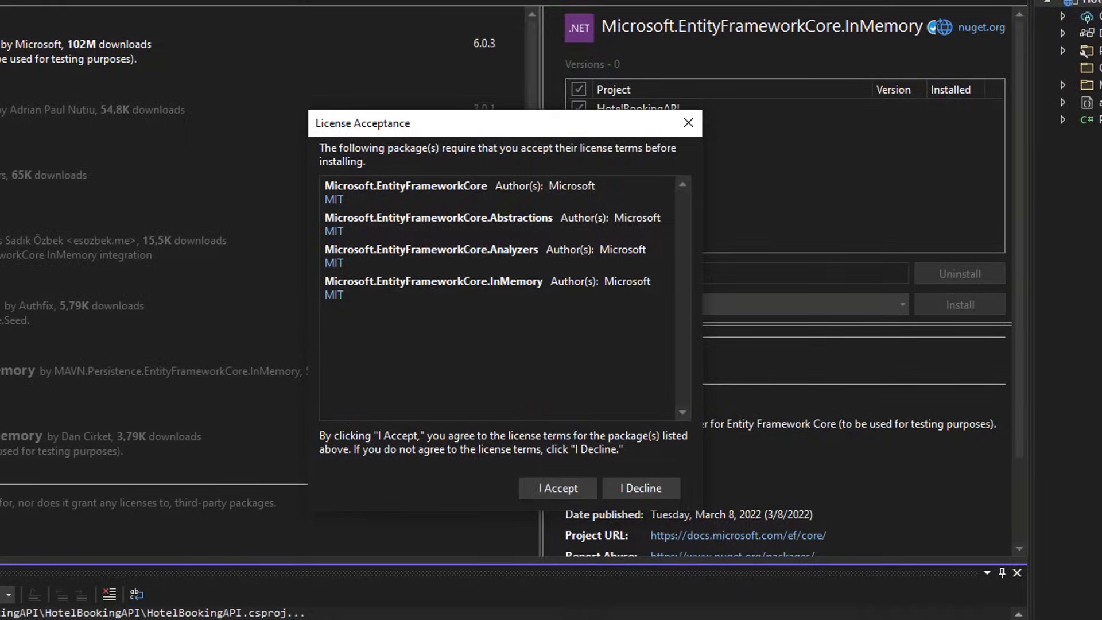
{"action": "left_click", "coordinate": [556, 487]}
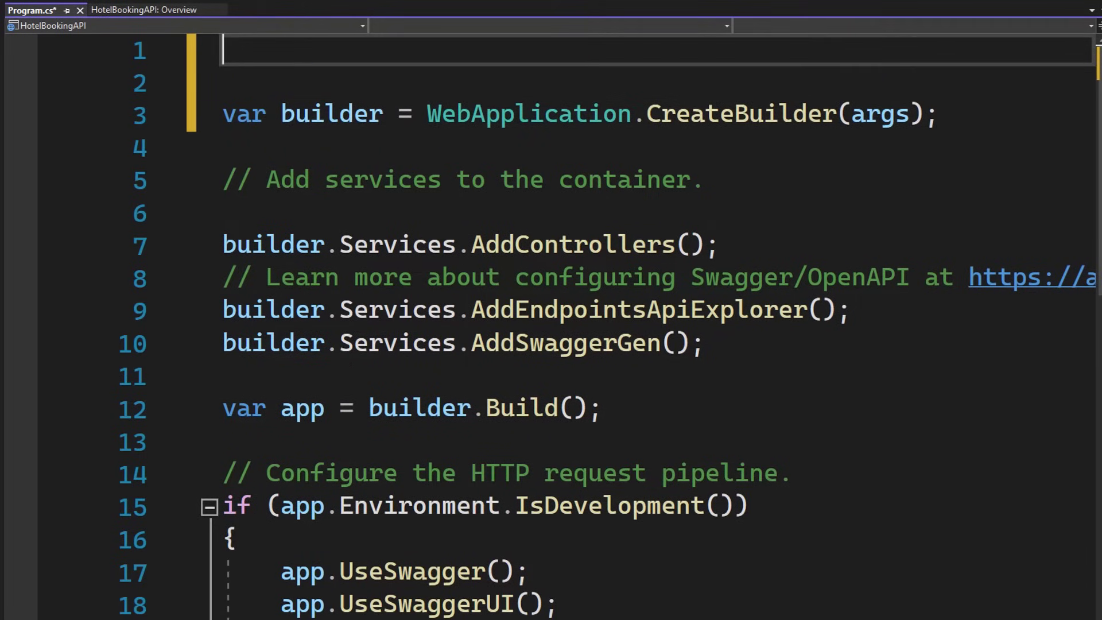
Add using directives for Microsoft.EntityFrameworkCore and HotelBookingAPI.Data to Program.cs
{"action": "type", "text": "using M"}
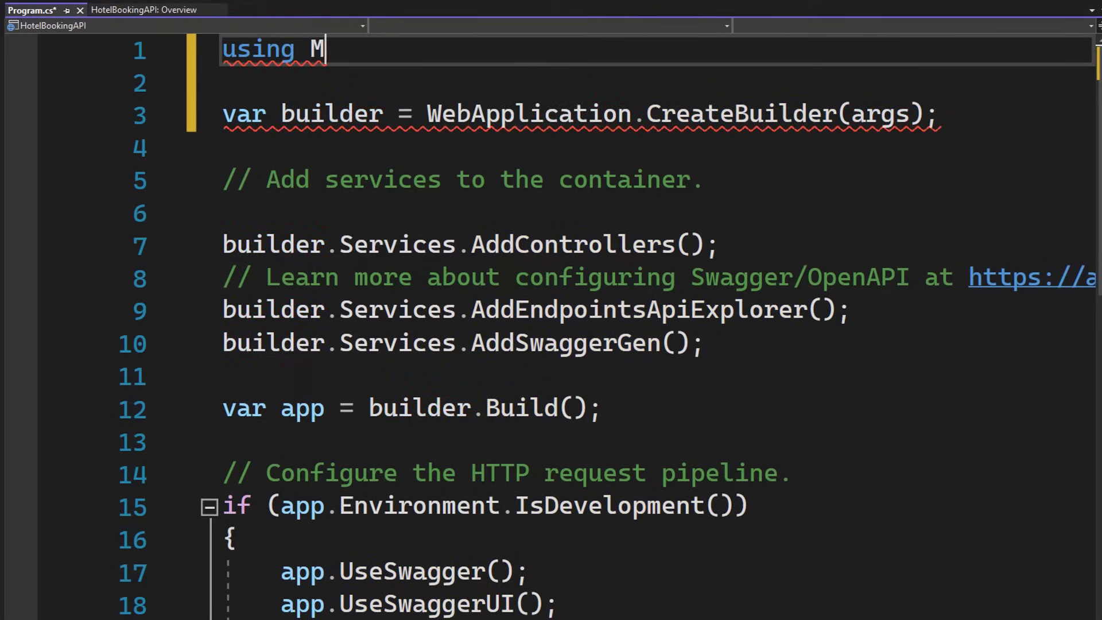
{"action": "type", "text": "icrosoft.EntityFrameworkCore;"}
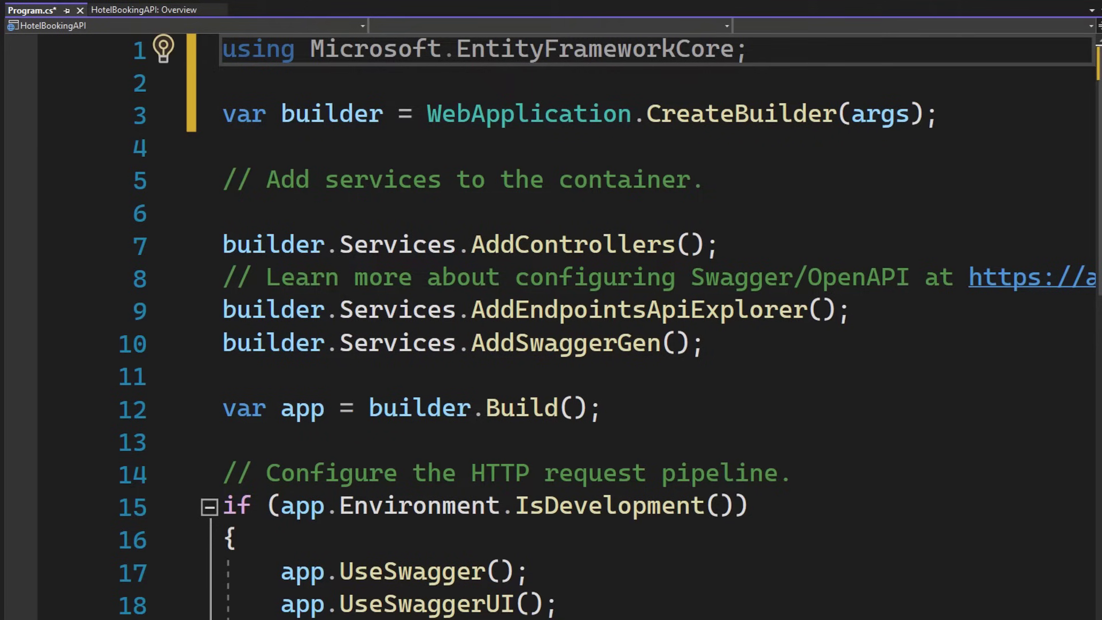
{"action": "type", "text": "using H"}
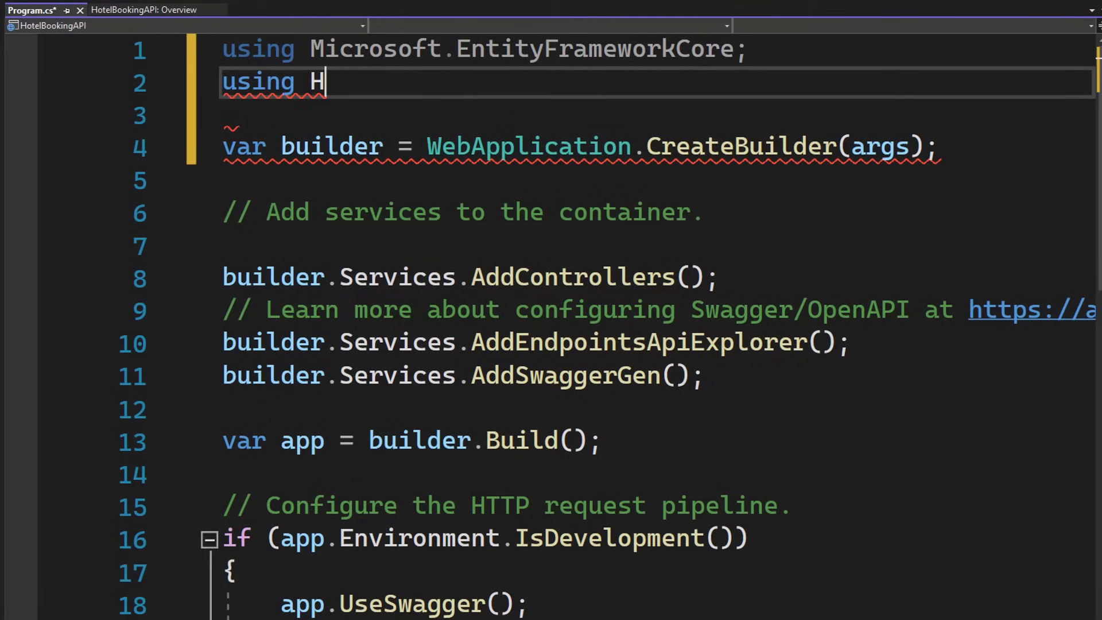
{"action": "type", "text": "otelB"}
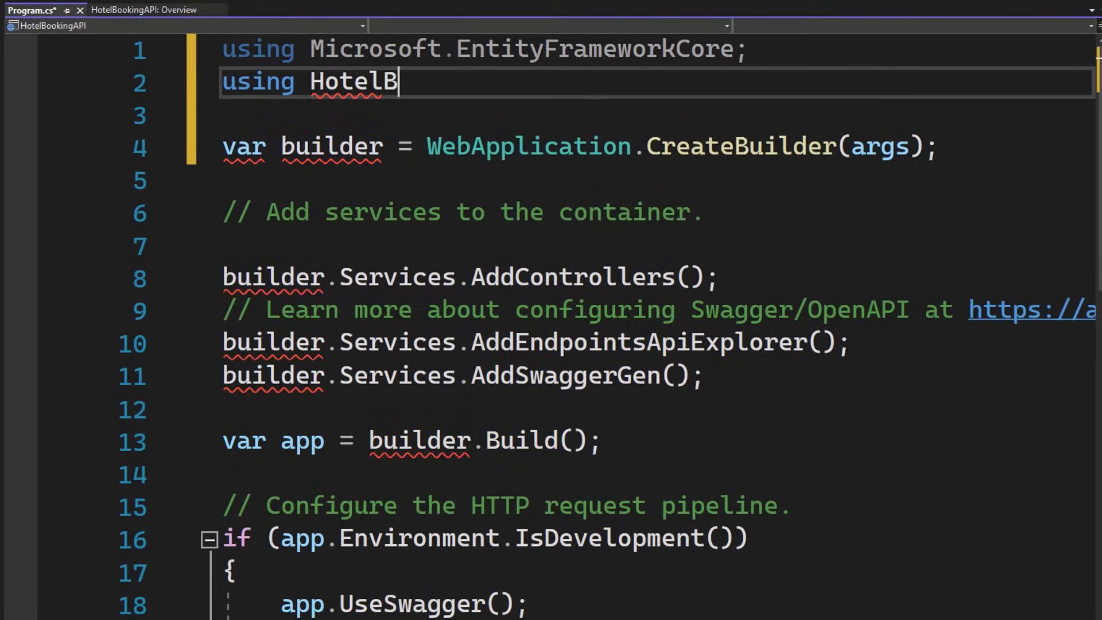
{"action": "type", "text": "ookingAP"}
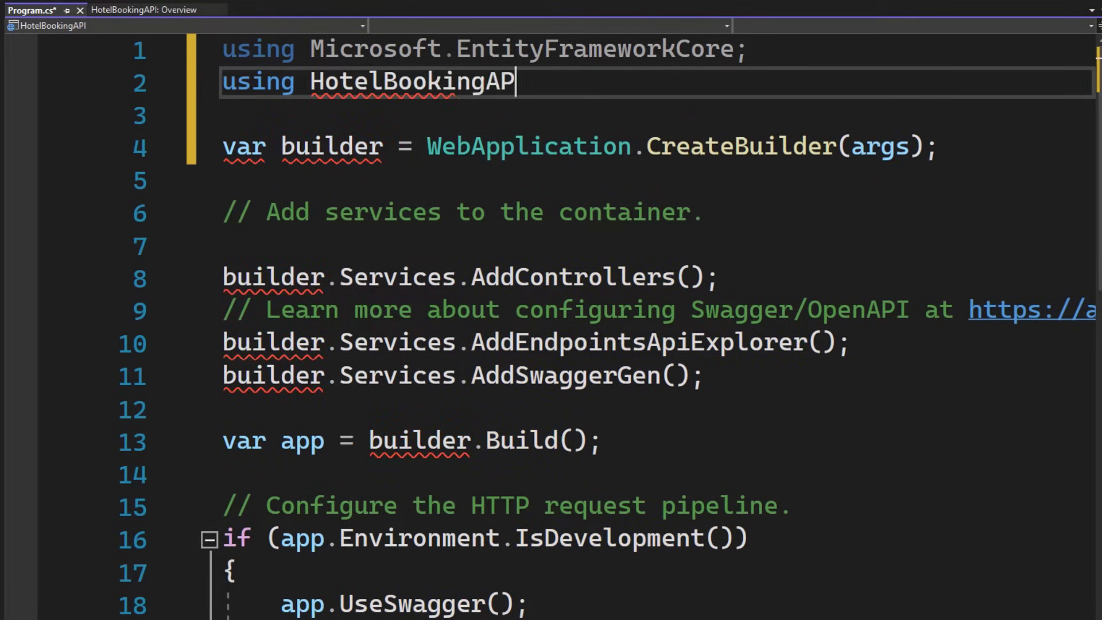
{"action": "type", "text": "I.Data;"}
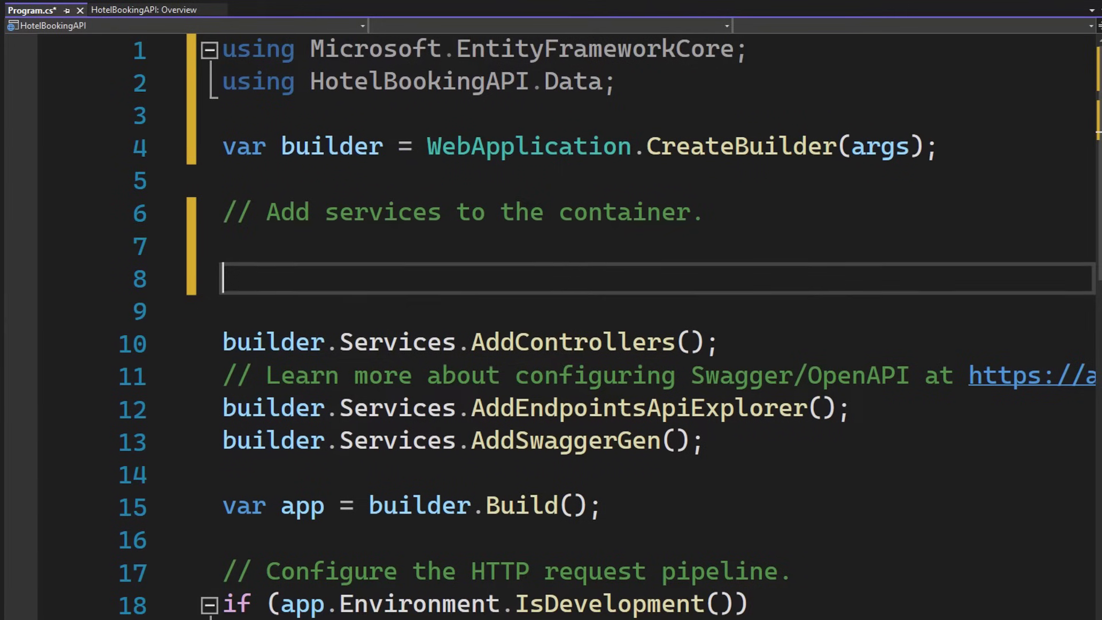
Register ApiContext via AddDbContext with an in-memory database named BookingDb
{"action": "type", "text": "builder.services."}
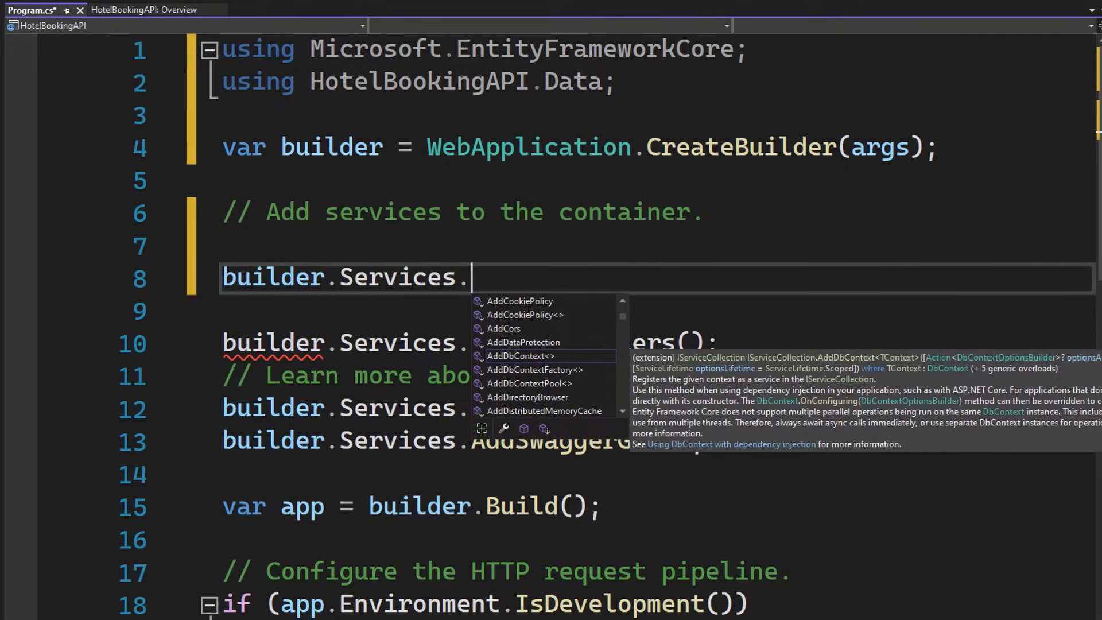
{"action": "type", "text": "add"}
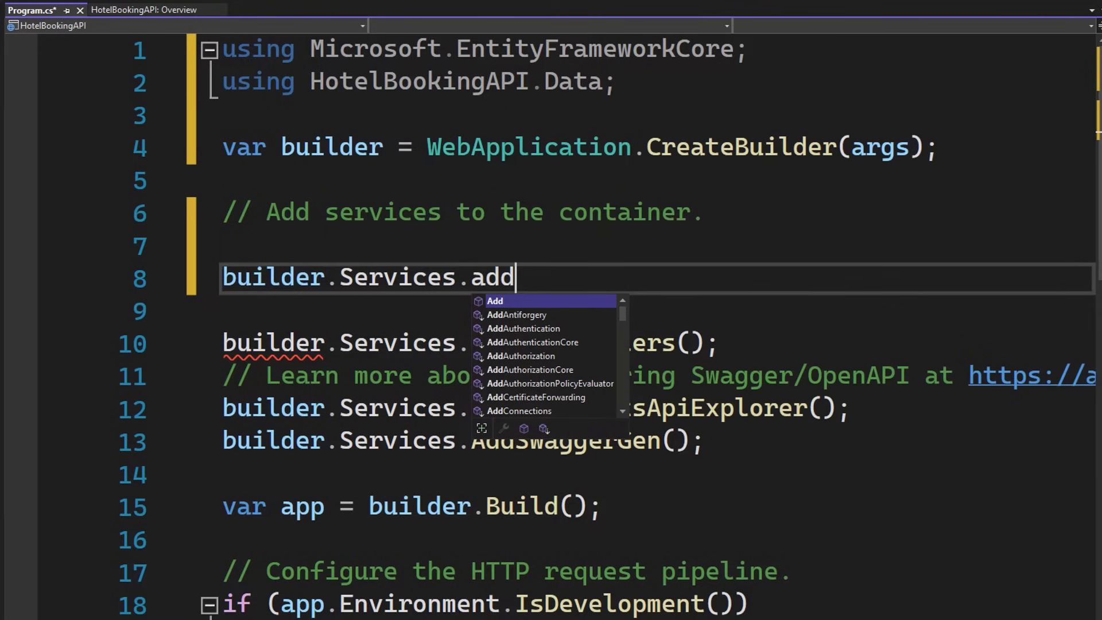
{"action": "type", "text": "DbContext<ApiContext>"}
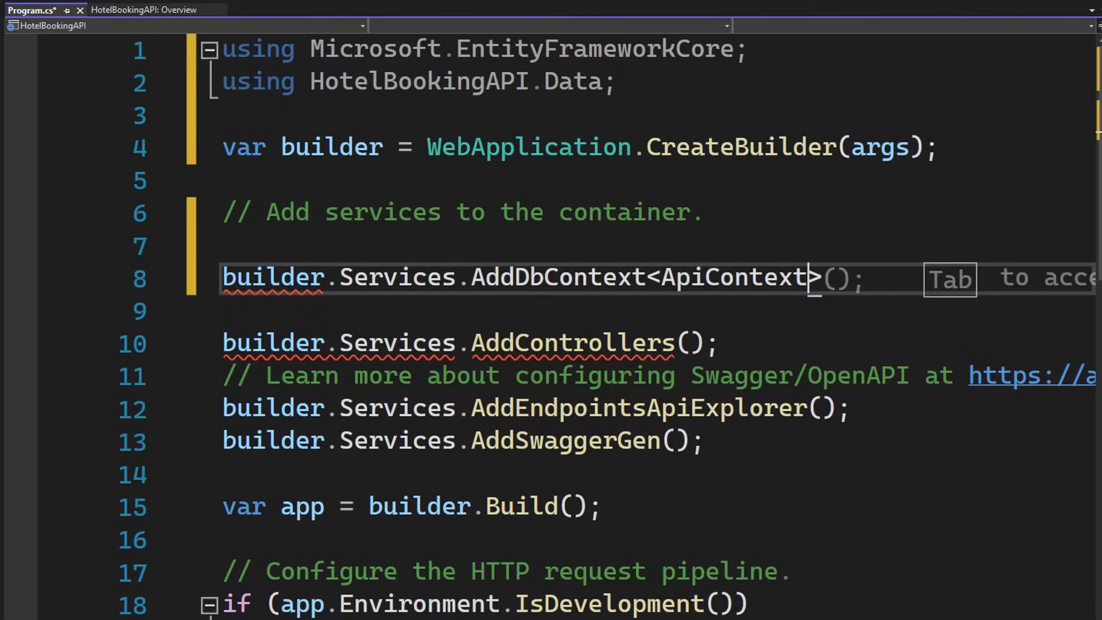
{"action": "type", "text": "(opt => opt.UseDbContext(context =>)"}
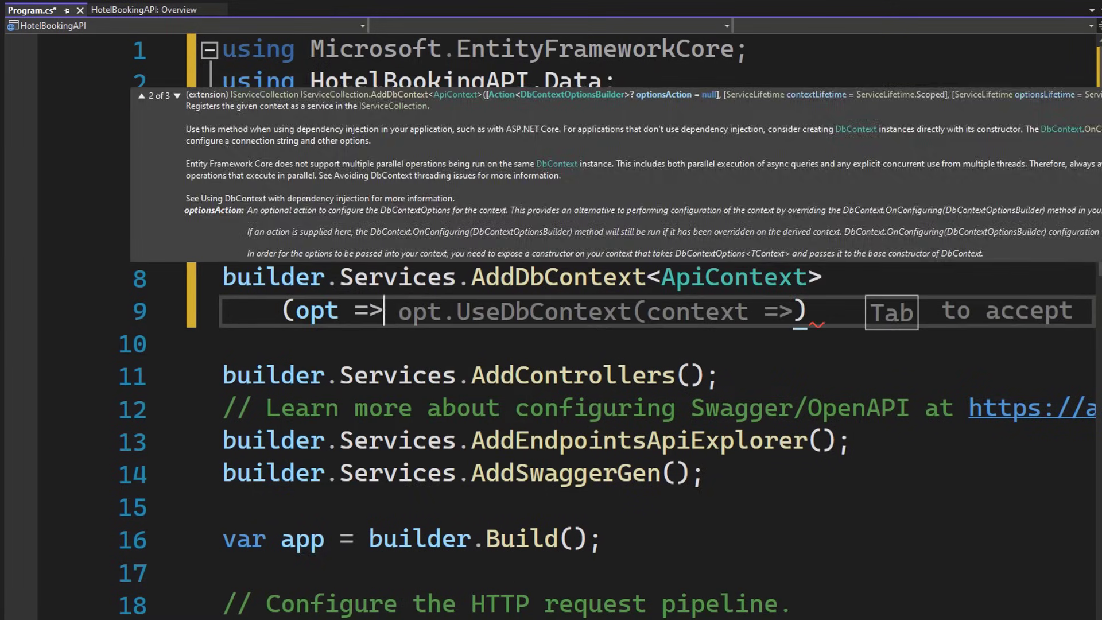
{"action": "type", "text": "use"}
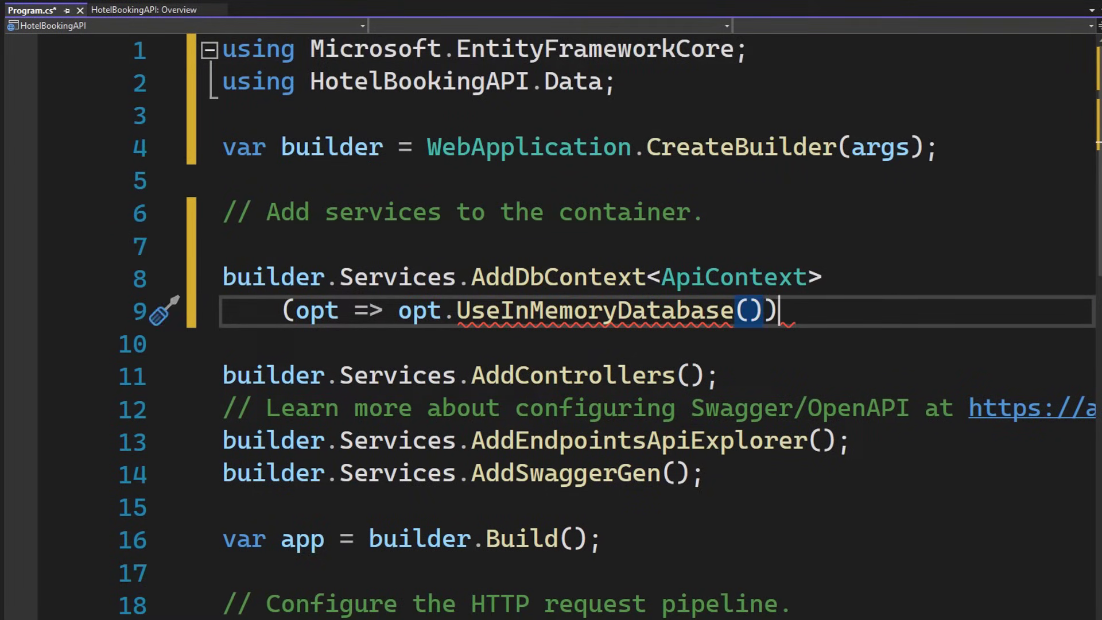
{"action": "type", "text": "\"\";"}
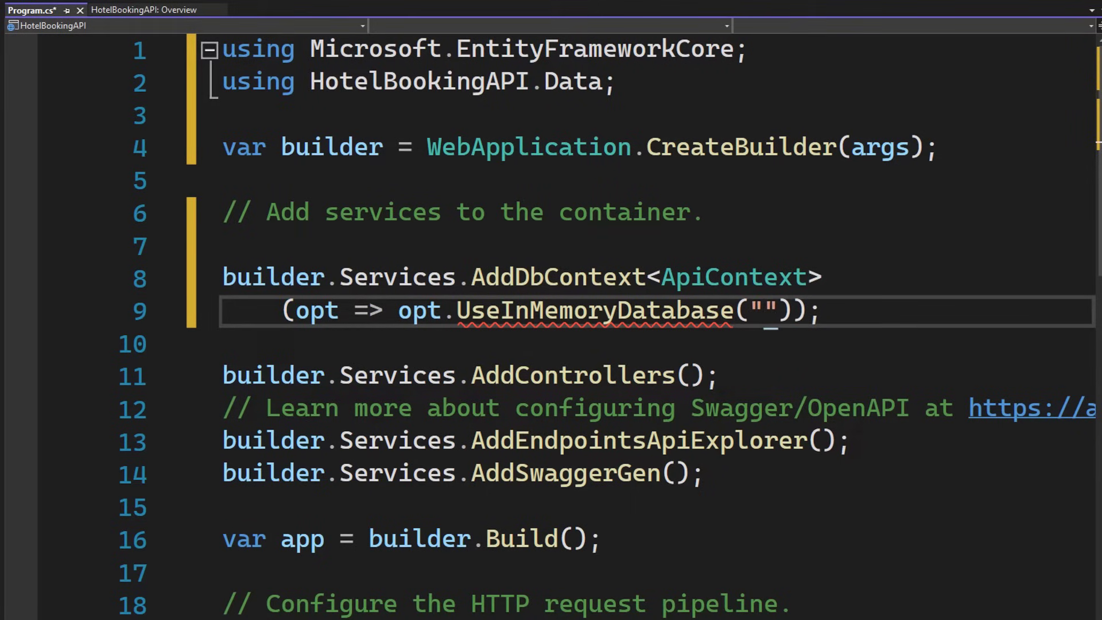
{"action": "type", "text": "BookingDb"}
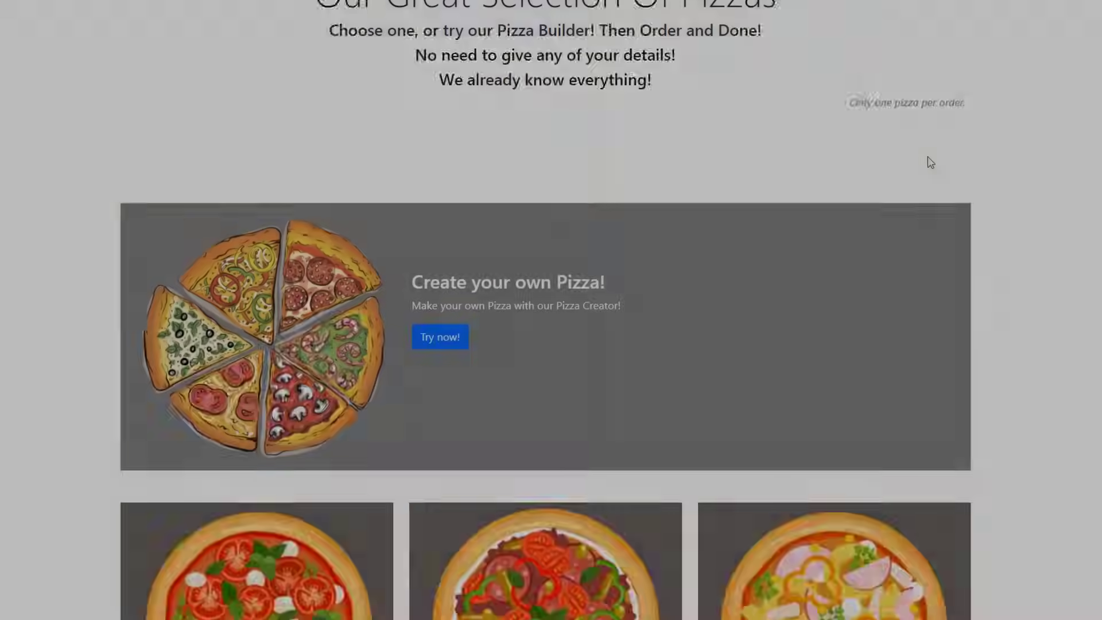
{"action": "scroll", "scroll_direction": "down", "scroll_amount": 3}
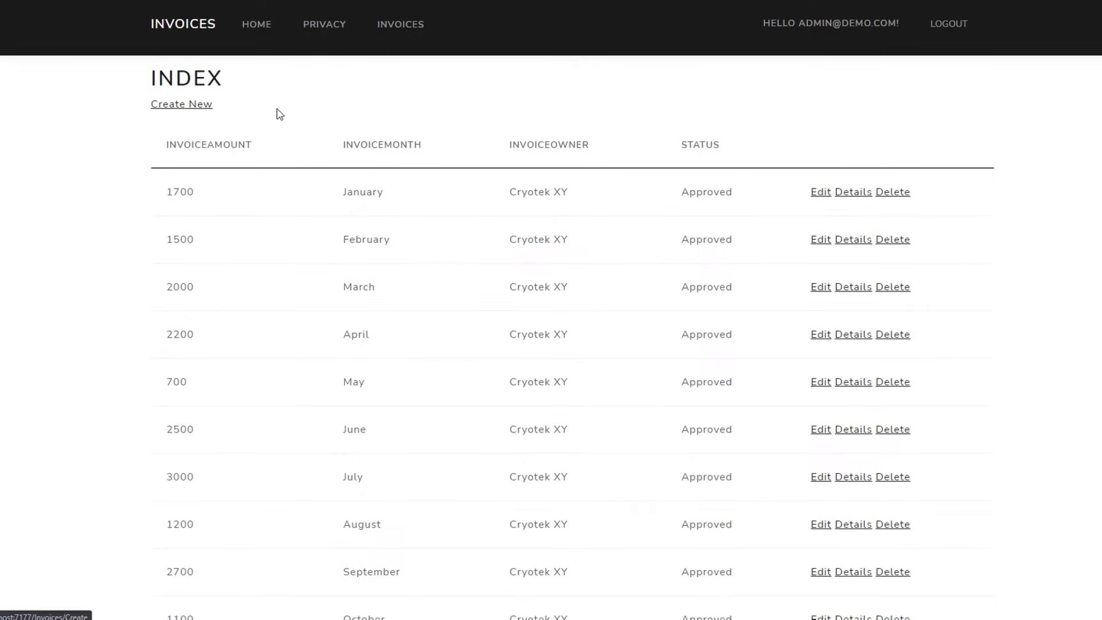
{"action": "left_click", "coordinate": [853, 191]}
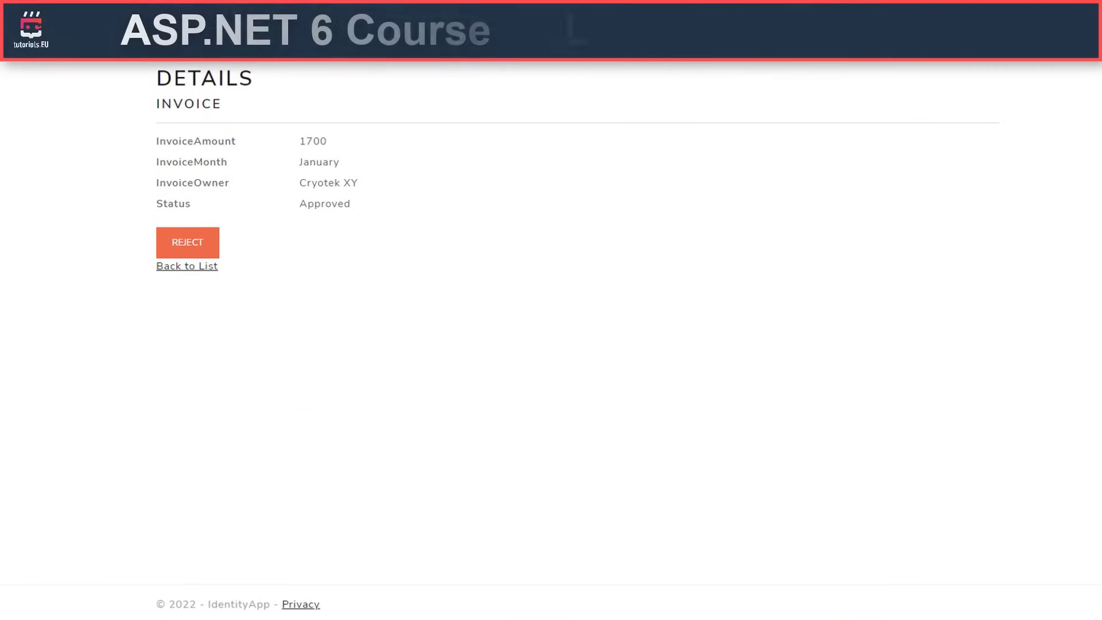
{"action": "left_click", "coordinate": [187, 265]}
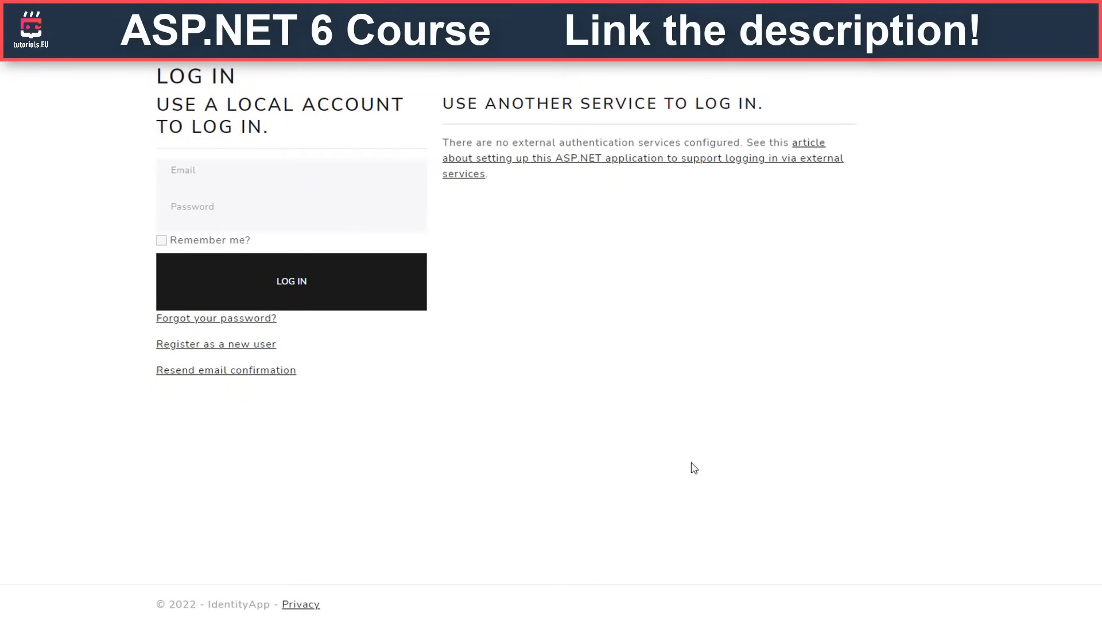
{"action": "left_click", "coordinate": [291, 281]}
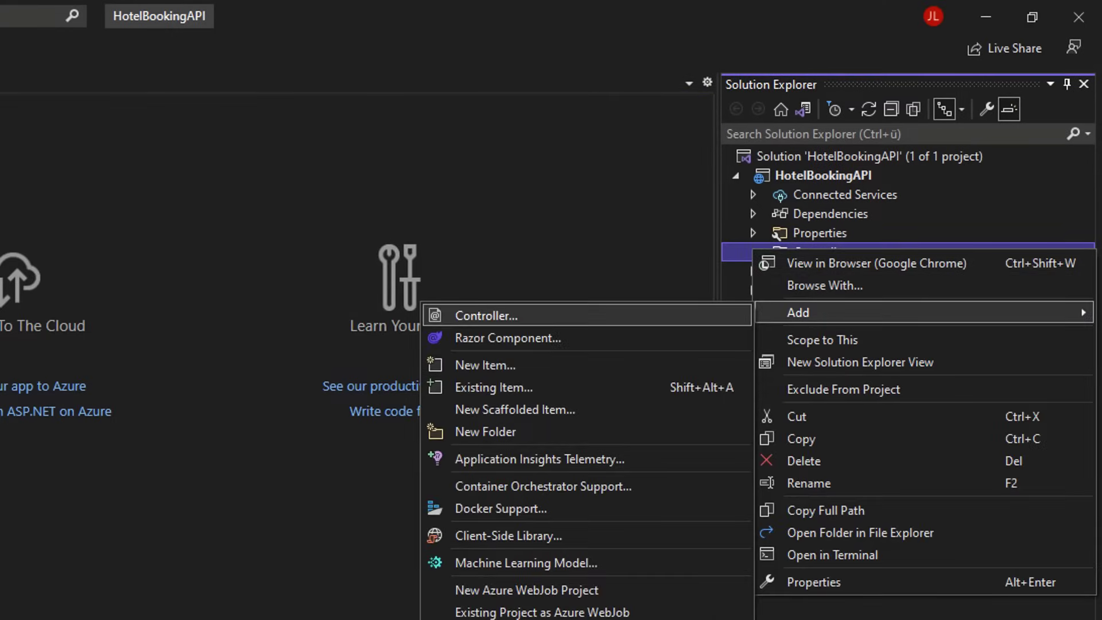
Add an empty API controller named HotelBookingController to the Controllers folder
{"action": "left_click", "coordinate": [485, 315]}
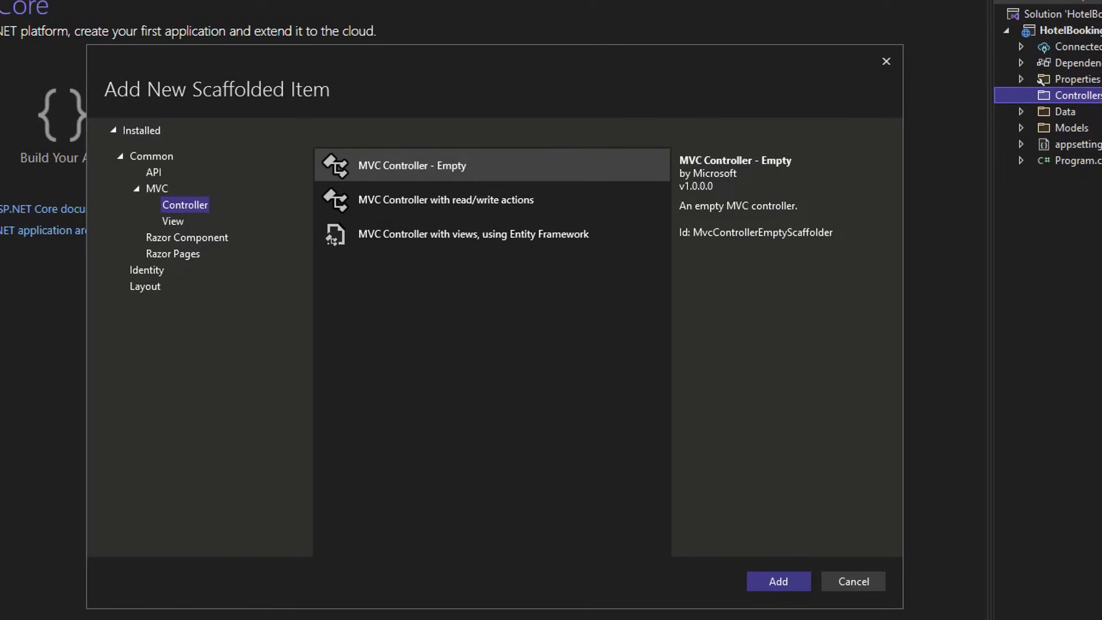
{"action": "left_click", "coordinate": [153, 172]}
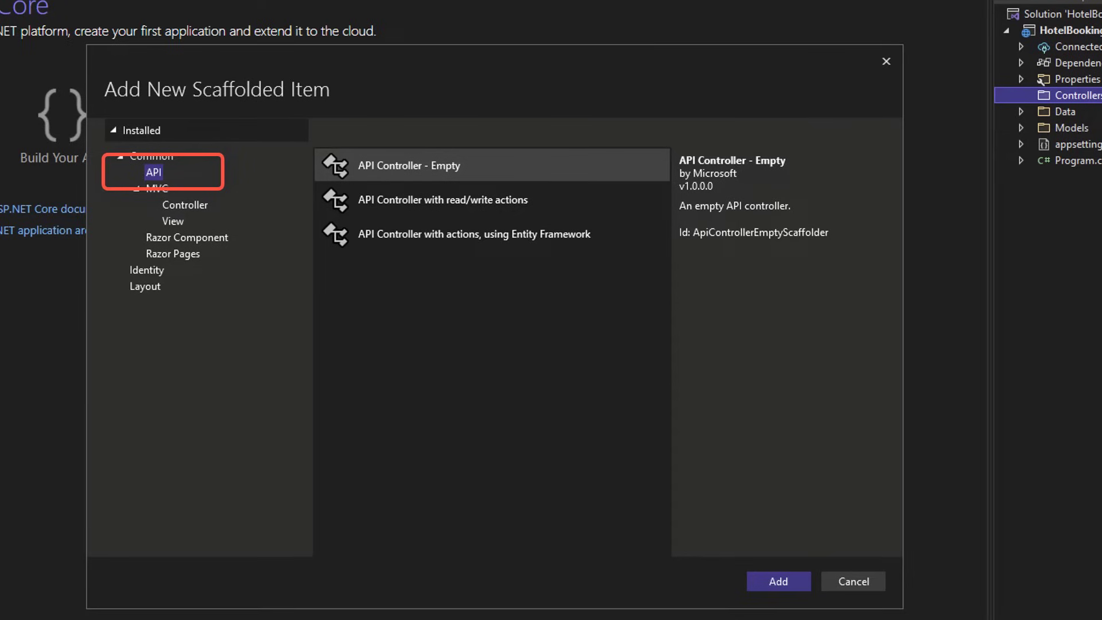
{"action": "left_click", "coordinate": [407, 165]}
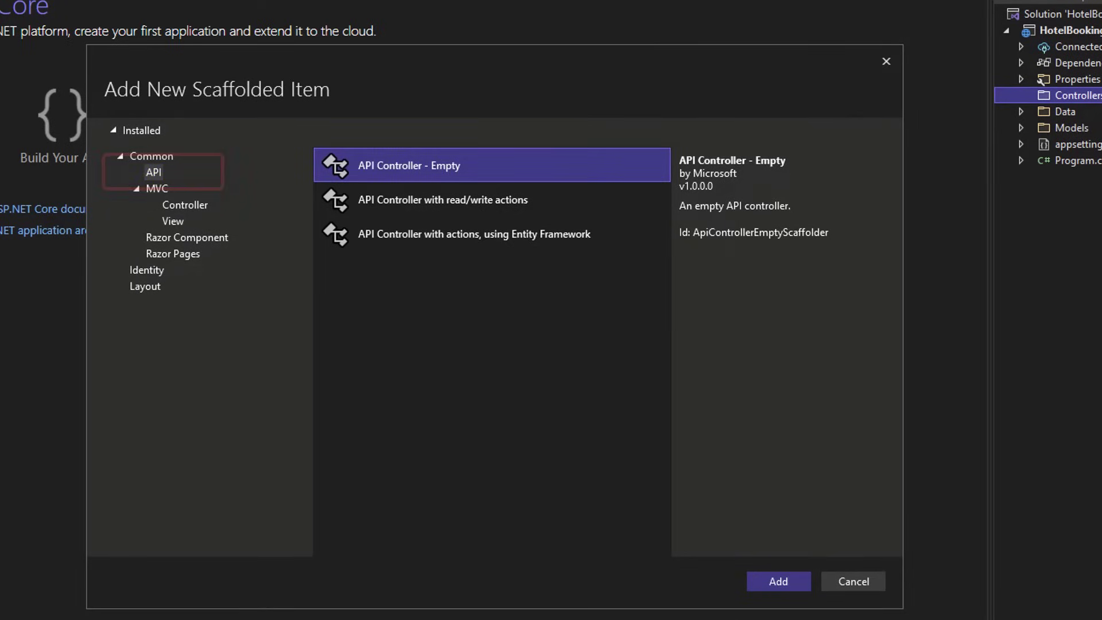
{"action": "left_click", "coordinate": [777, 582]}
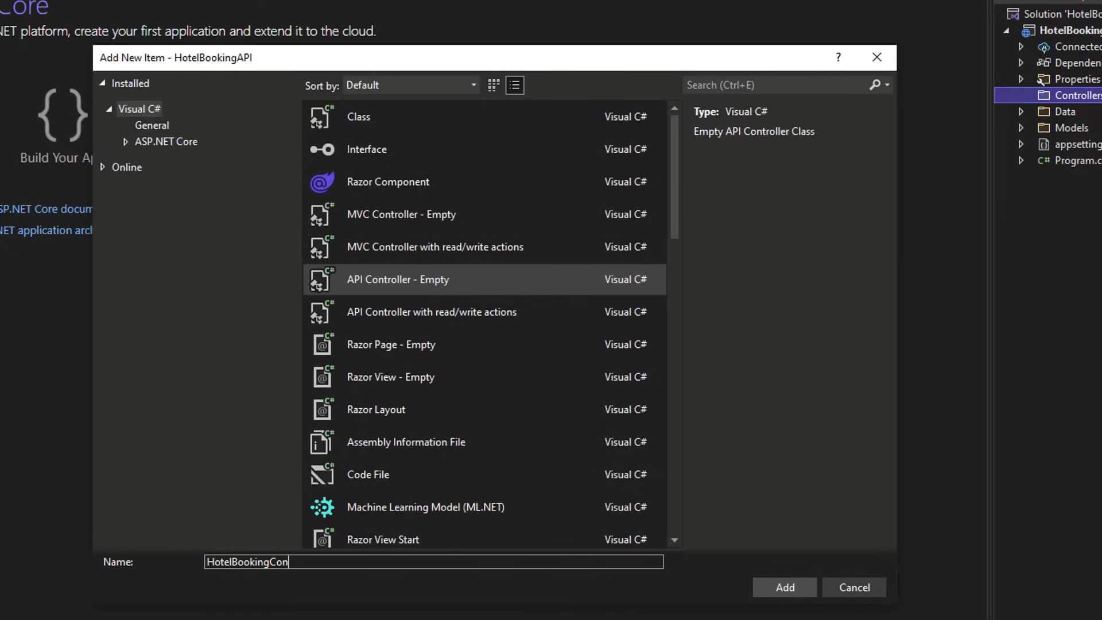
{"action": "left_click", "coordinate": [783, 586]}
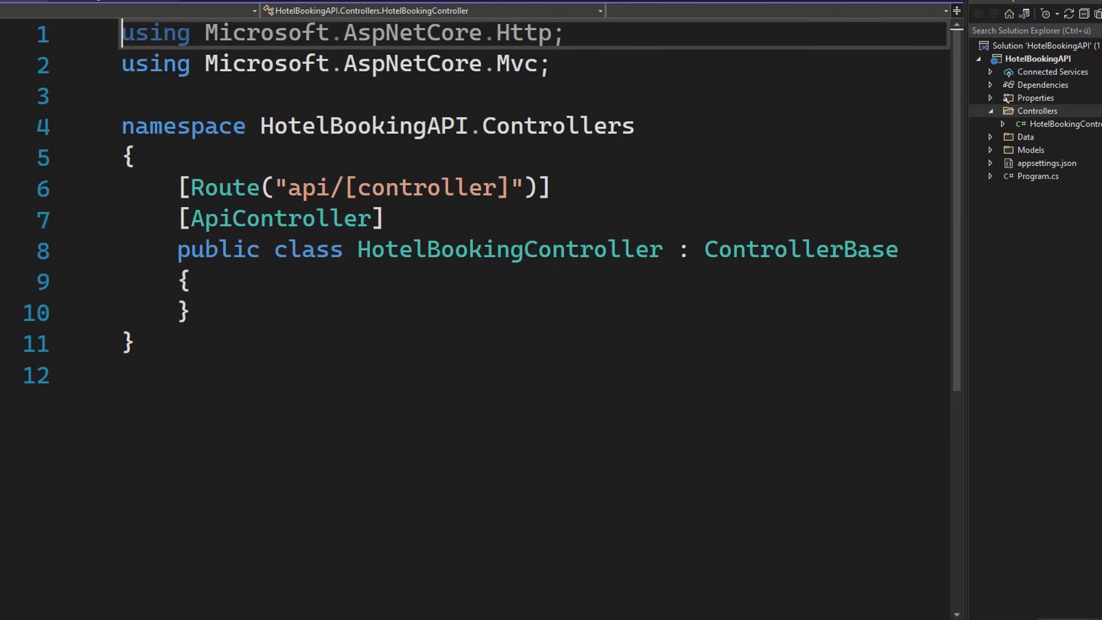
Add using directives for HotelBookingAPI.Models and HotelBookingAPI.Data to HotelBookingController
{"action": "type", "text": "usi"}
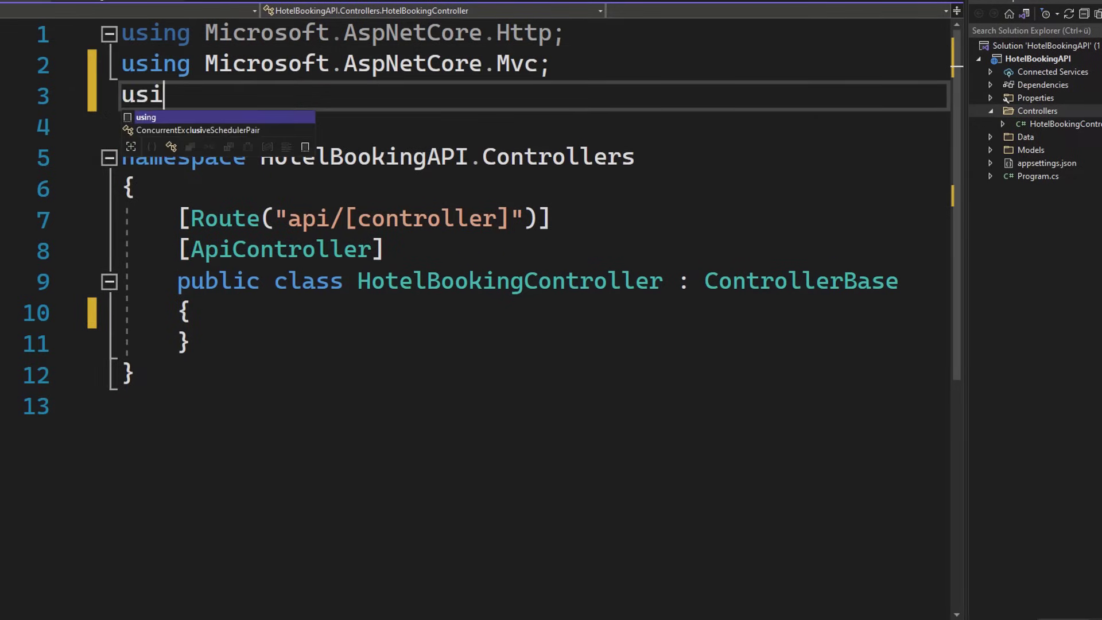
{"action": "type", "text": "ng HotelBookingAPI."}
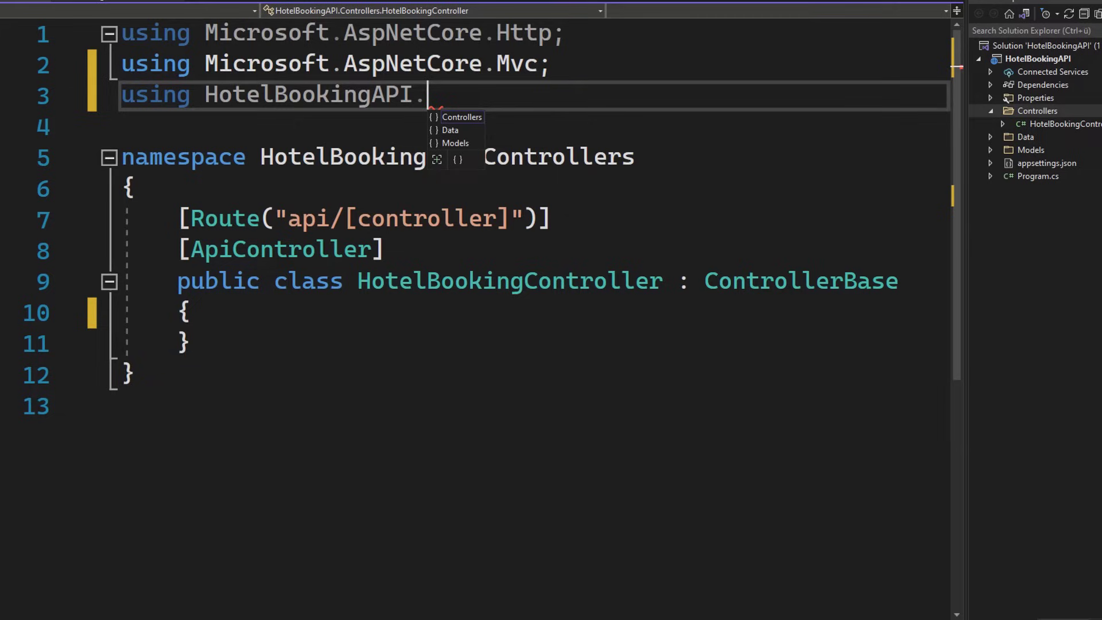
{"action": "key", "text": "Down"}
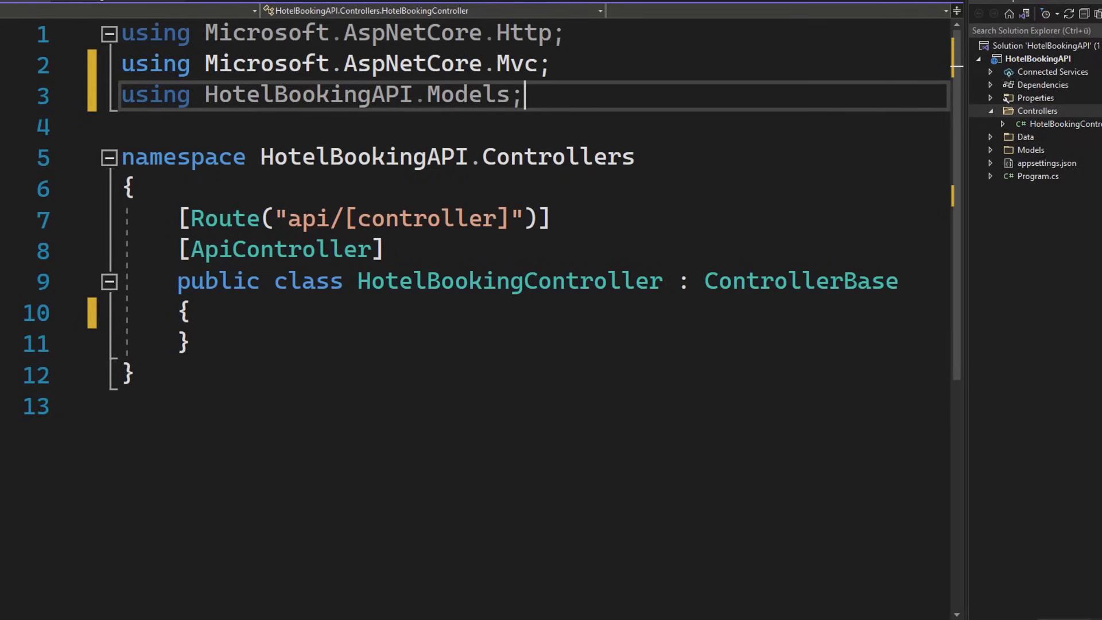
{"action": "type", "text": "using"}
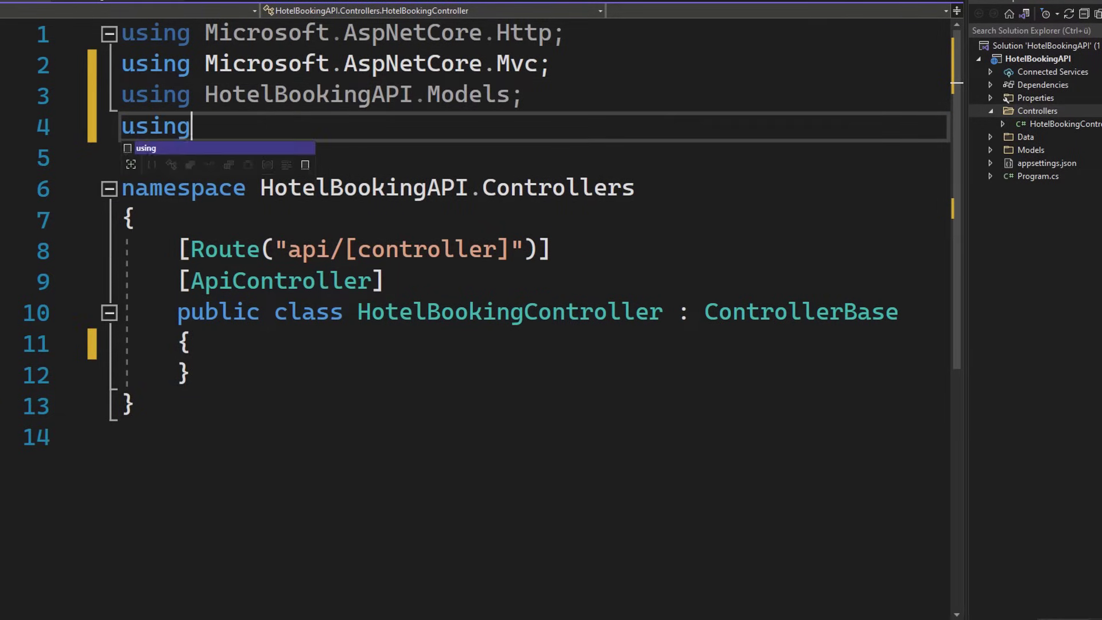
{"action": "type", "text": "HotelB"}
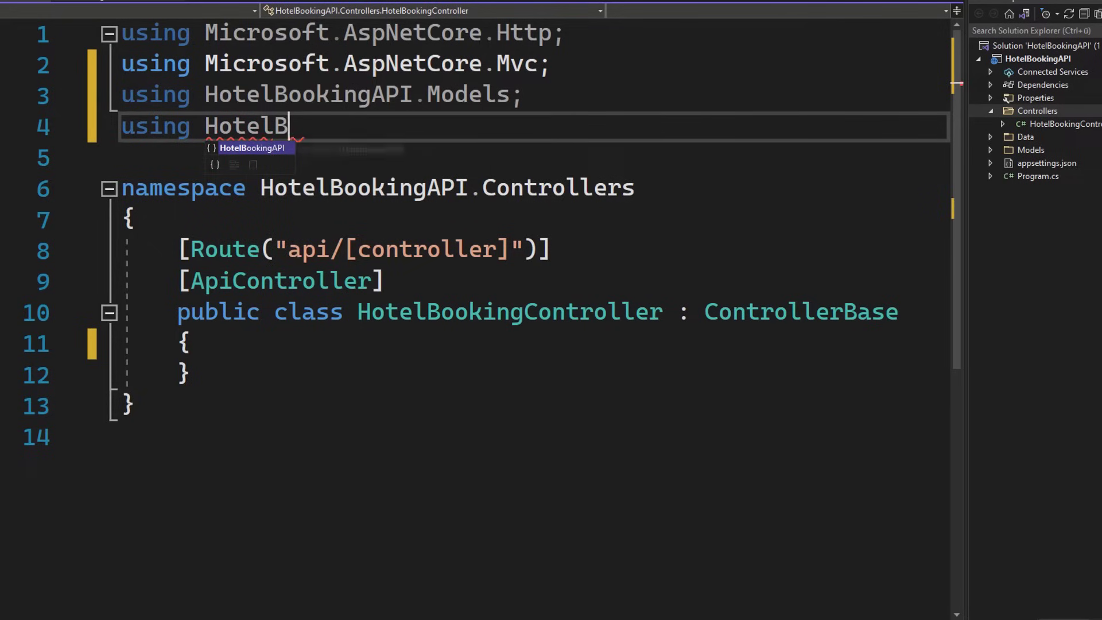
{"action": "type", "text": "ookingAPI.Data;"}
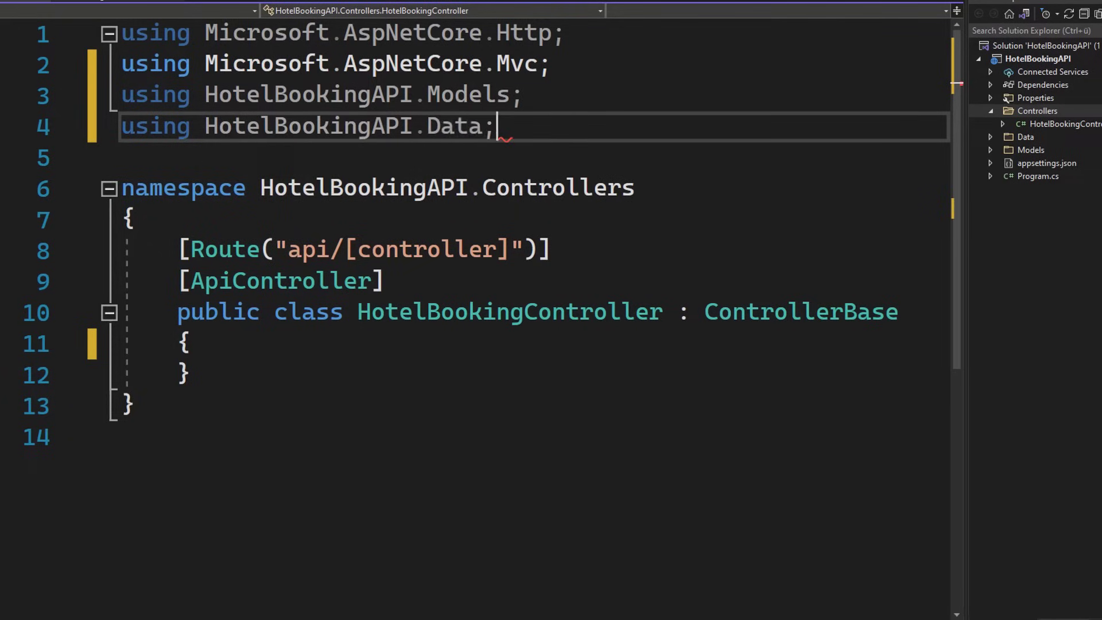
Declare a private readonly ApiContext _context field and a constructor receiving an ApiContext
{"action": "type", "text": "p"}
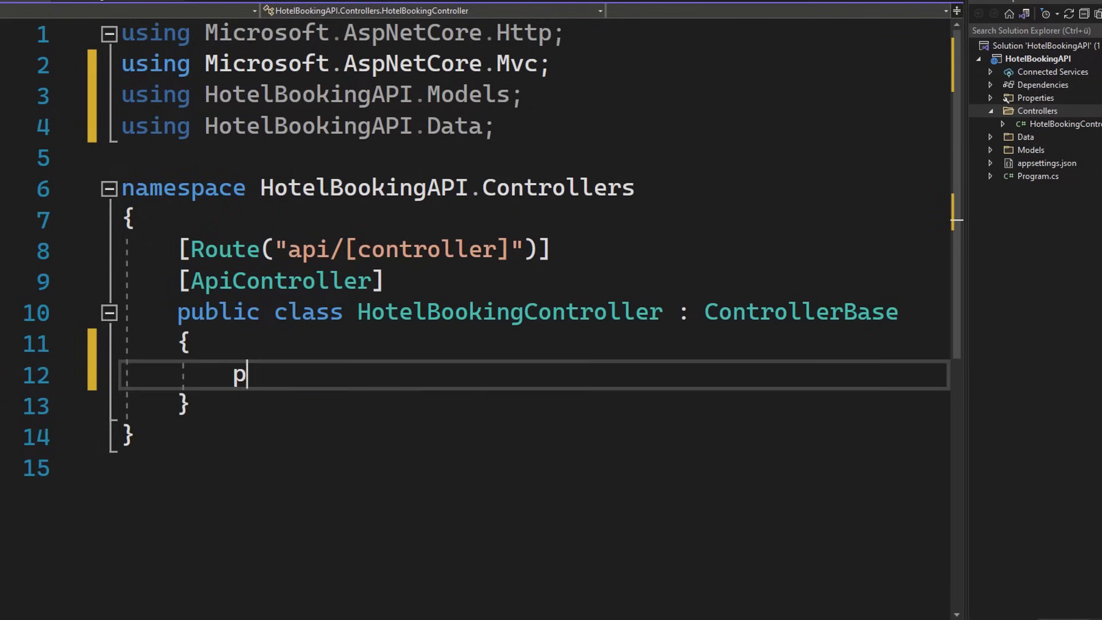
{"action": "type", "text": "rivate readonly"}
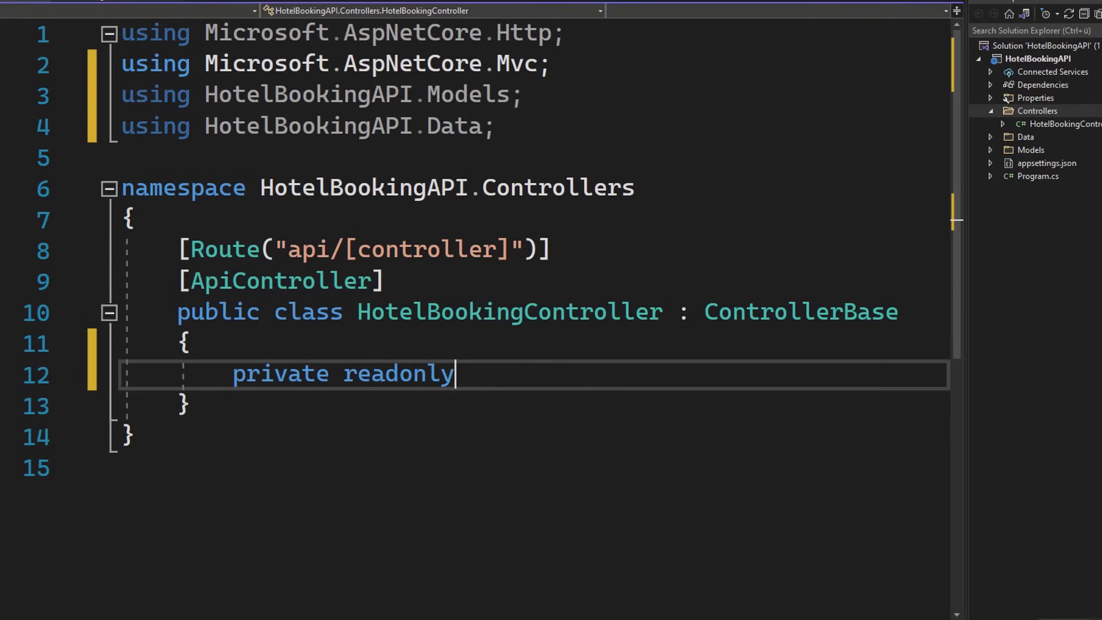
{"action": "type", "text": "ApiContext _context;"}
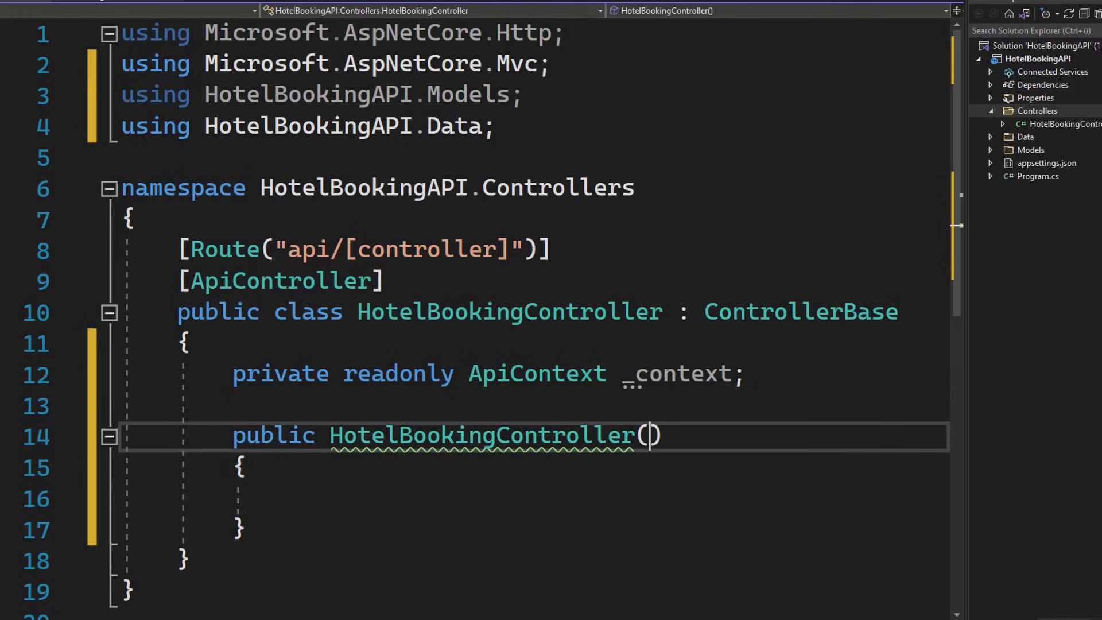
{"action": "type", "text": "ApiContext"}
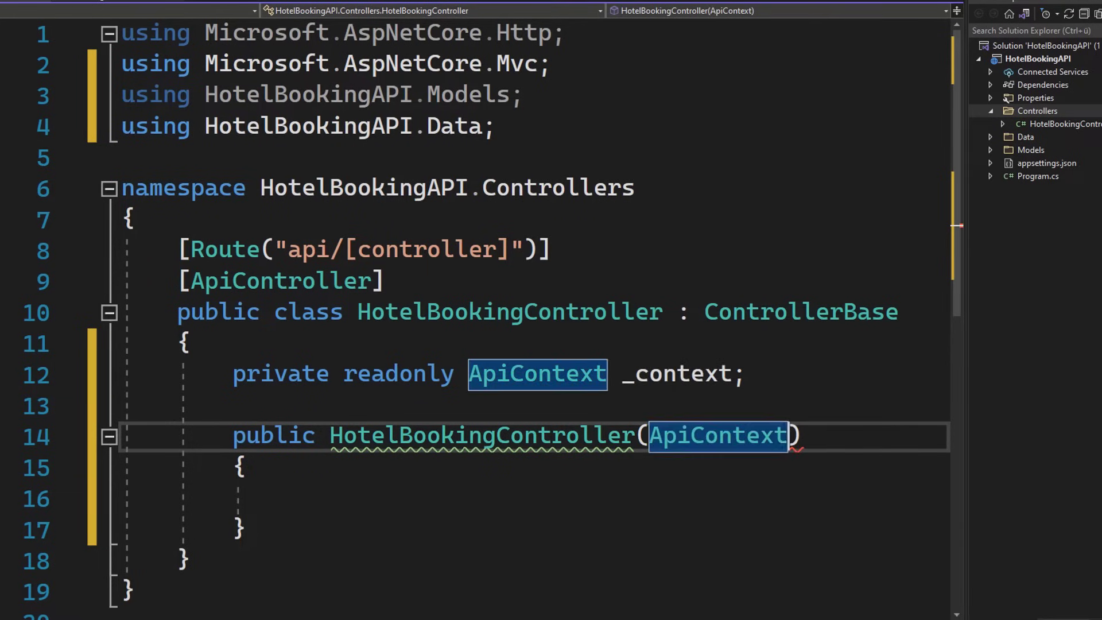
{"action": "type", "text": "context"}
{"action": "type", "text": "//"}
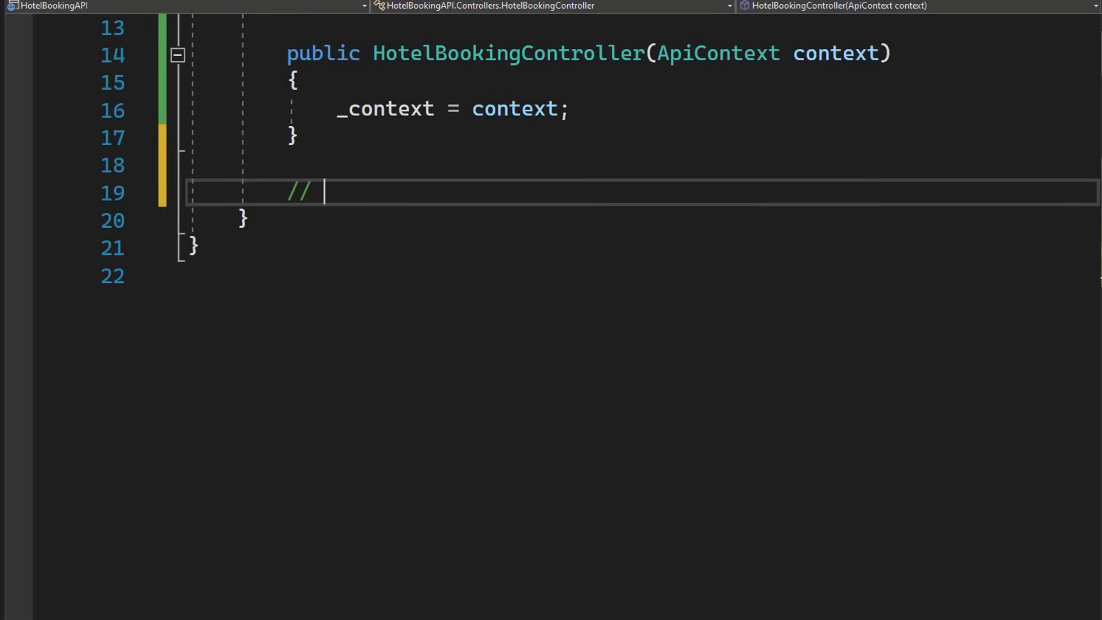
Write the [HttpPost] CreateEdit(HotelBooking booking) method, adding new bookings with _context.Bookings.Add
{"action": "type", "text": "Create/Edit"}
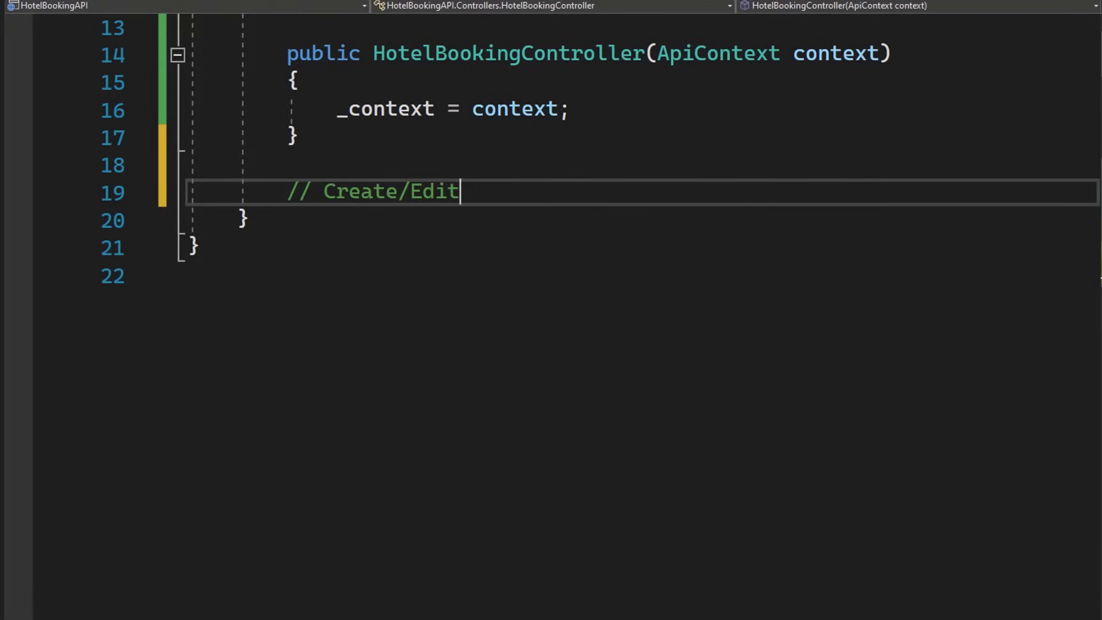
{"action": "type", "text": "[HttpPost"}
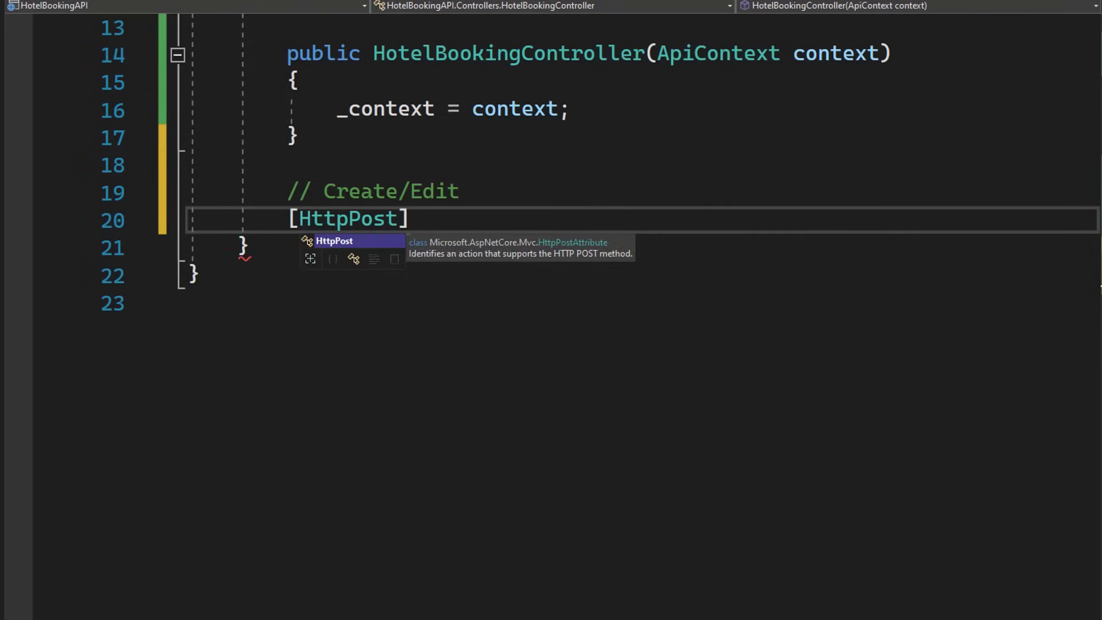
{"action": "type", "text": "public"}
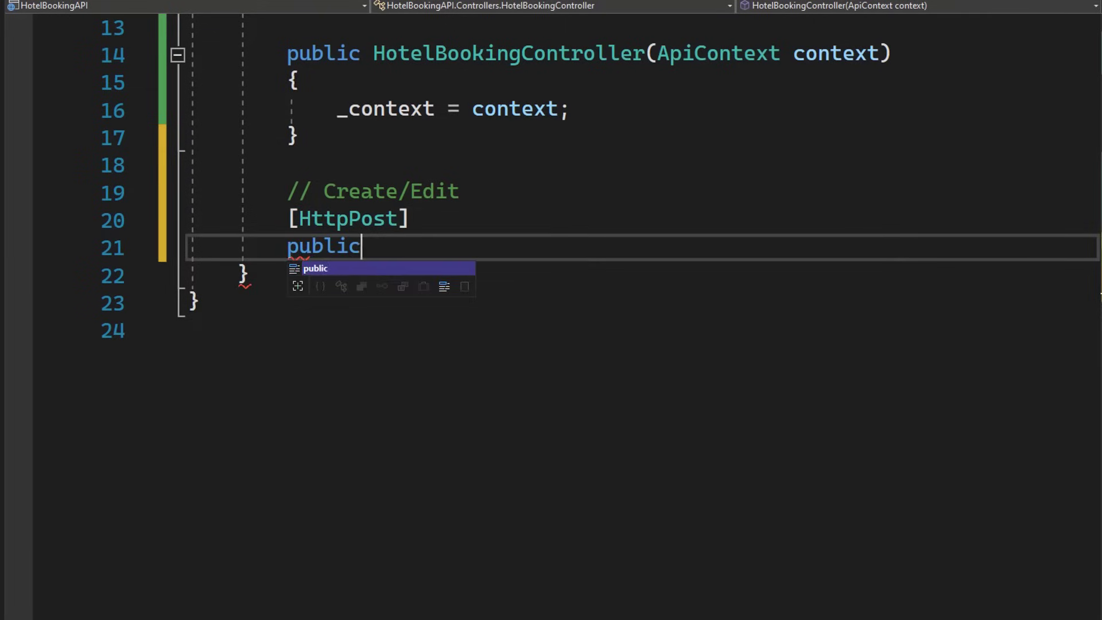
{"action": "type", "text": "JsonResult Cr"}
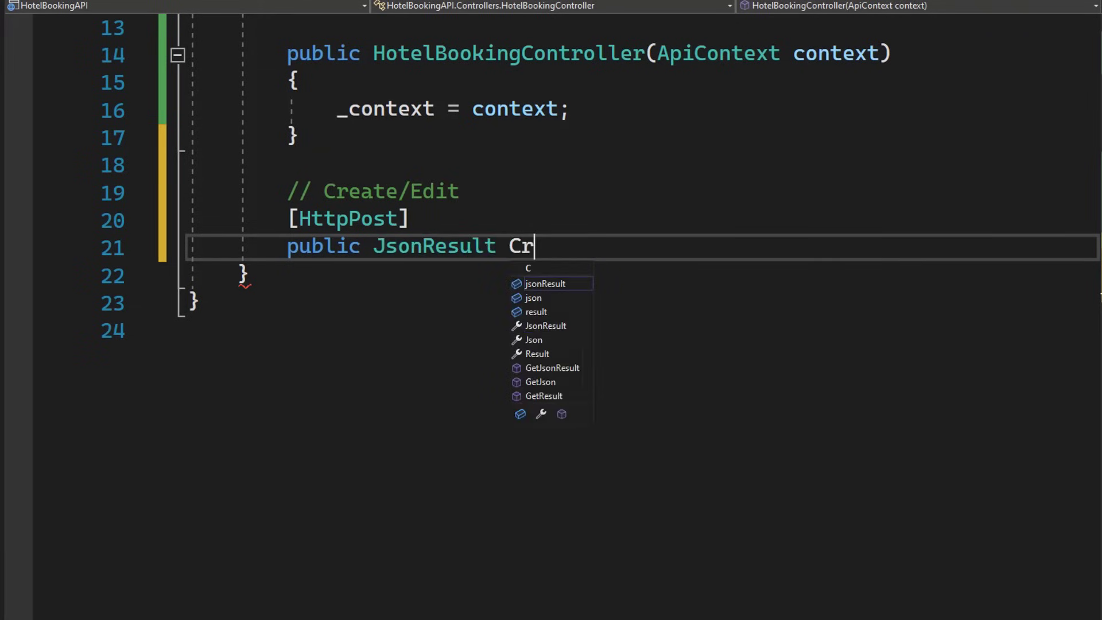
{"action": "type", "text": "eateEdit(H"}
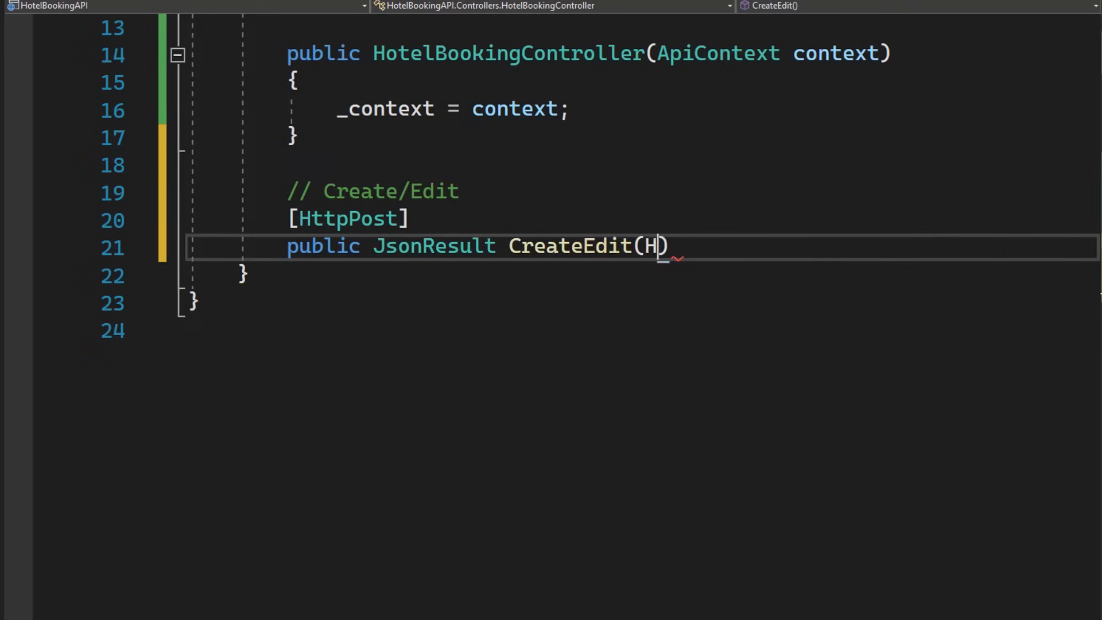
{"action": "type", "text": "otelBooking booking"}
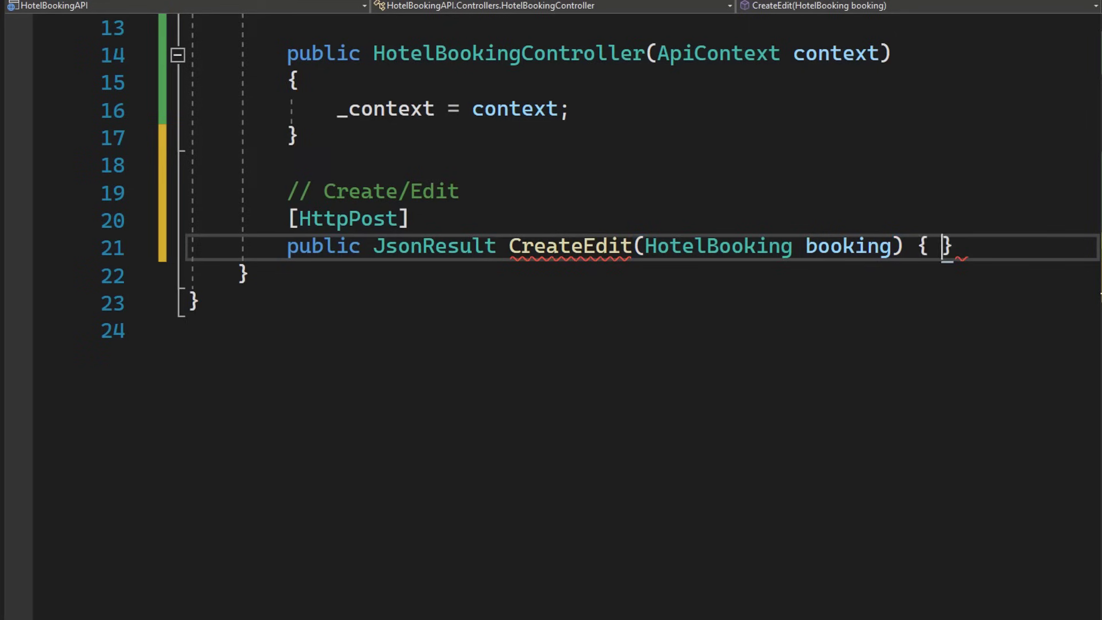
{"action": "key", "text": "Enter"}
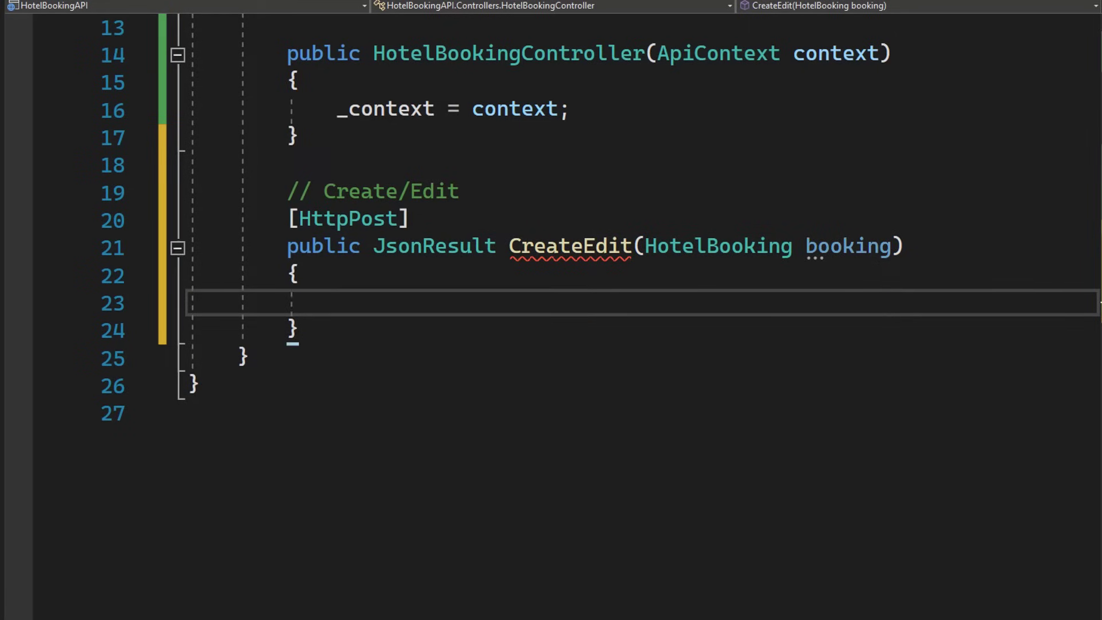
{"action": "type", "text": "if(booking.Id == 0"}
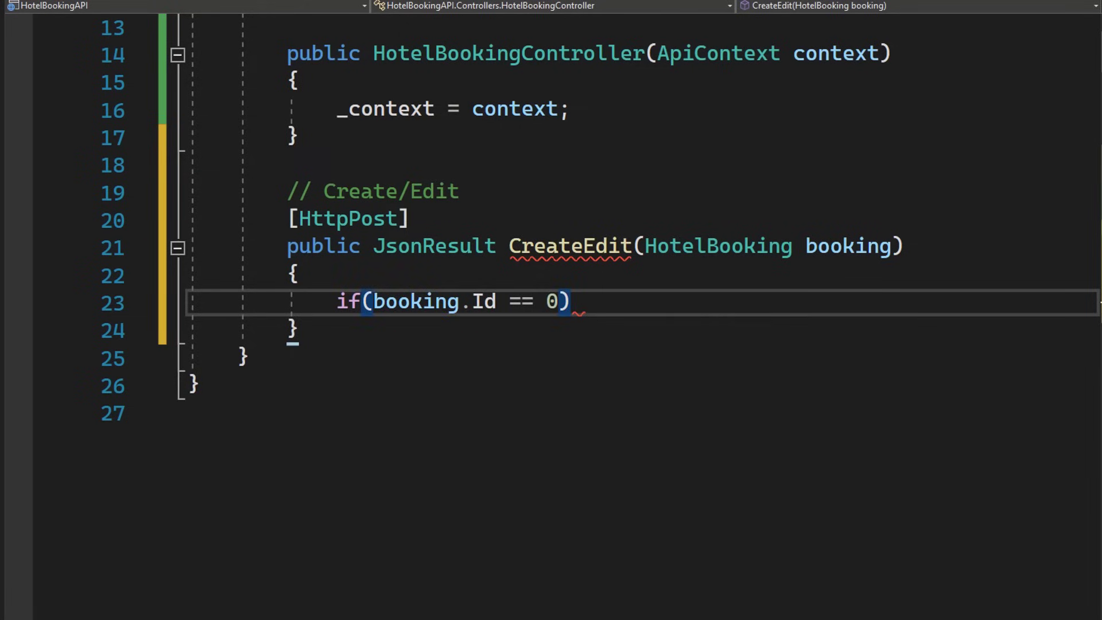
{"action": "type", "text": "_c"}
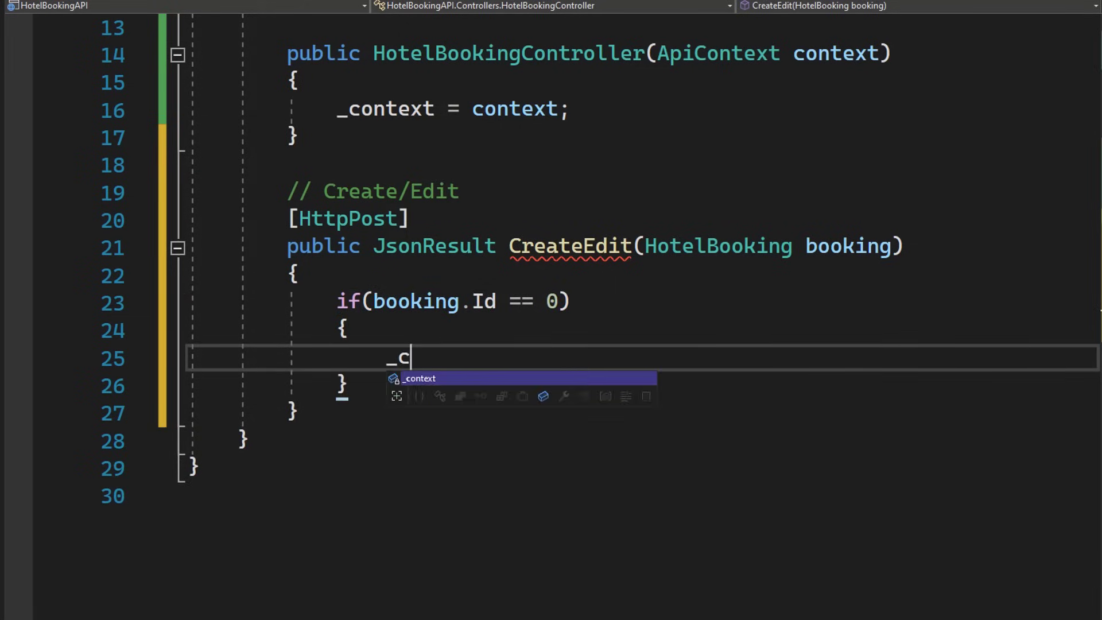
{"action": "type", "text": "ontext.bo"}
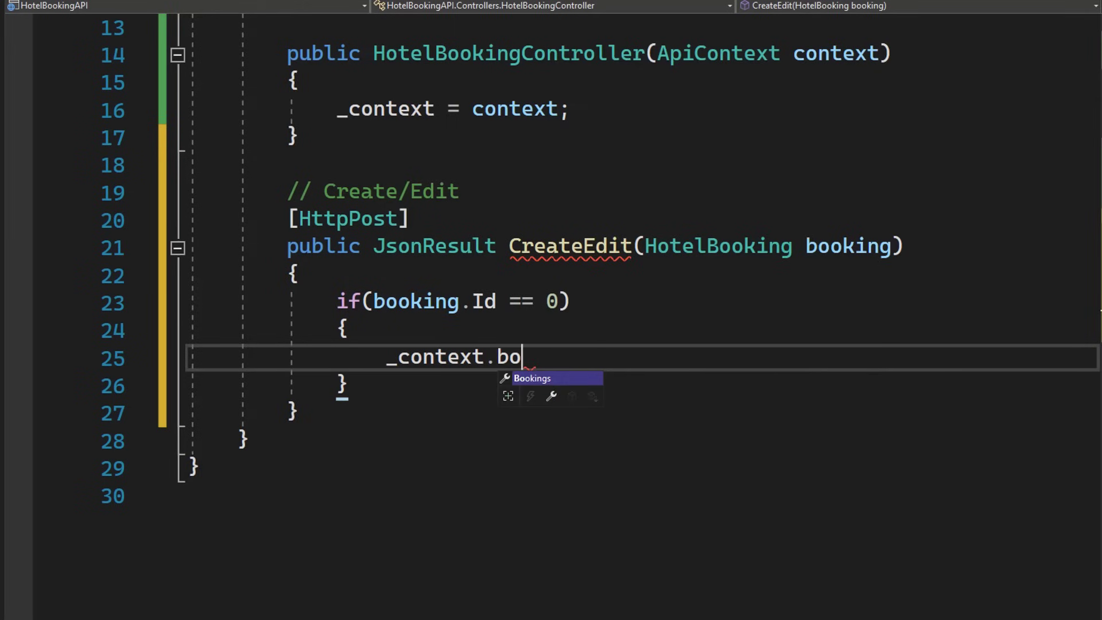
{"action": "type", "text": "okings.Add(booking);"}
{"action": "type", "text": "var b"}
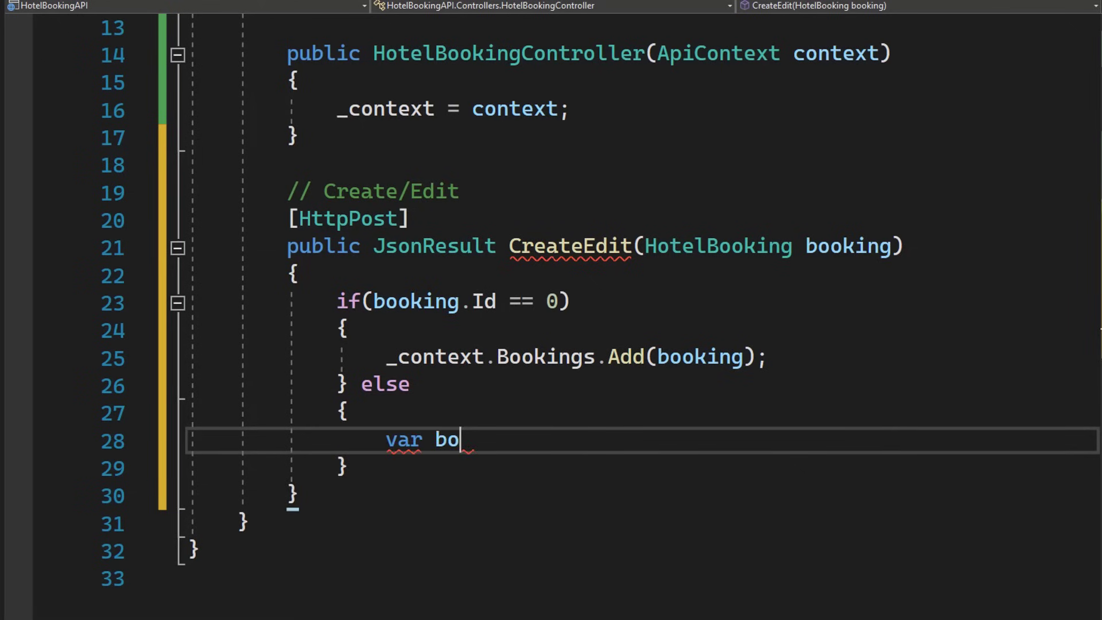
Find the existing booking by Id and return a NotFound JsonResult when it is null
{"action": "type", "text": "okingInDb"}
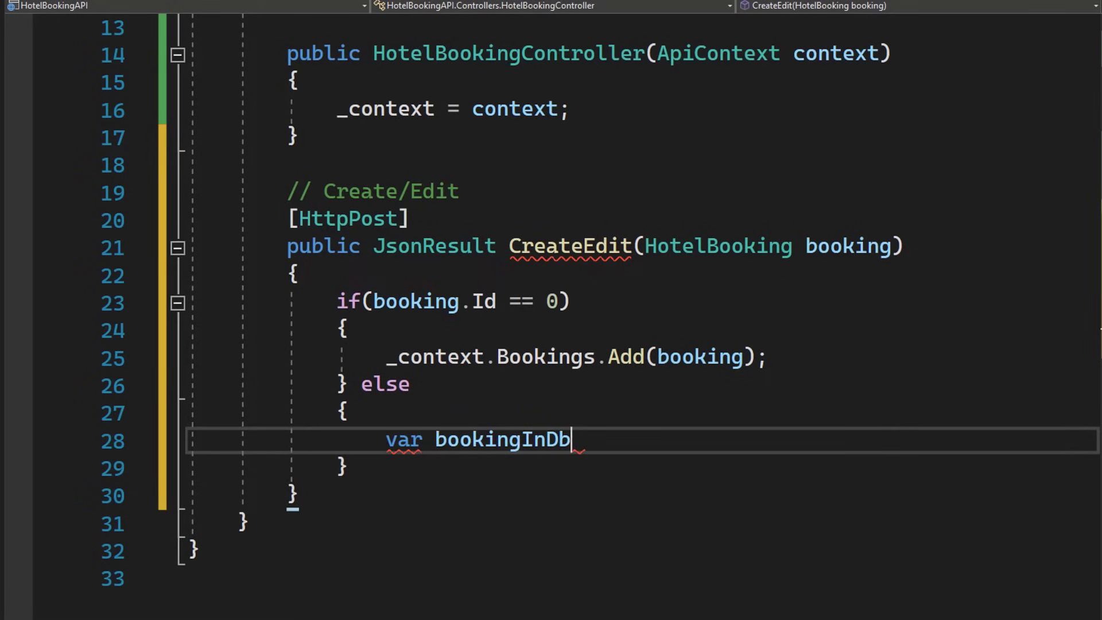
{"action": "type", "text": "= _c"}
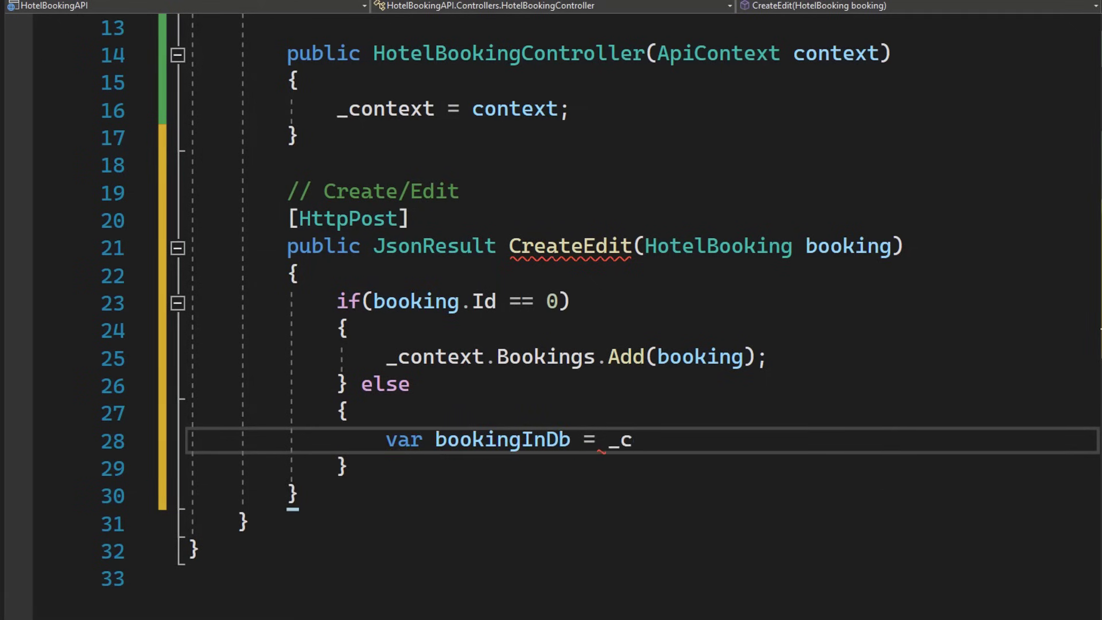
{"action": "type", "text": "ontext.Bookings.fi"}
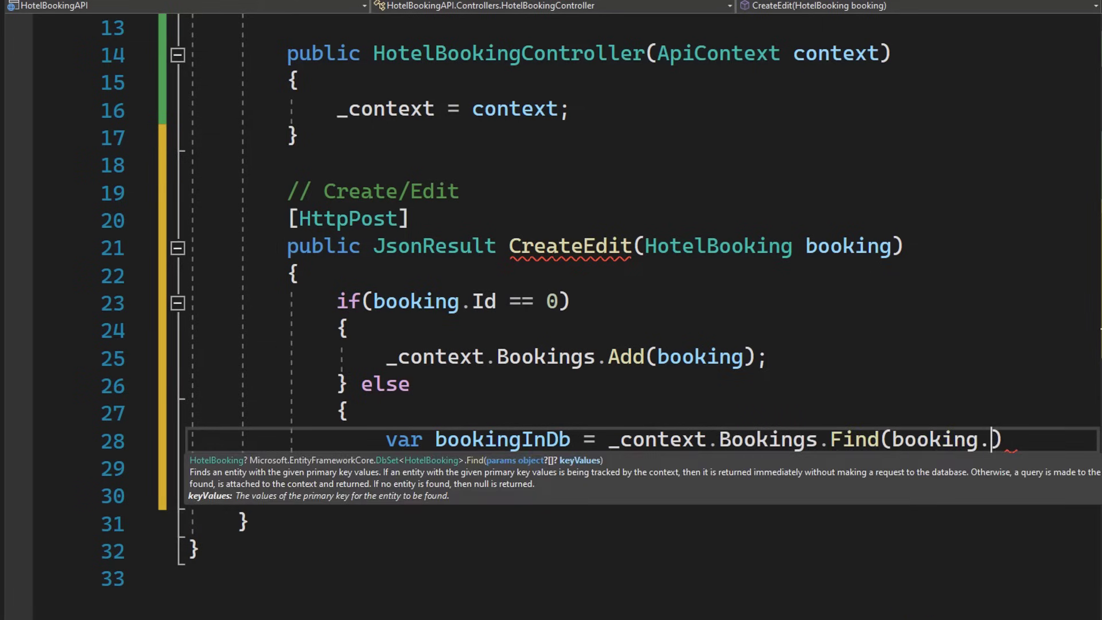
{"action": "type", "text": "Id);"}
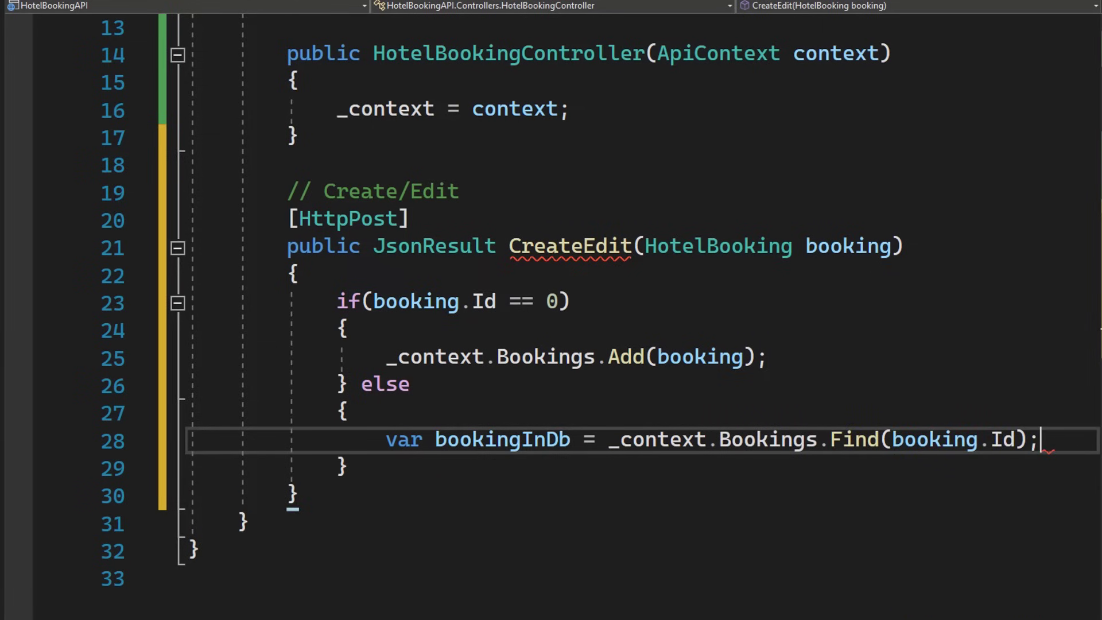
{"action": "type", "text": "if"}
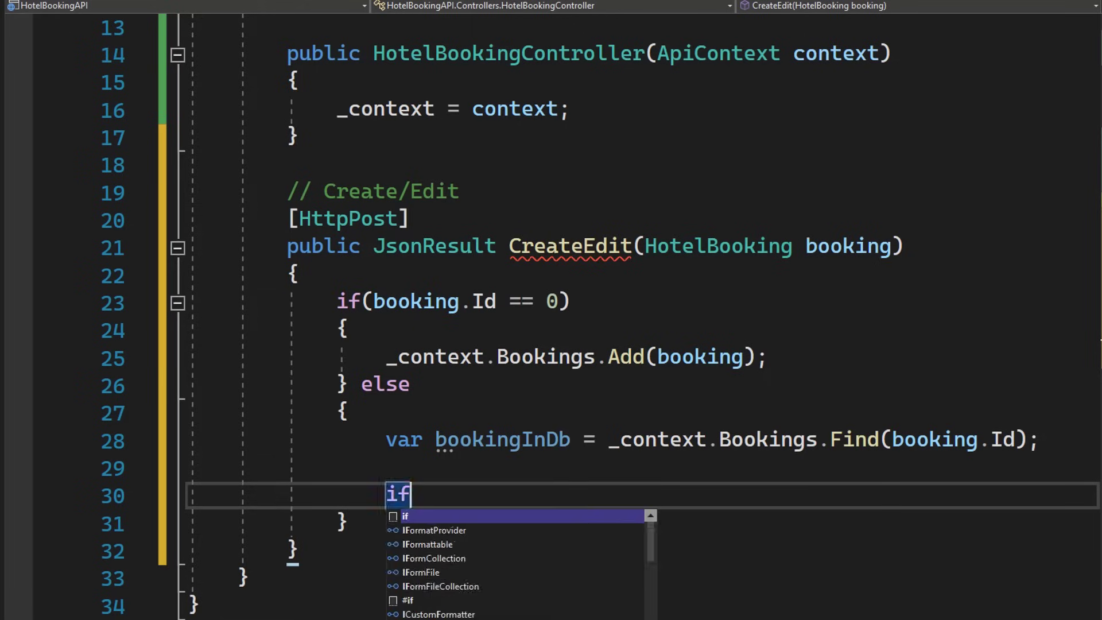
{"action": "type", "text": "(bookingInDb)"}
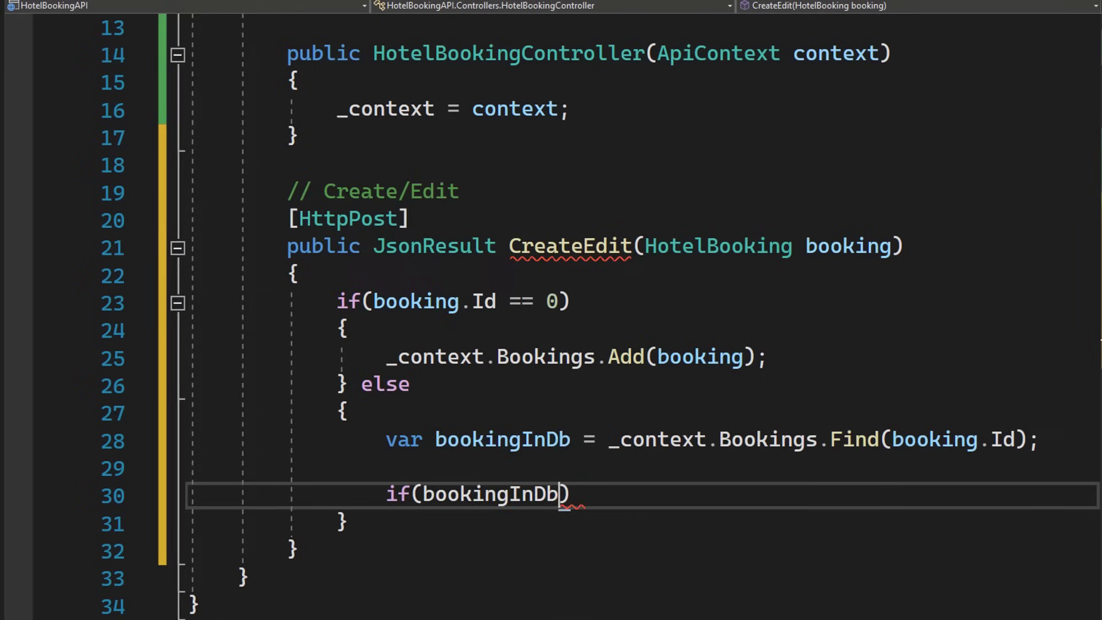
{"action": "type", "text": "== null"}
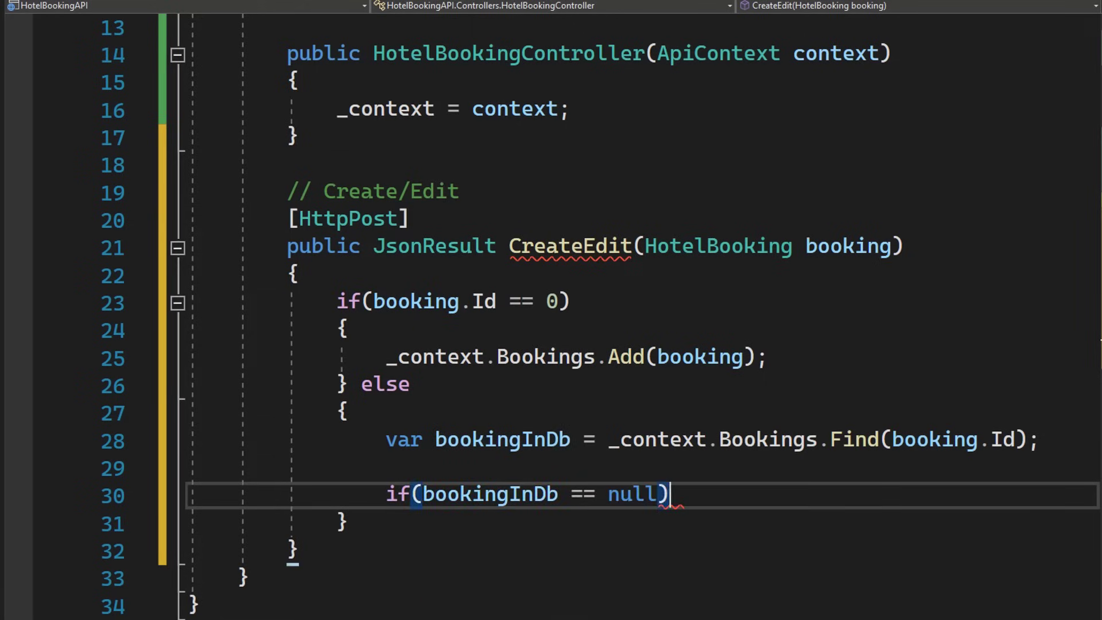
{"action": "type", "text": "return"}
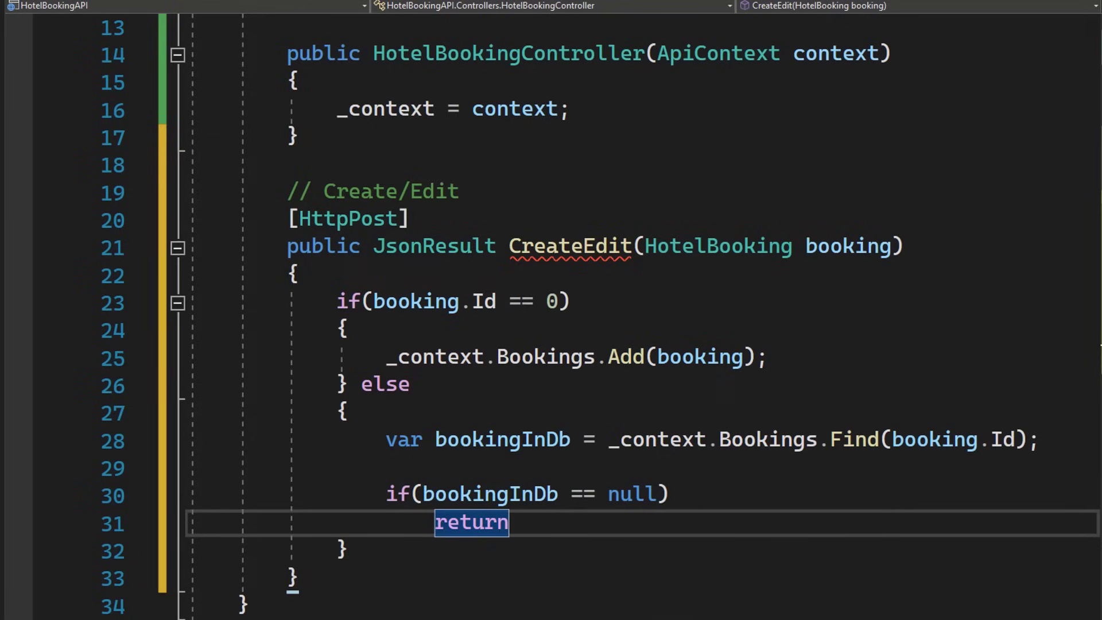
{"action": "type", "text": "new J"}
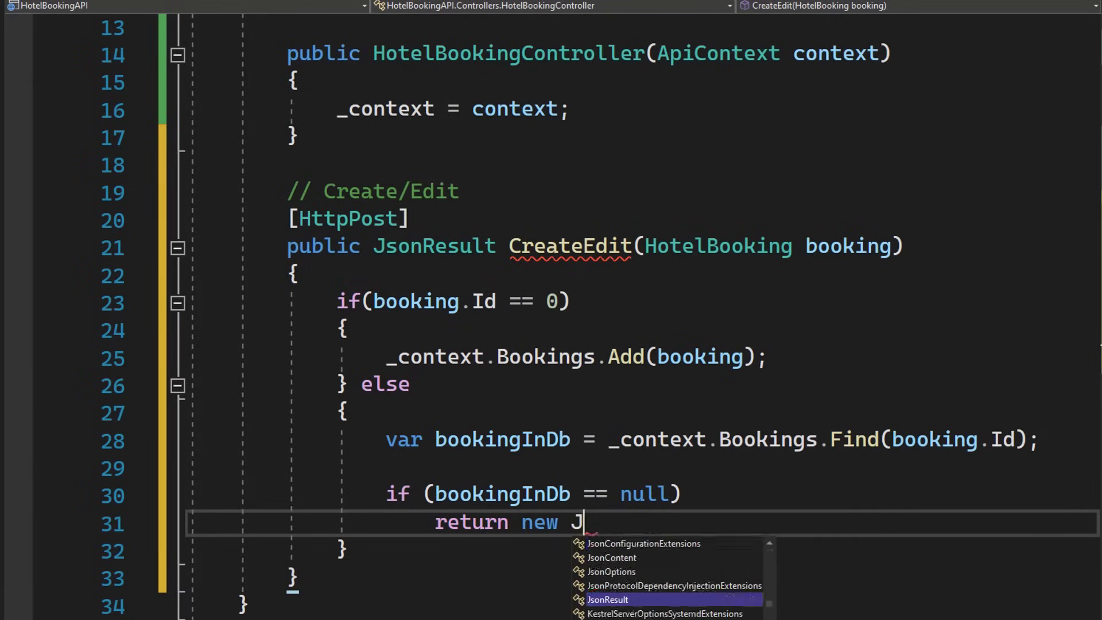
{"action": "type", "text": "sonResult(NotFound()"}
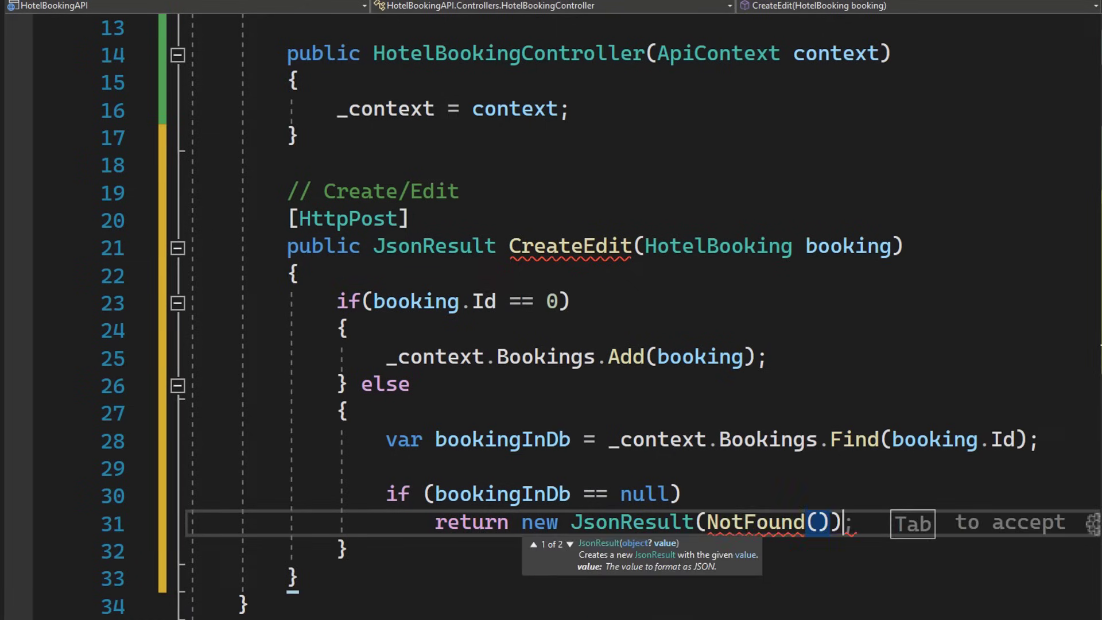
Assign the incoming booking to the found one, save changes and return a JsonResult
{"action": "type", "text": "bookingInDb"}
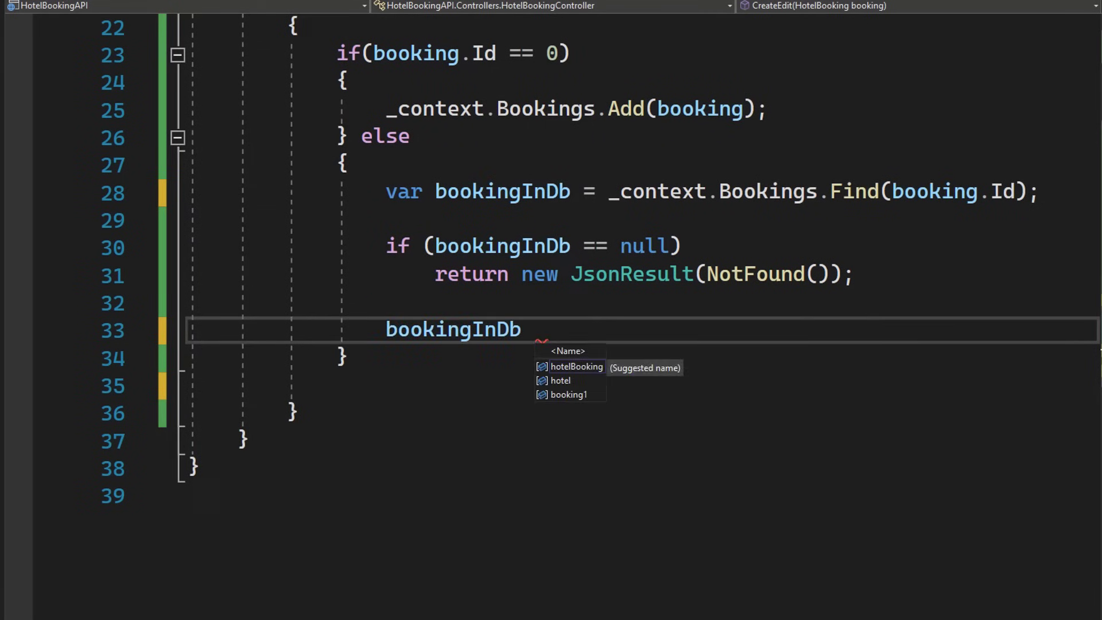
{"action": "type", "text": "= bok"}
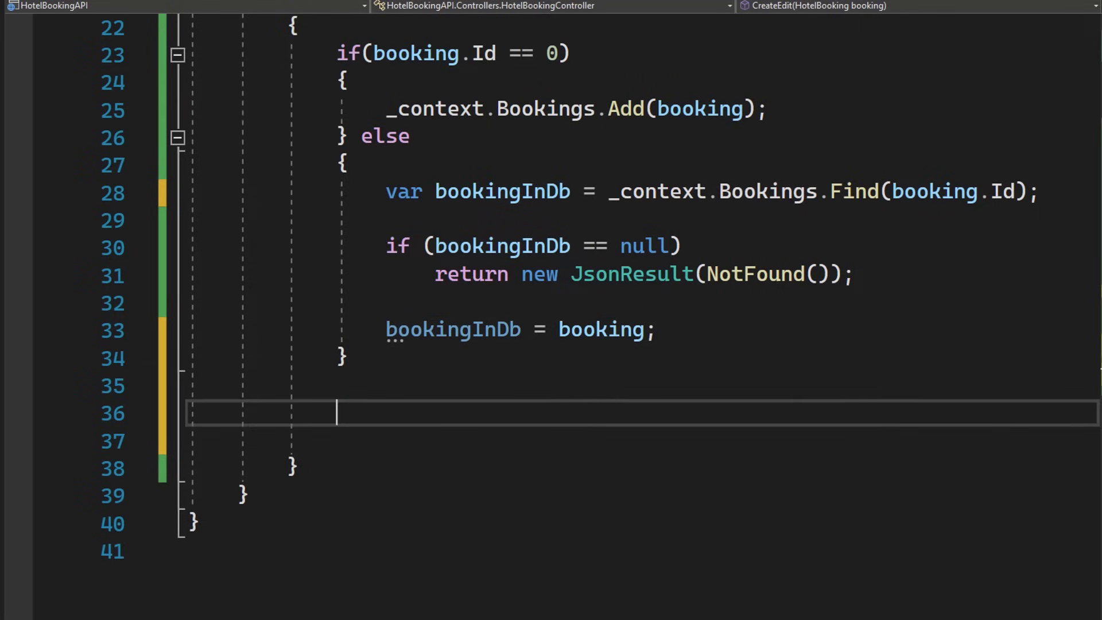
{"action": "type", "text": "_context.saveChanges();"}
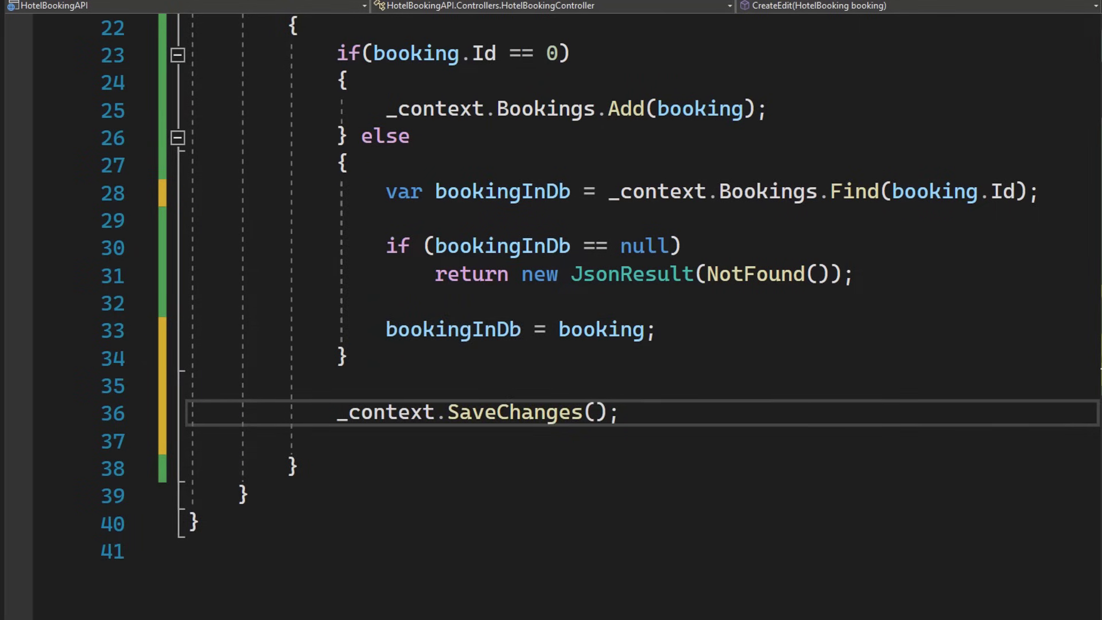
{"action": "type", "text": "return"}
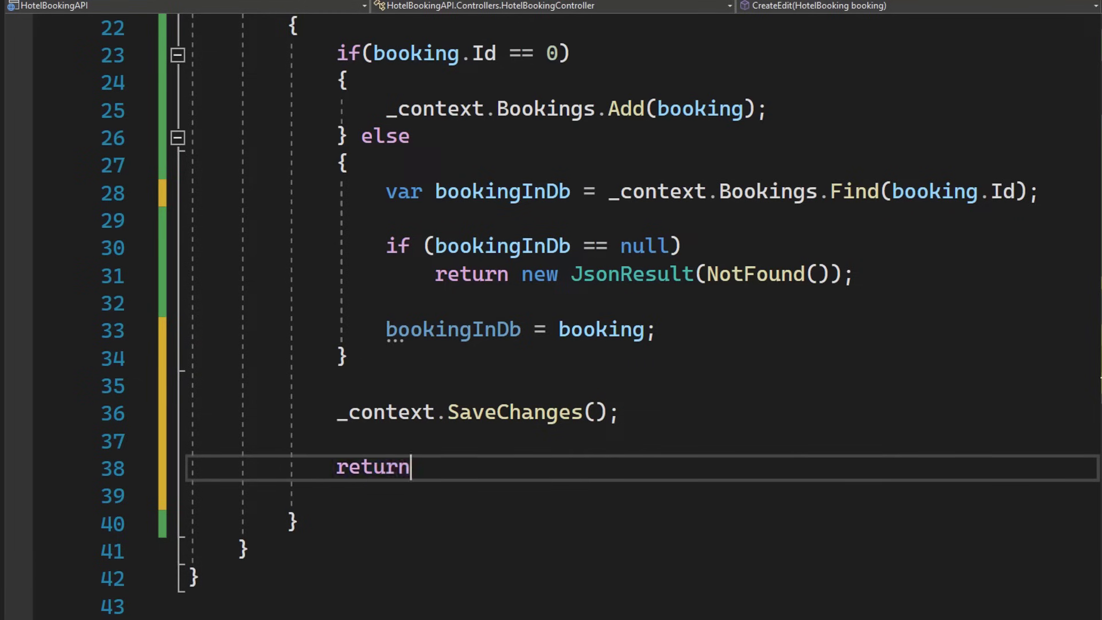
{"action": "type", "text": "new Js"}
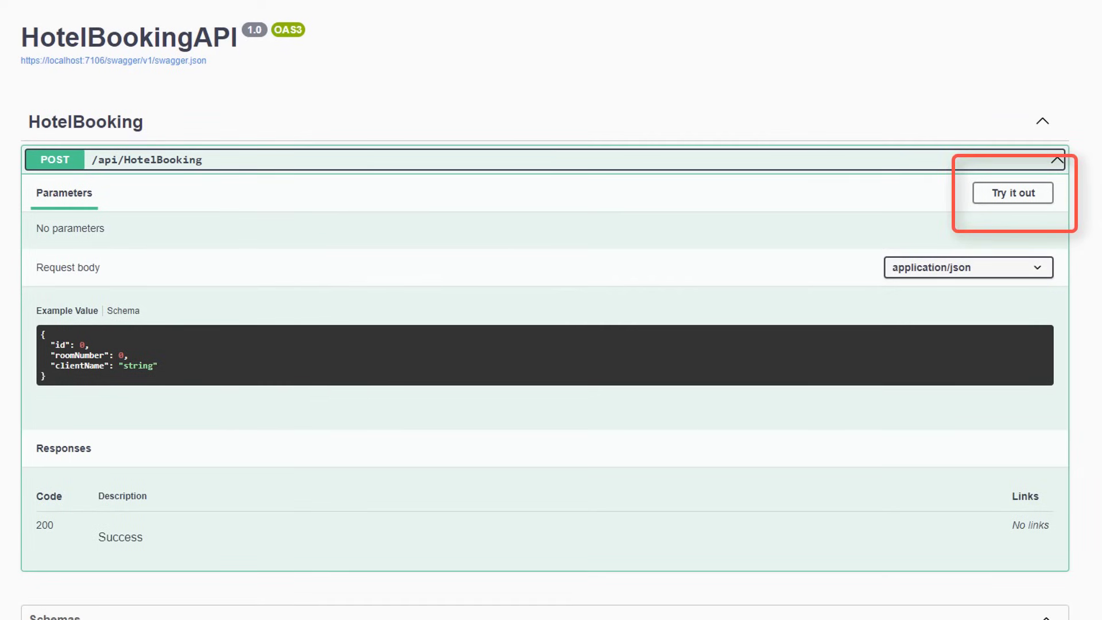
Create a booking for room 100 through POST /api/HotelBooking in Swagger UI
{"action": "left_click", "coordinate": [1012, 193]}
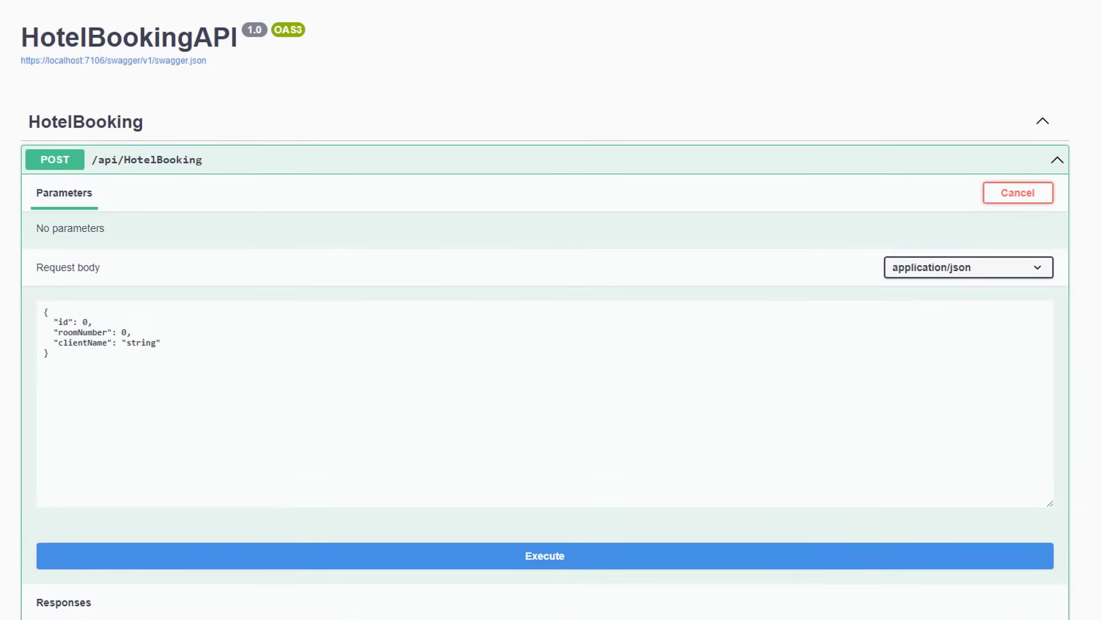
{"action": "scroll", "scroll_direction": "down", "scroll_amount": 3}
{"action": "type", "text": "M. Zuckerfriend"}
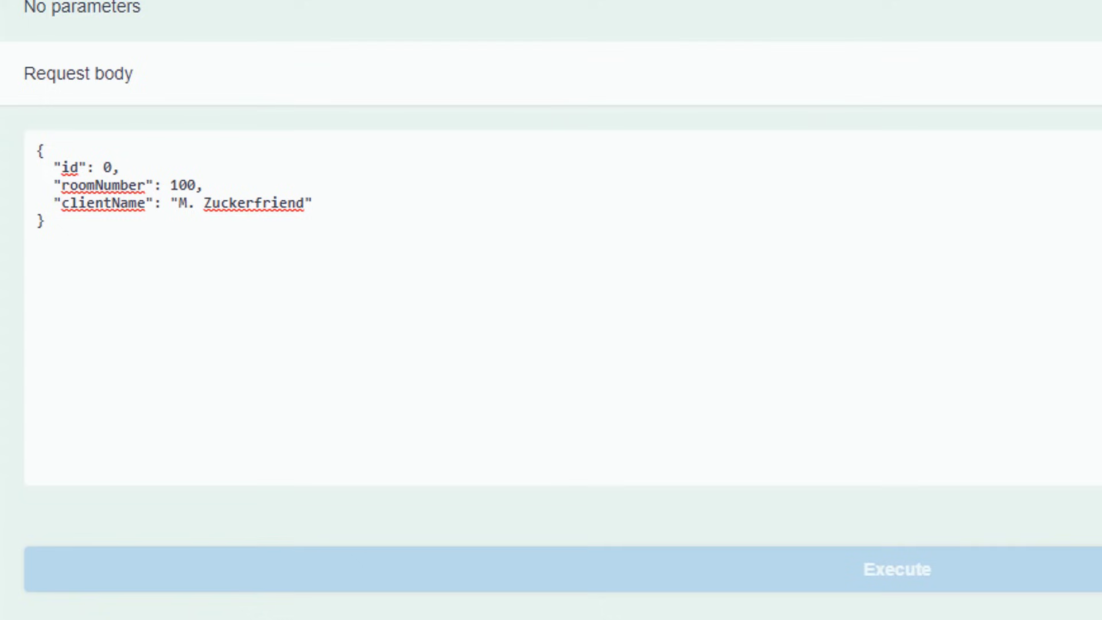
{"action": "left_click", "coordinate": [896, 569]}
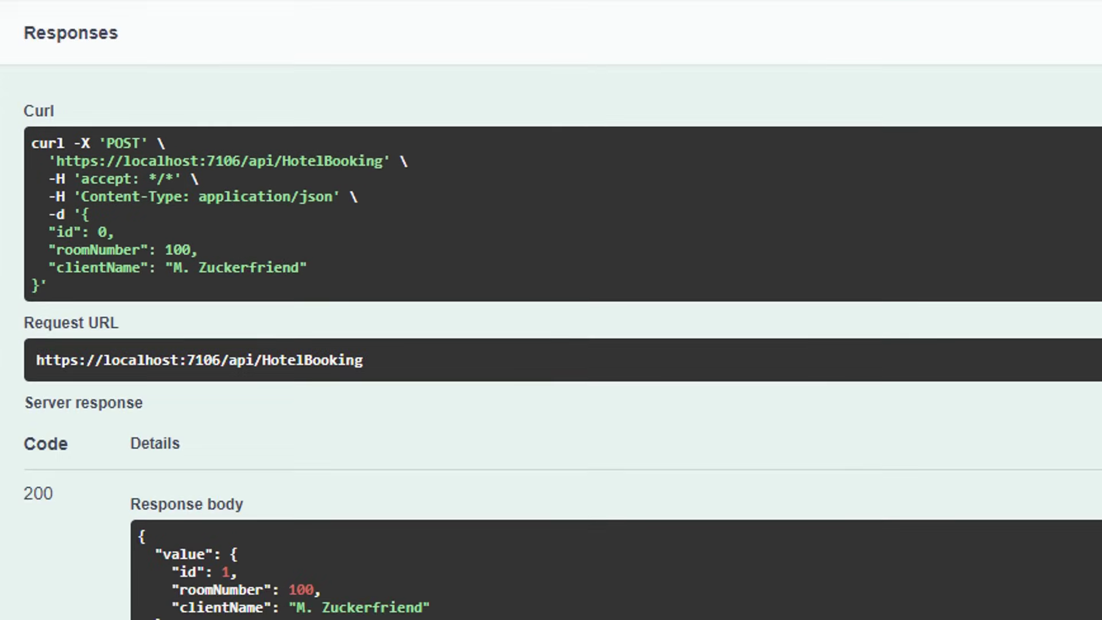
{"action": "scroll", "scroll_direction": "down", "scroll_amount": 3}
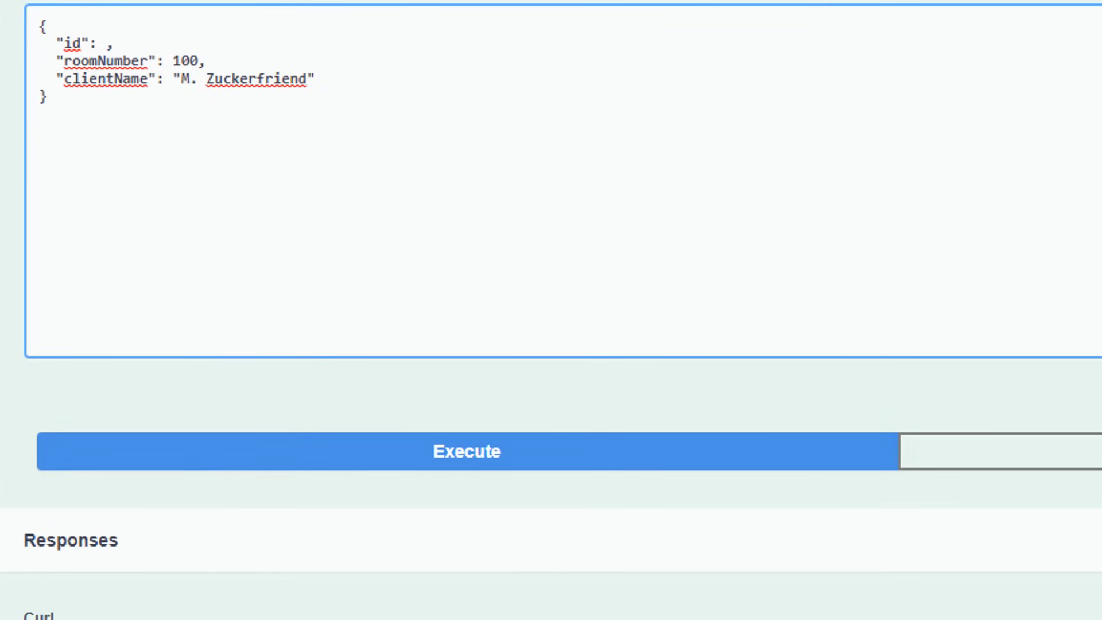
Send edit requests, first for booking id 8, then moving booking 1 to room 101
{"action": "type", "text": "8"}
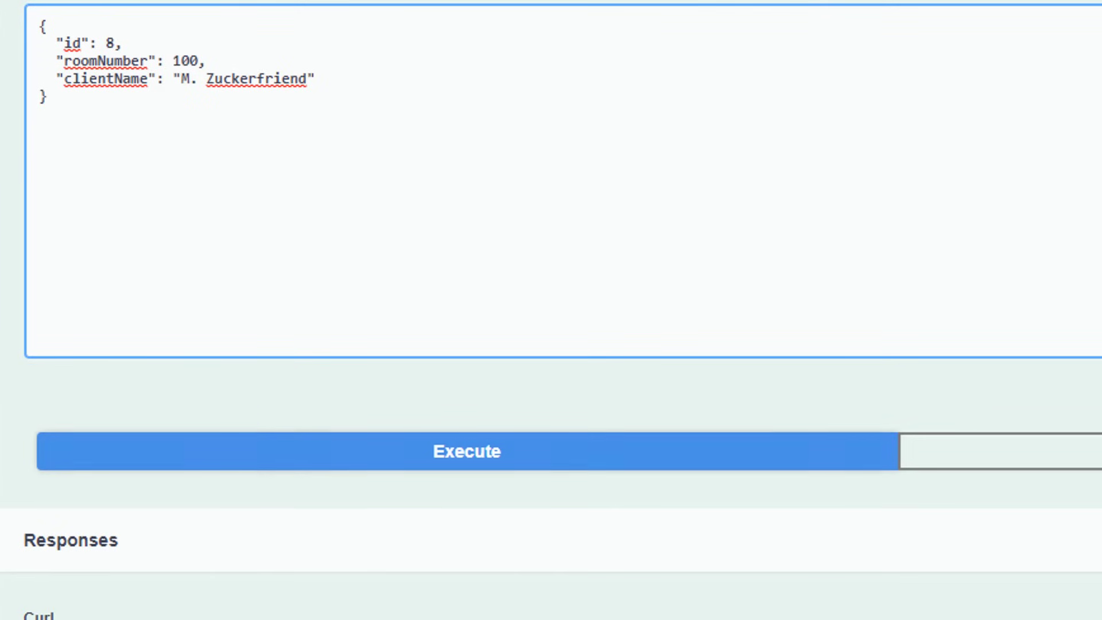
{"action": "left_click", "coordinate": [467, 451]}
{"action": "type", "text": "1"}
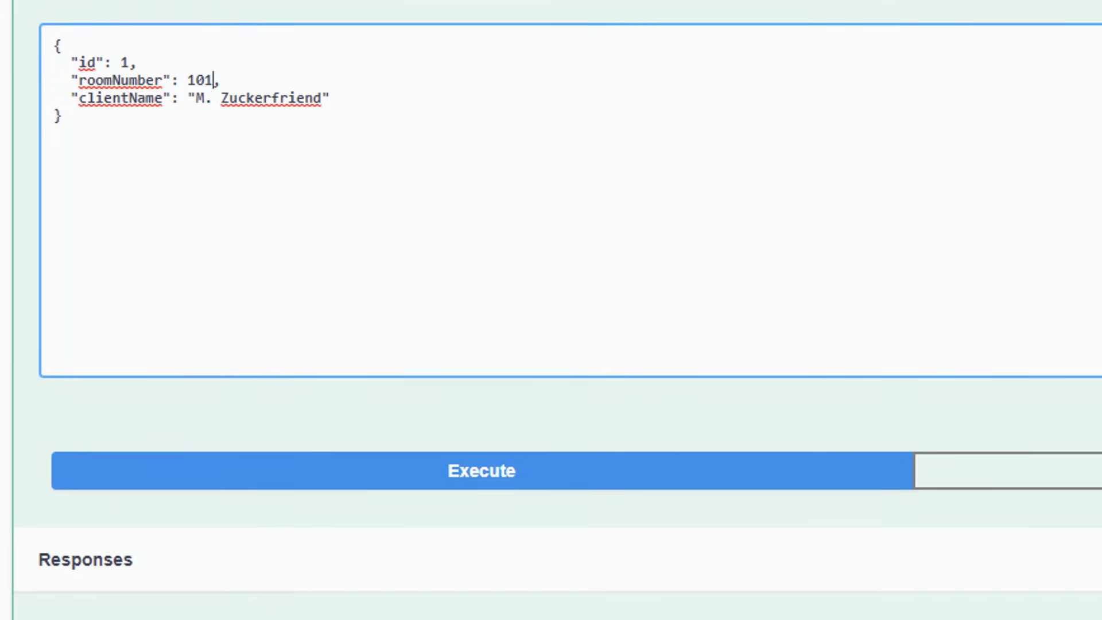
{"action": "left_click", "coordinate": [481, 470]}
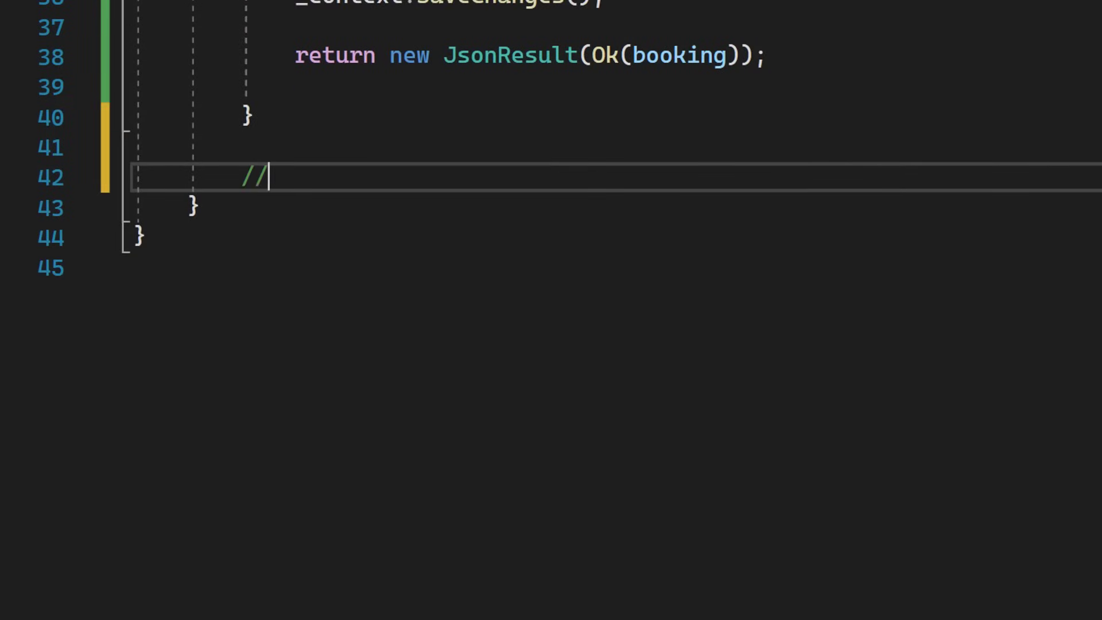
Write an [HttpGet] JsonResult Get(int id) that looks up _context.Bookings.Find(id)
{"action": "type", "text": "Get"}
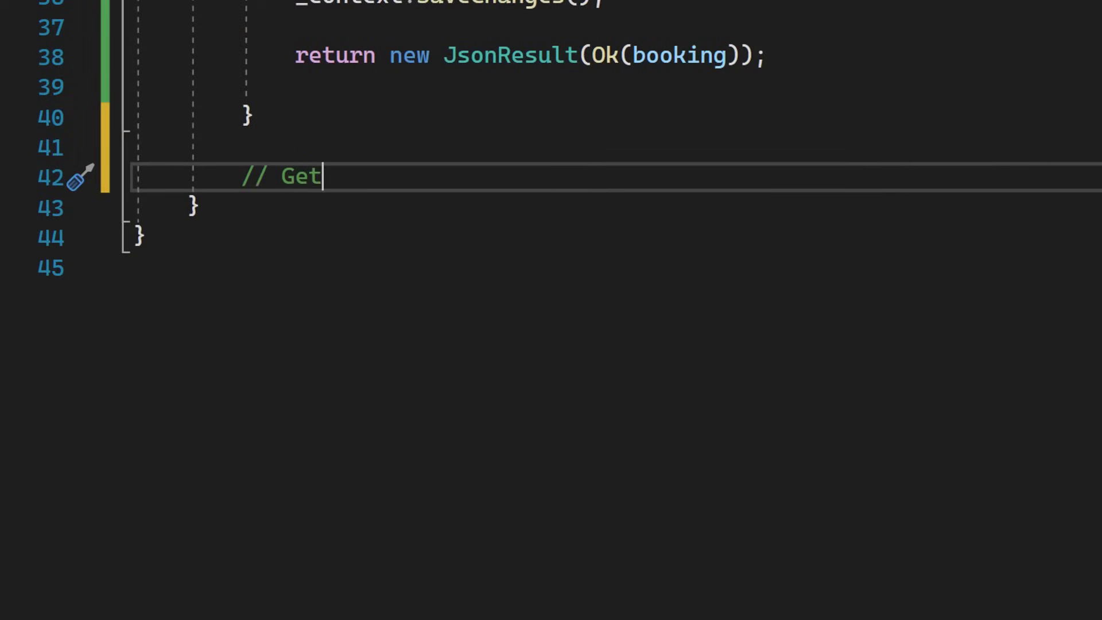
{"action": "type", "text": "[HttpGet"}
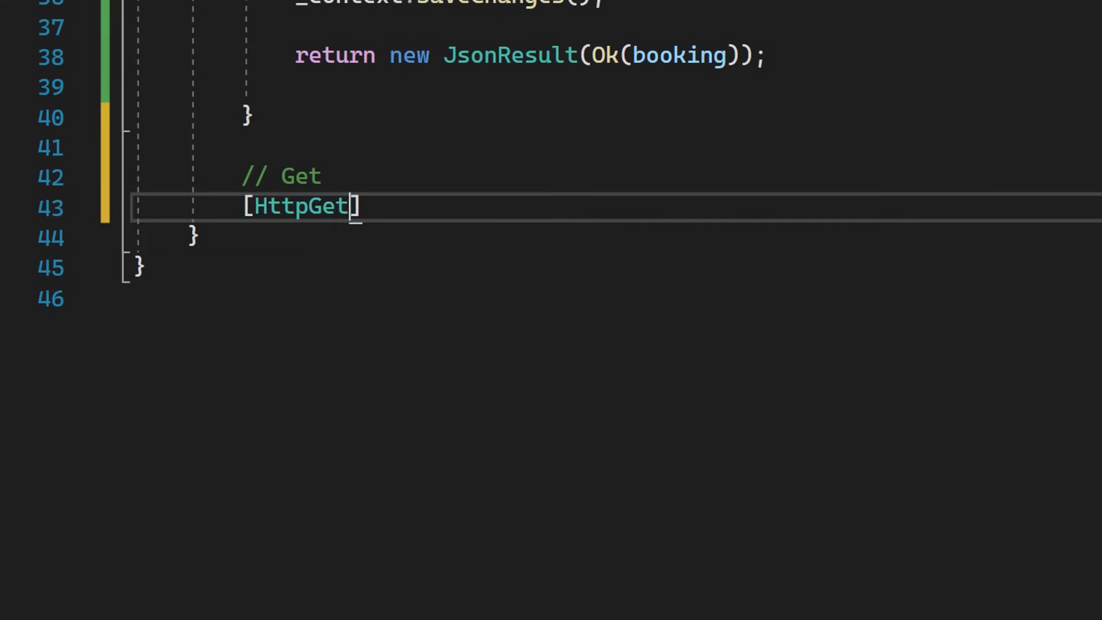
{"action": "type", "text": "public JsonResult Get"}
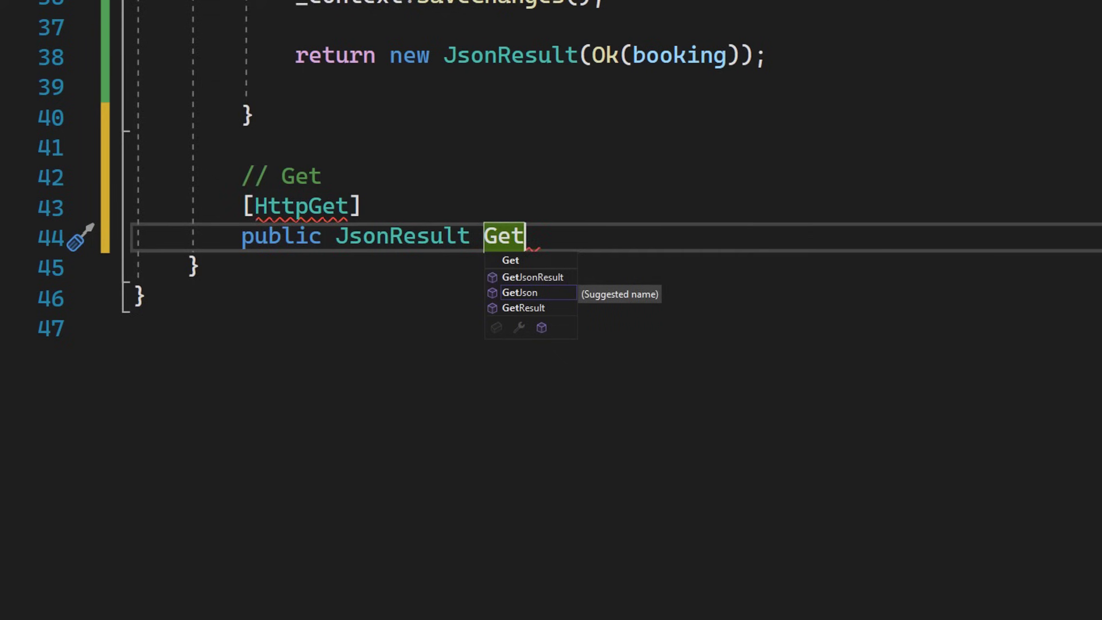
{"action": "type", "text": "(int id)"}
{"action": "type", "text": "{"}
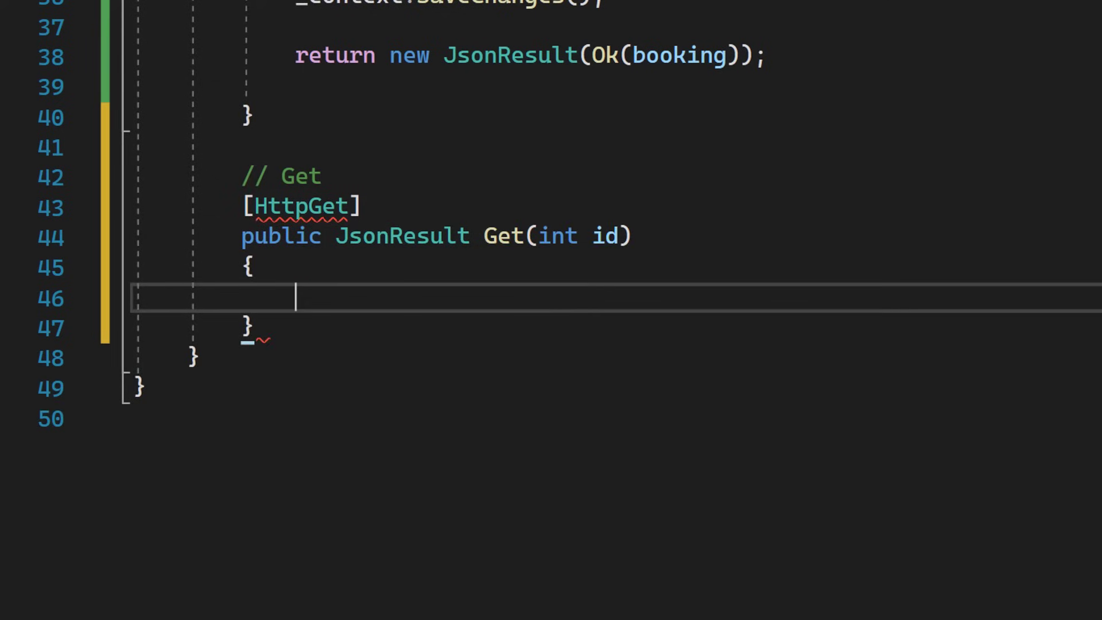
{"action": "type", "text": "var resul"}
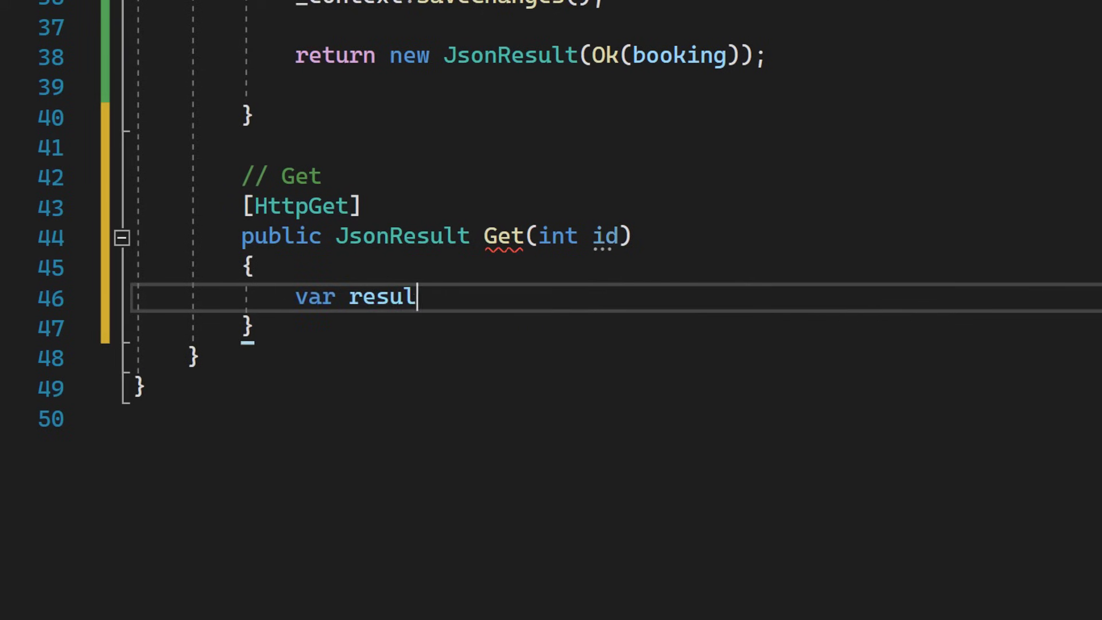
{"action": "type", "text": "t = _c"}
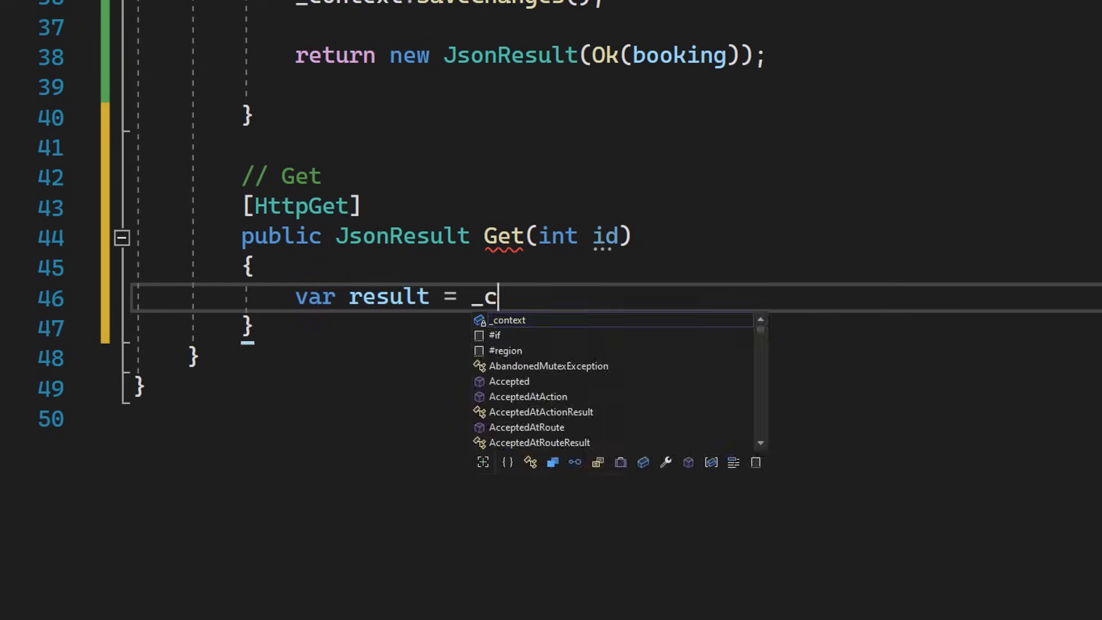
{"action": "type", "text": "ontext.Bookings."}
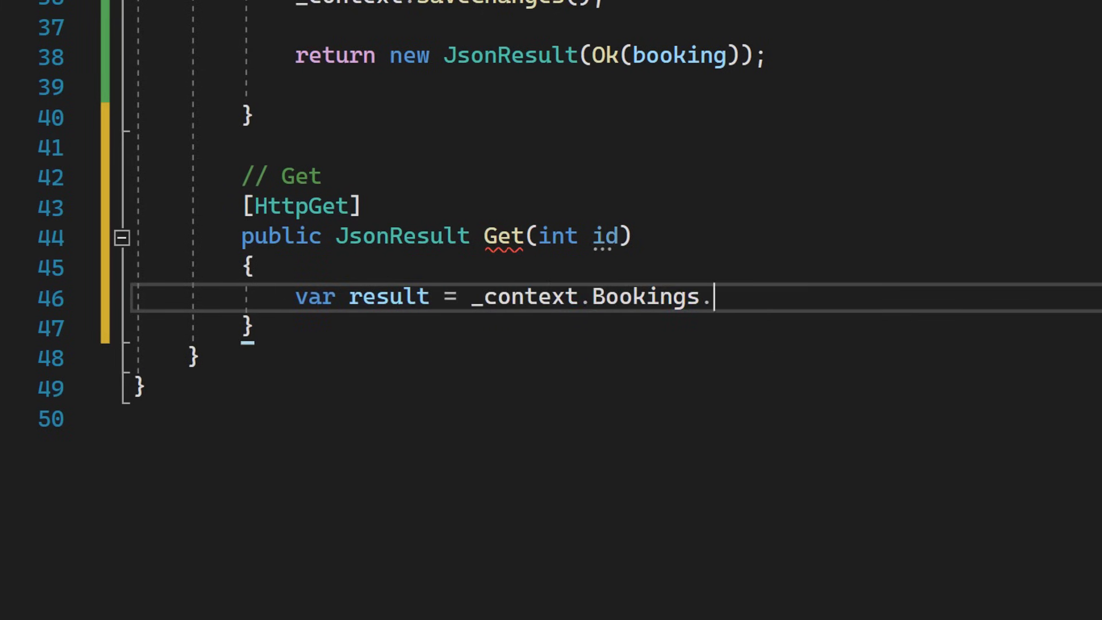
{"action": "type", "text": "Find(id);"}
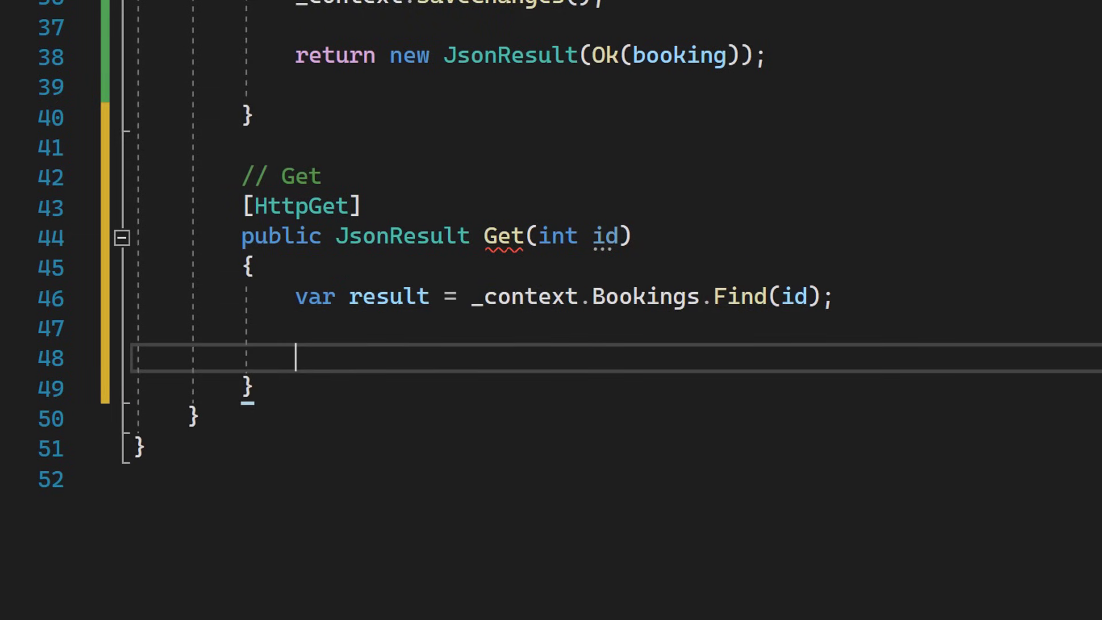
Return a NotFound JsonResult when the result is null, otherwise Ok(result)
{"action": "type", "text": "if(res"}
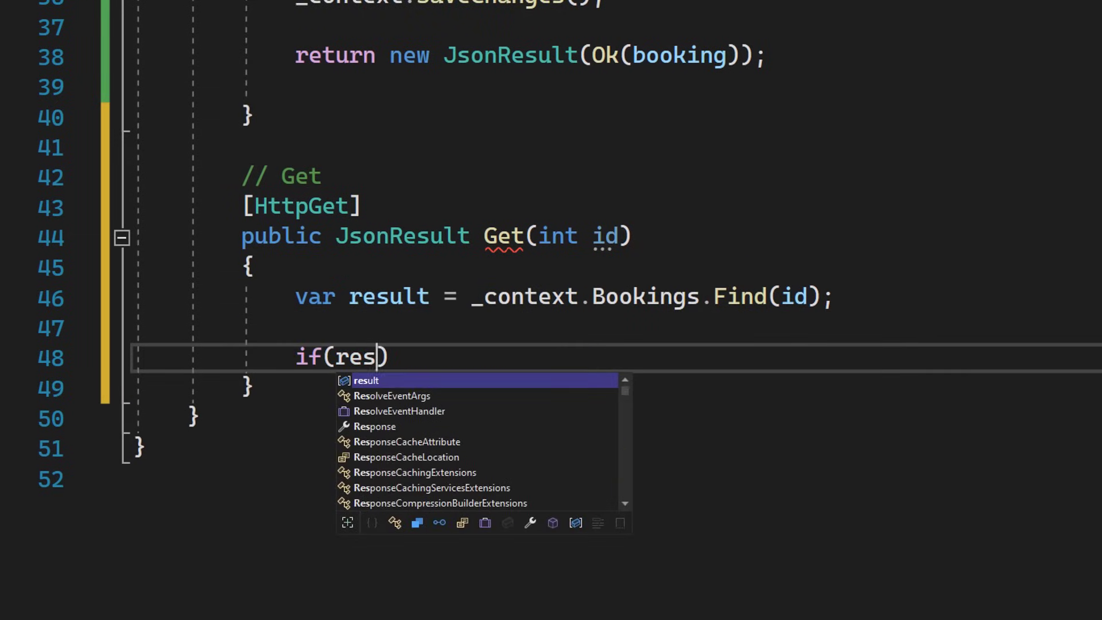
{"action": "type", "text": "ult == null"}
{"action": "type", "text": "r"}
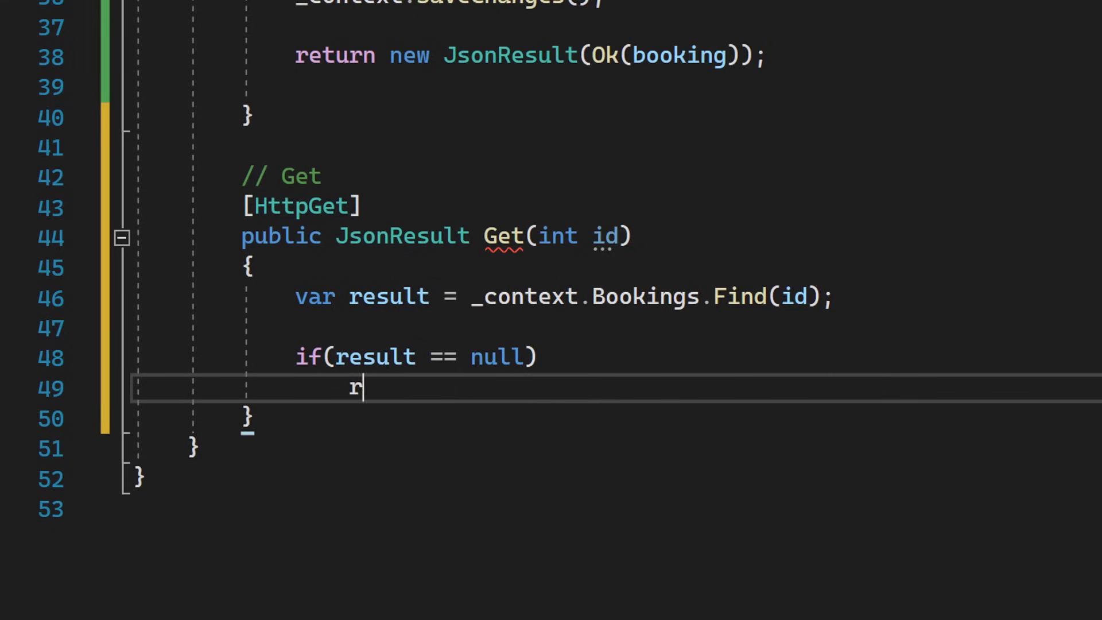
{"action": "type", "text": "eturn new"}
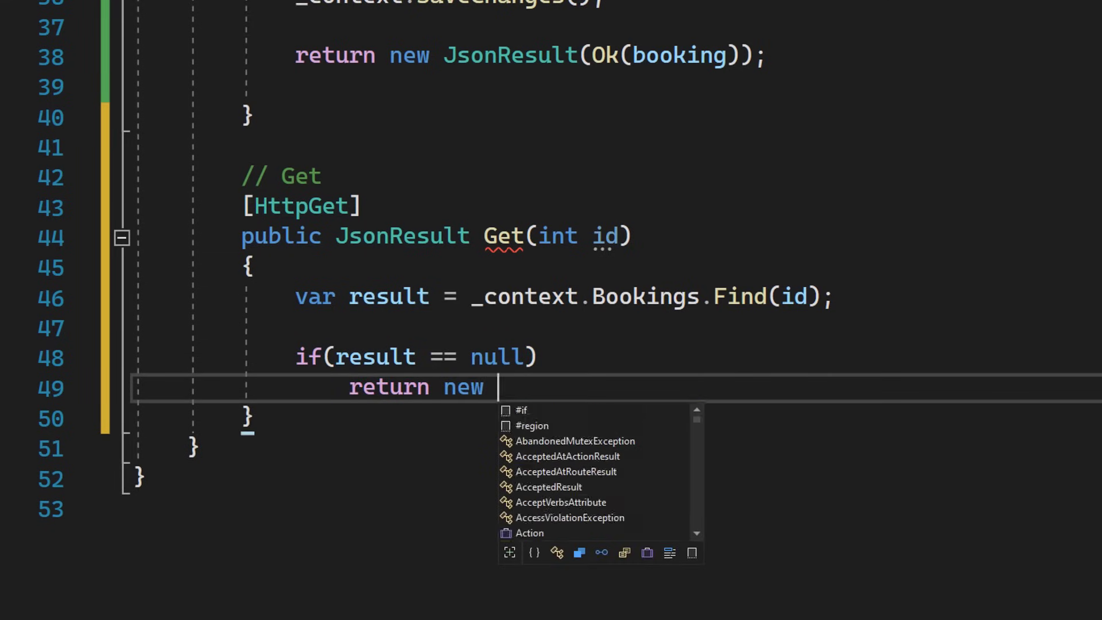
{"action": "type", "text": "JsonResult()"}
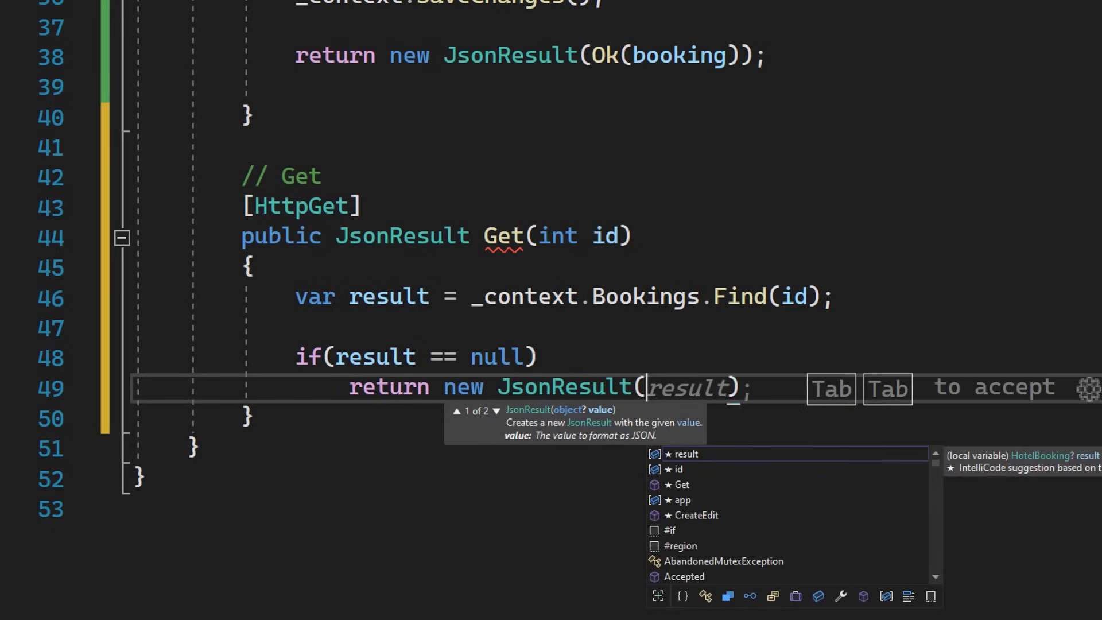
{"action": "type", "text": "NotFound("}
{"action": "type", "text": "retur"}
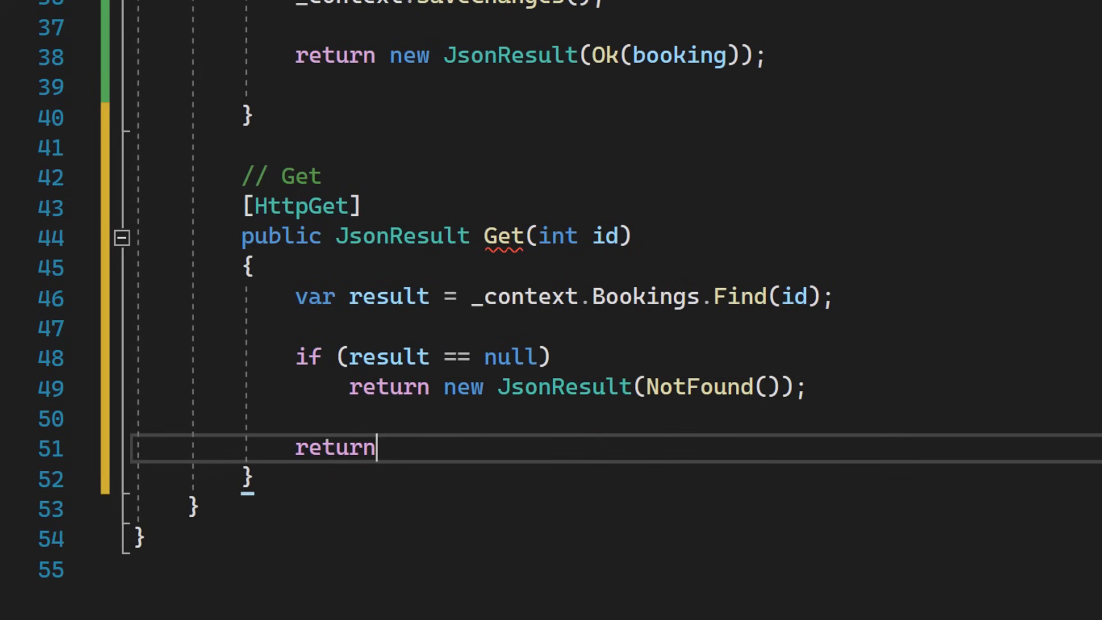
{"action": "type", "text": "new JsonResult"}
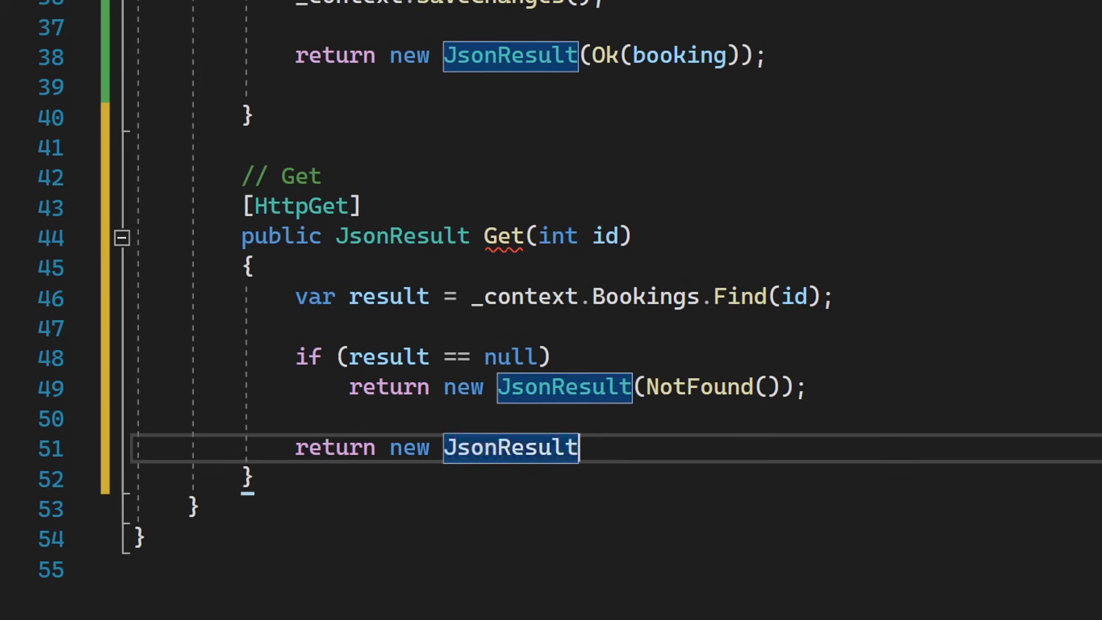
{"action": "type", "text": "(Ok(result));"}
{"action": "type", "text": "//"}
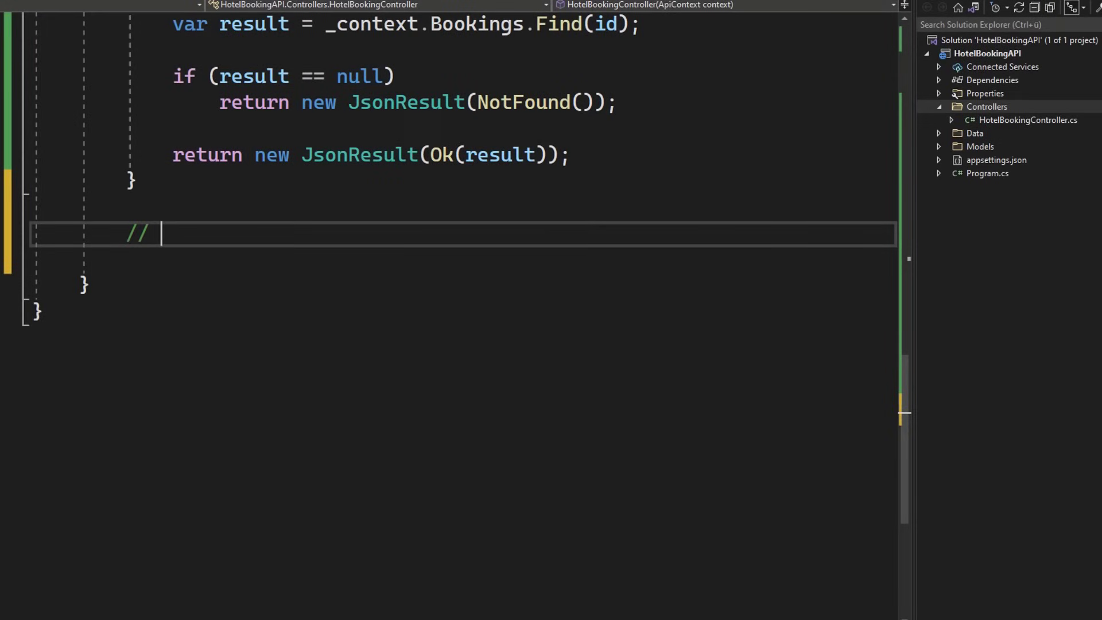
Write an [HttpDelete] JsonResult Delete(int id) that finds the booking with _context.Bookings.Find(id)
{"action": "type", "text": "Delete"}
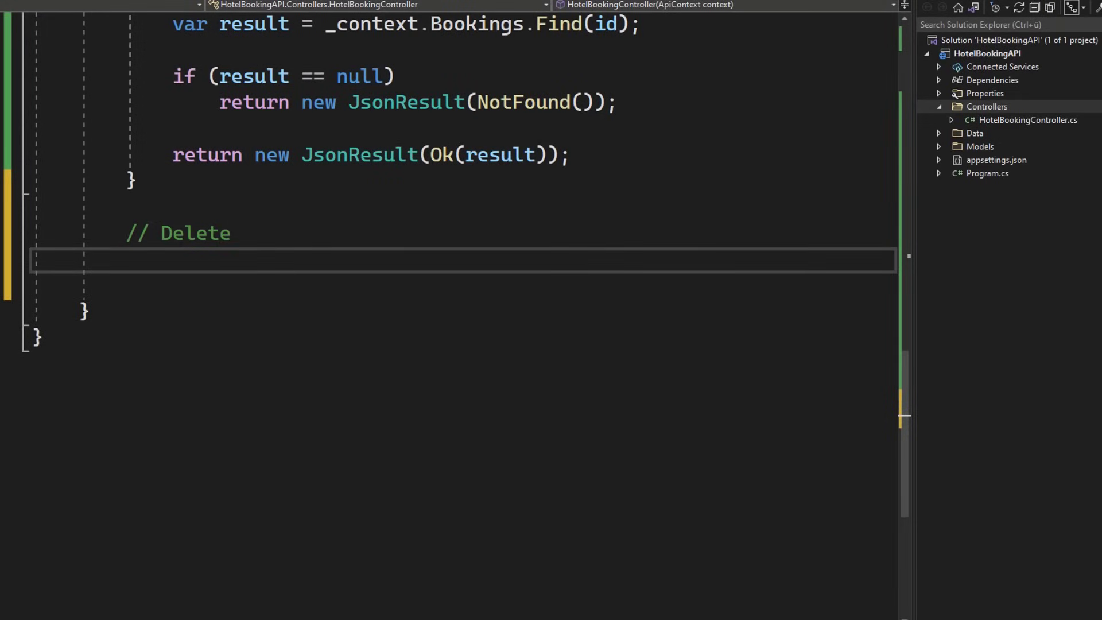
{"action": "type", "text": "[HttpDelete]"}
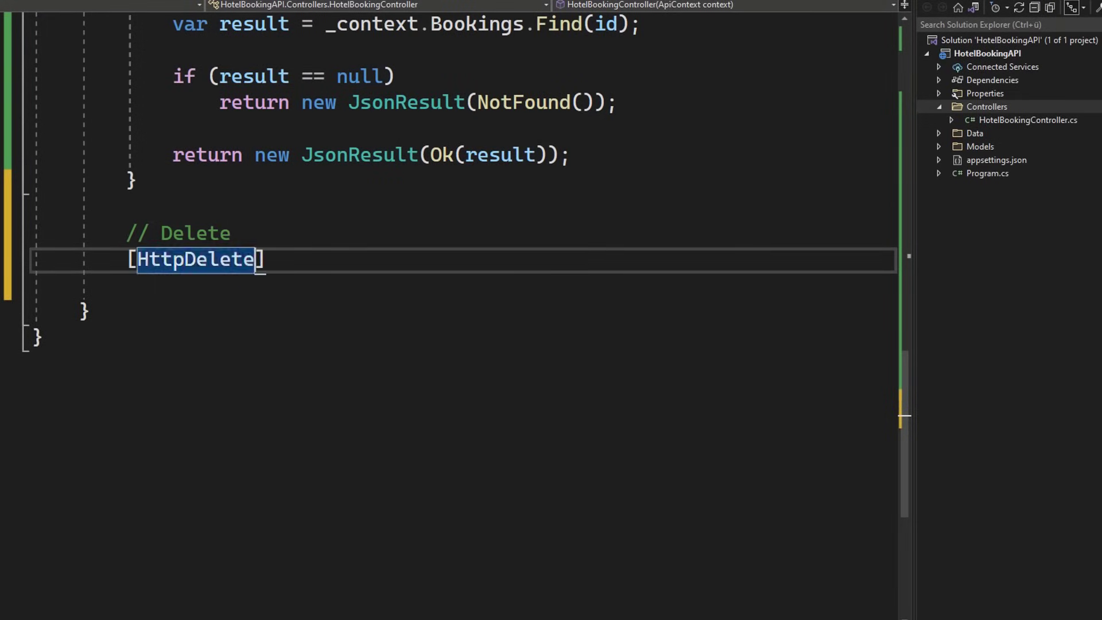
{"action": "type", "text": "public"}
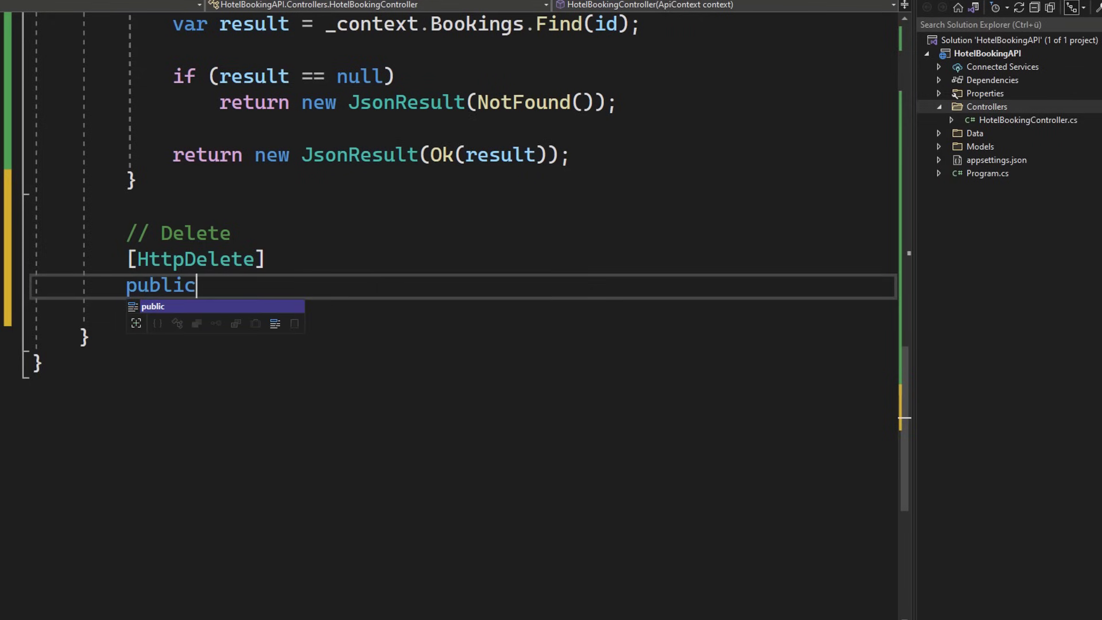
{"action": "type", "text": "JsonResult D"}
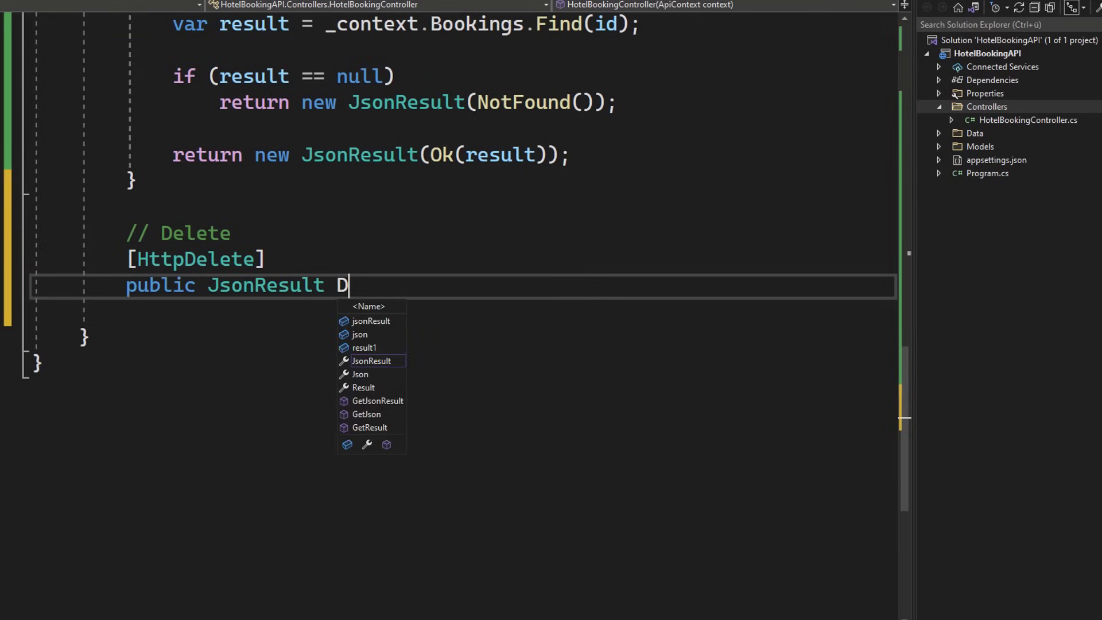
{"action": "type", "text": "elete(i"}
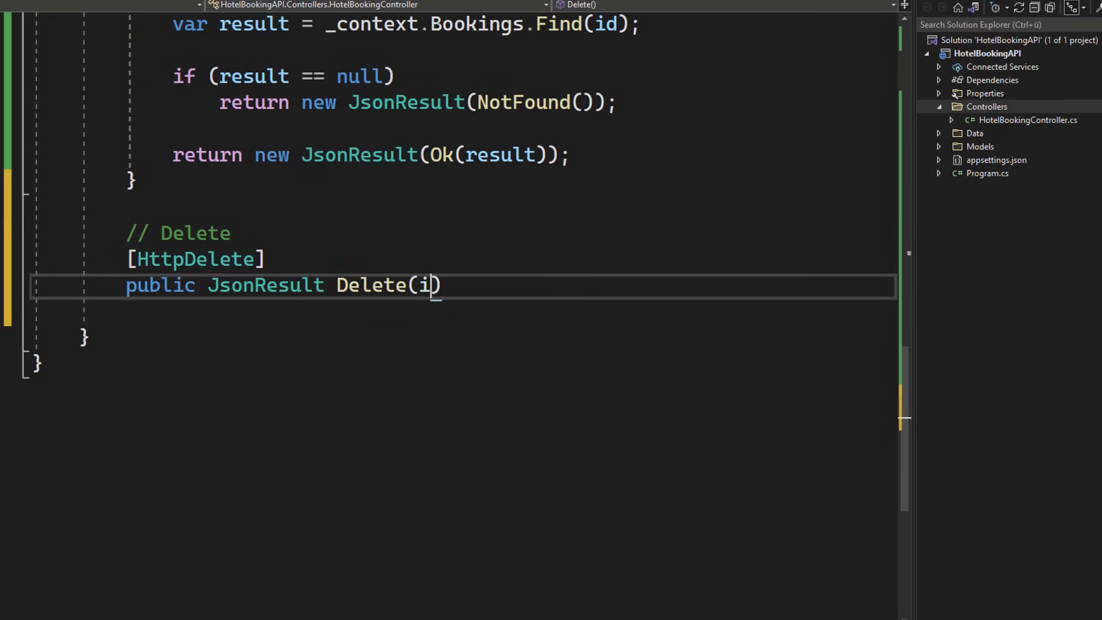
{"action": "type", "text": "nt id"}
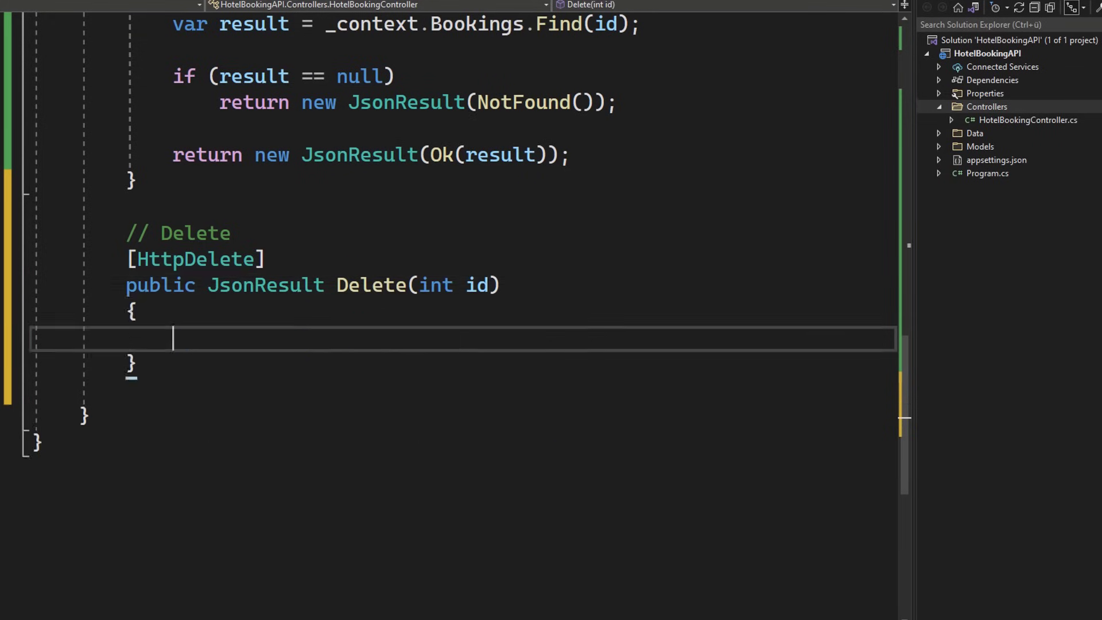
{"action": "type", "text": "var resu"}
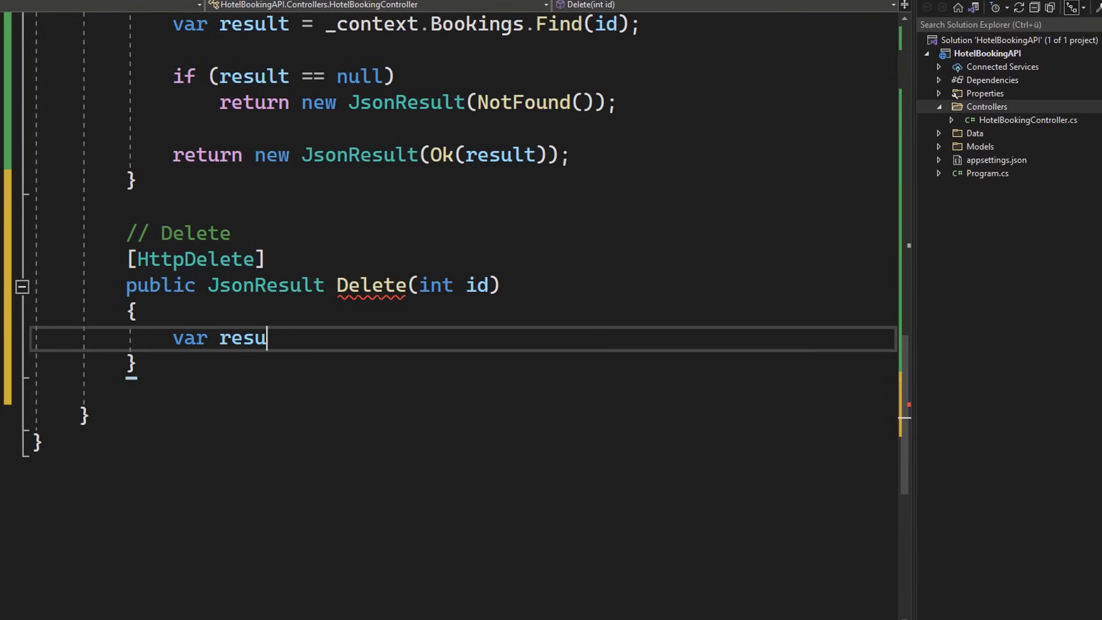
{"action": "type", "text": "lt = _context"}
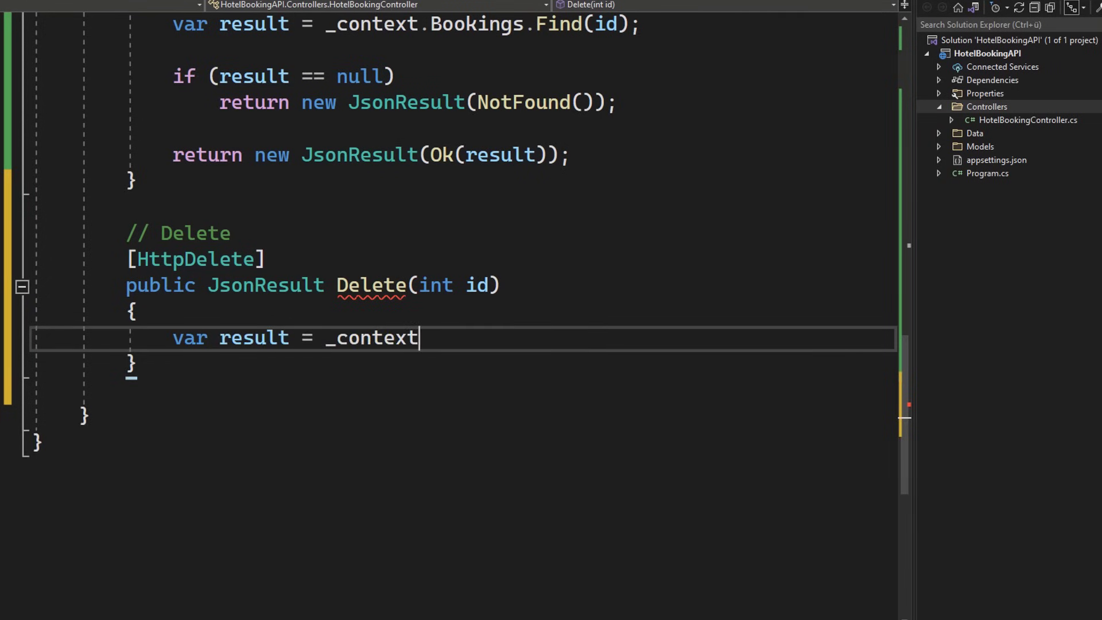
{"action": "type", "text": ".Bookings.Find"}
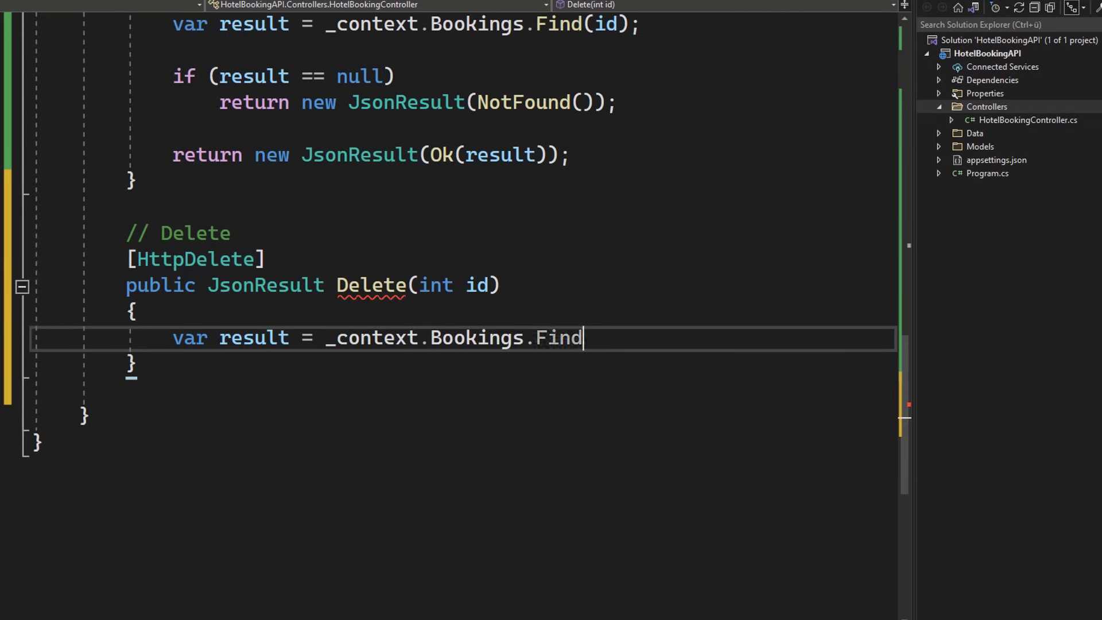
{"action": "type", "text": "(id);"}
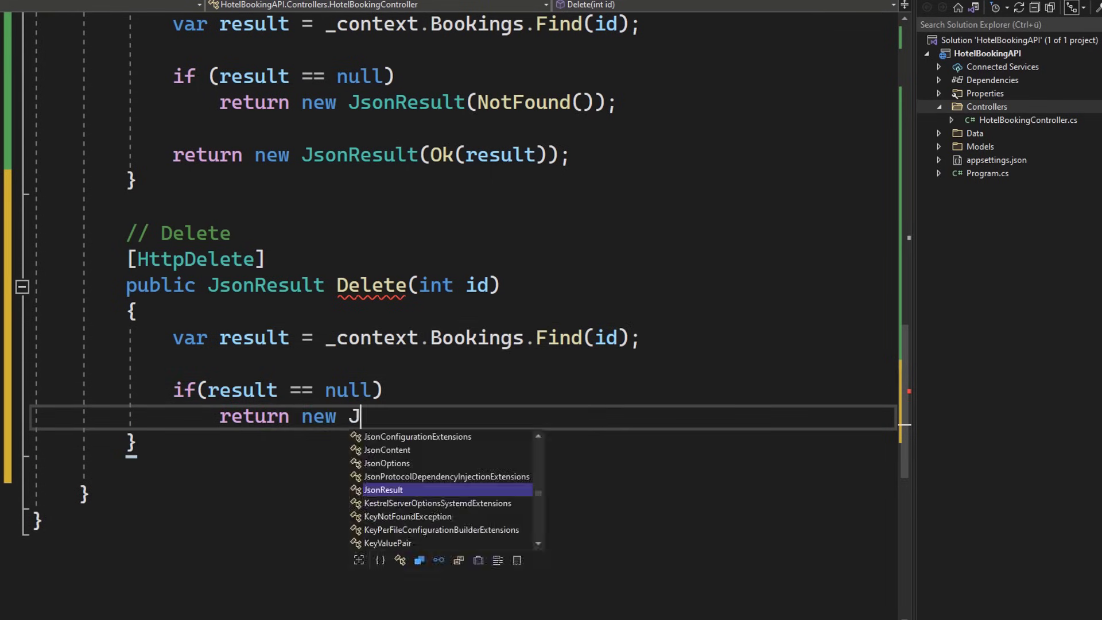
Return NotFound when missing, otherwise remove the booking, save changes and return NoContent
{"action": "type", "text": "sonResult(N"}
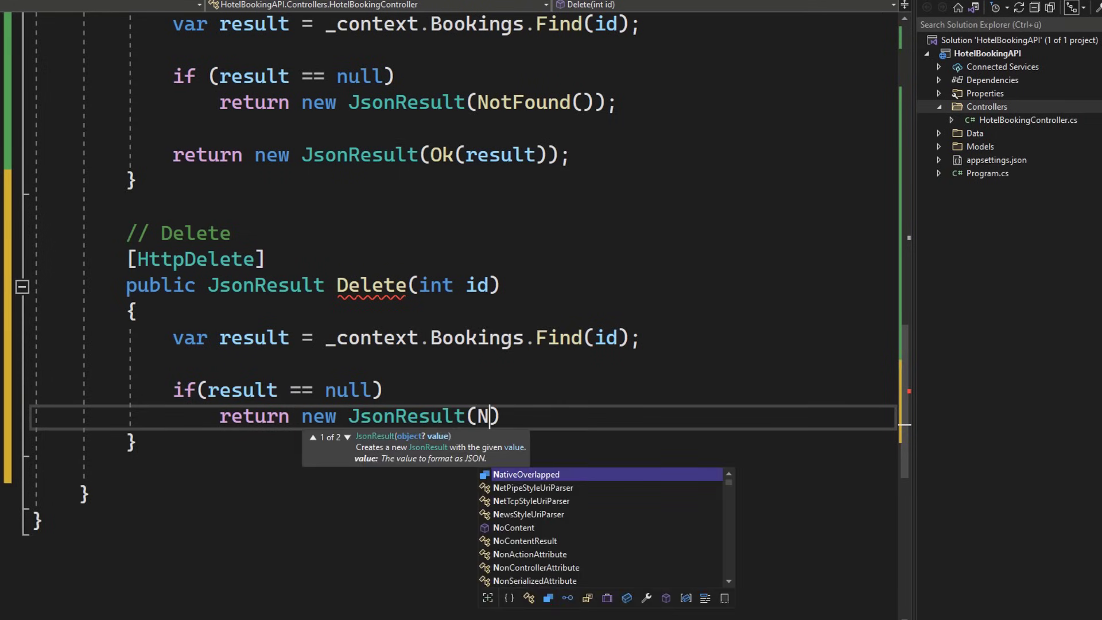
{"action": "type", "text": "otFound("}
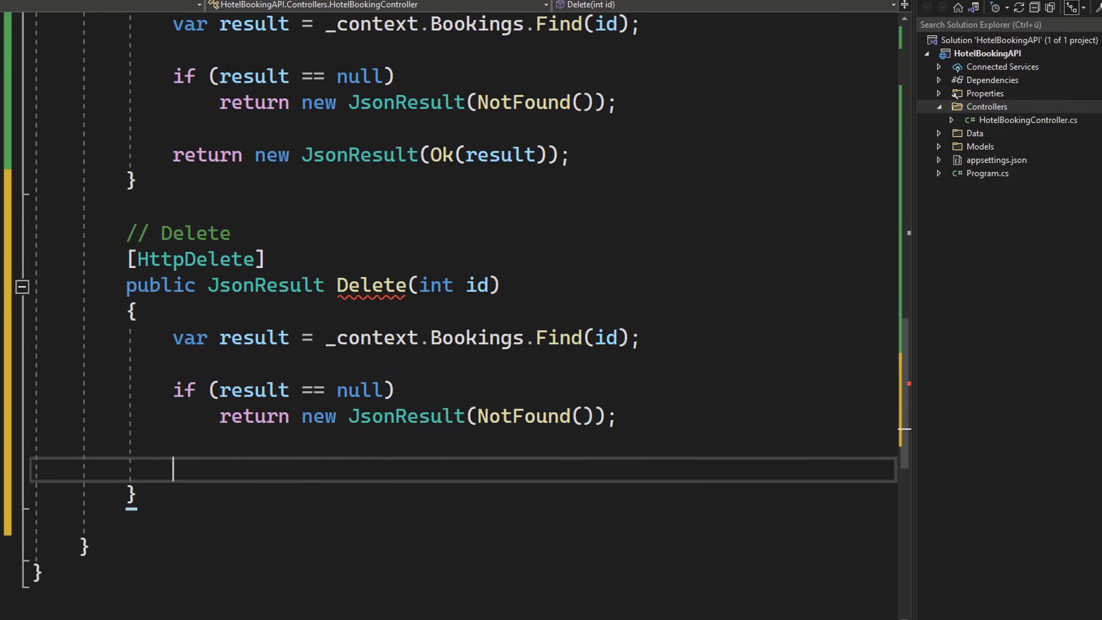
{"action": "type", "text": "_context.Bookings.Remove"}
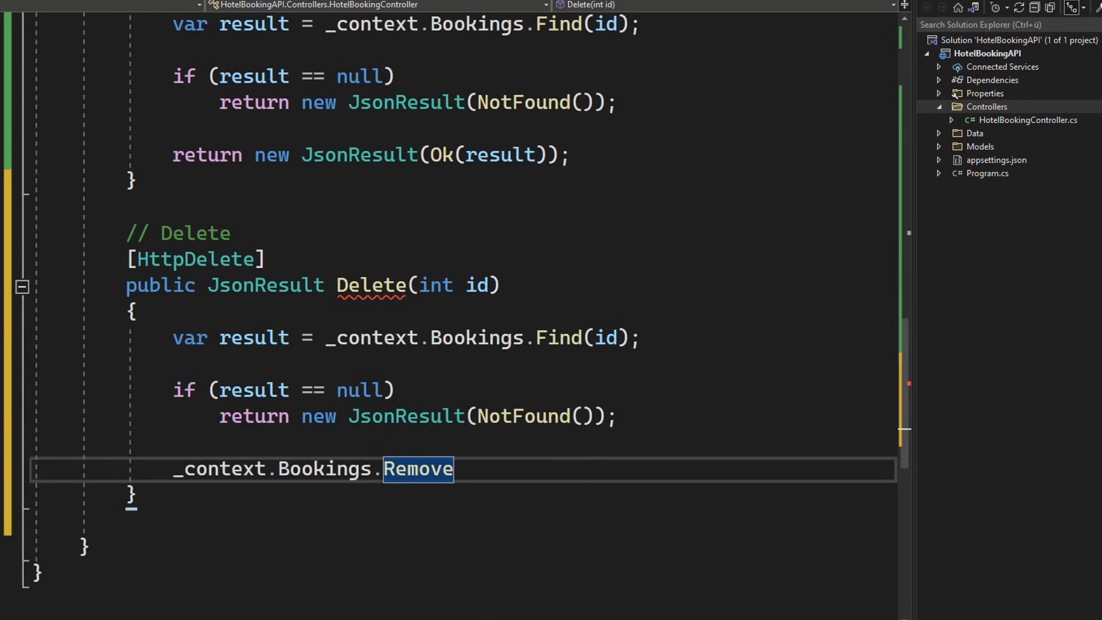
{"action": "type", "text": "(result)"}
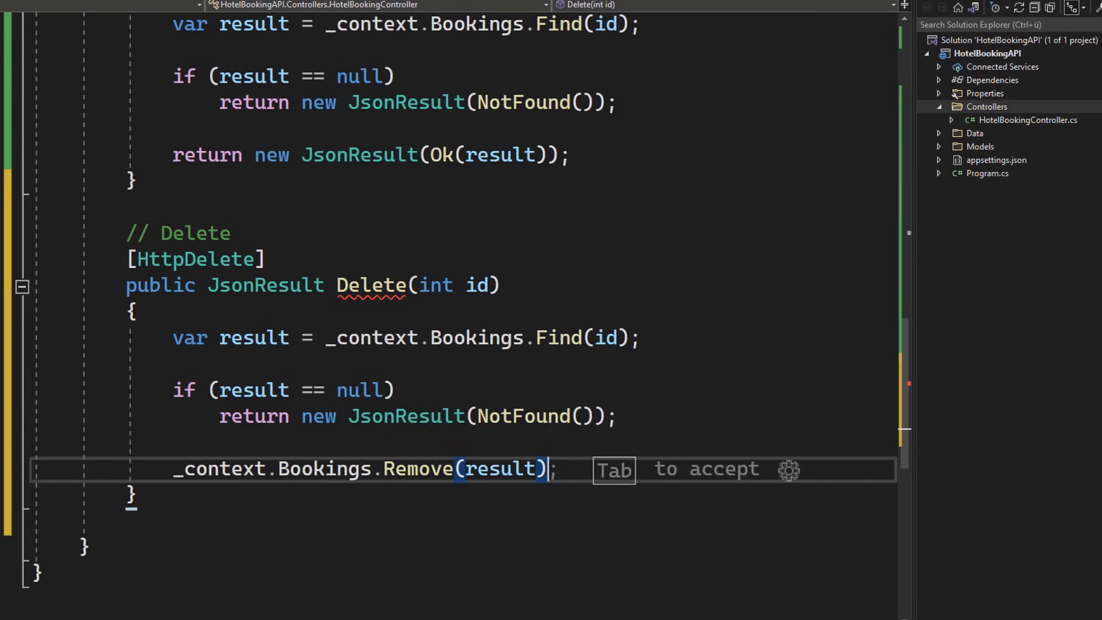
{"action": "type", "text": "_context.SaveChanges();"}
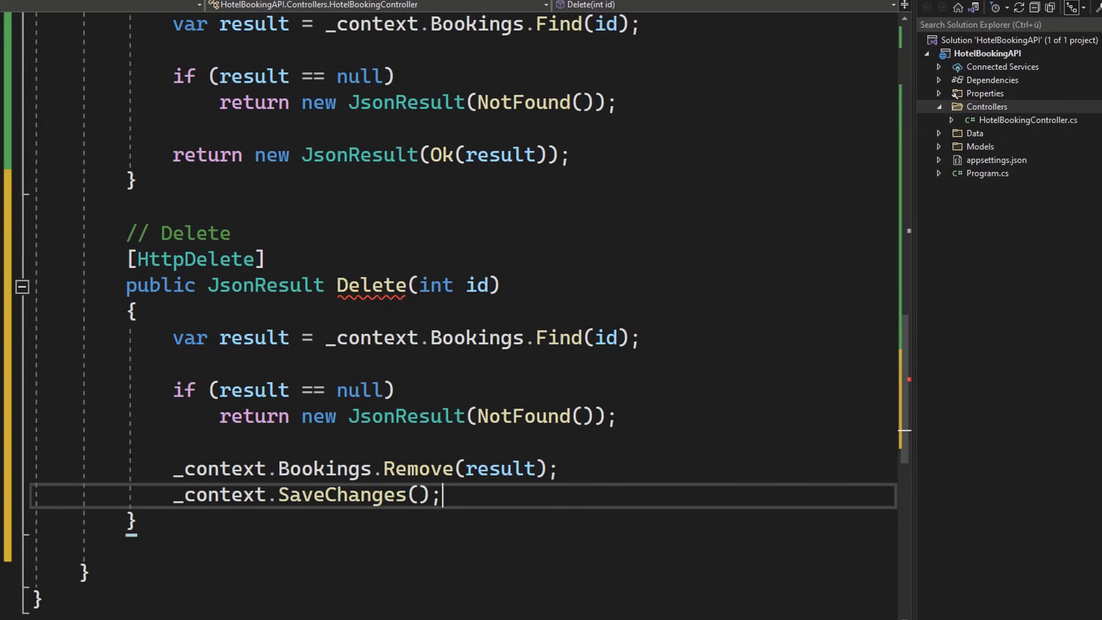
{"action": "type", "text": "re"}
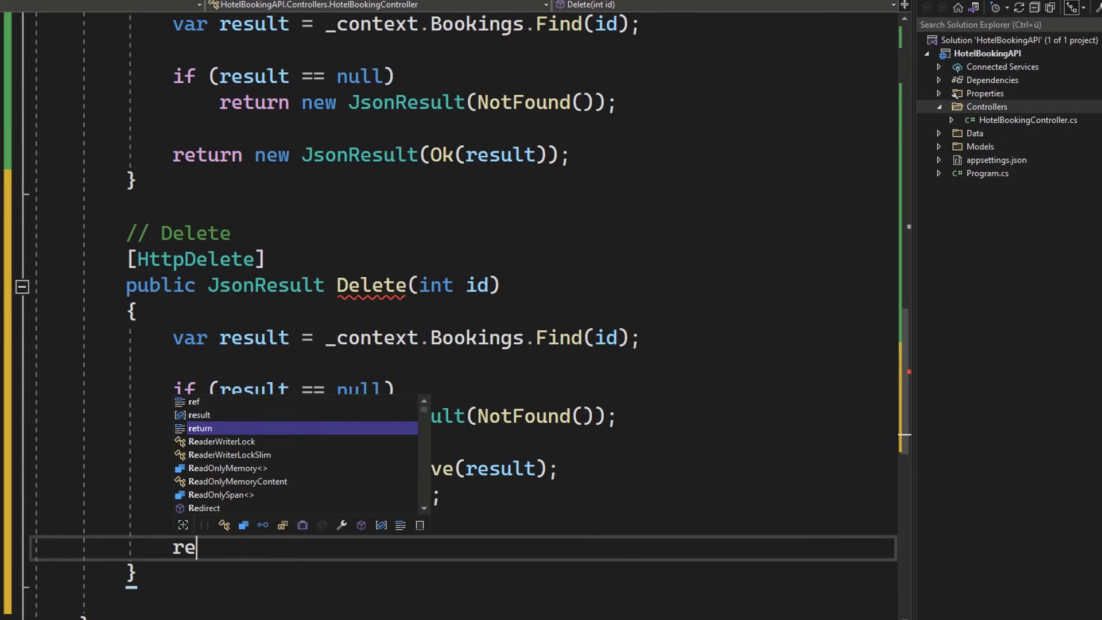
{"action": "type", "text": "turn new JsonResult("}
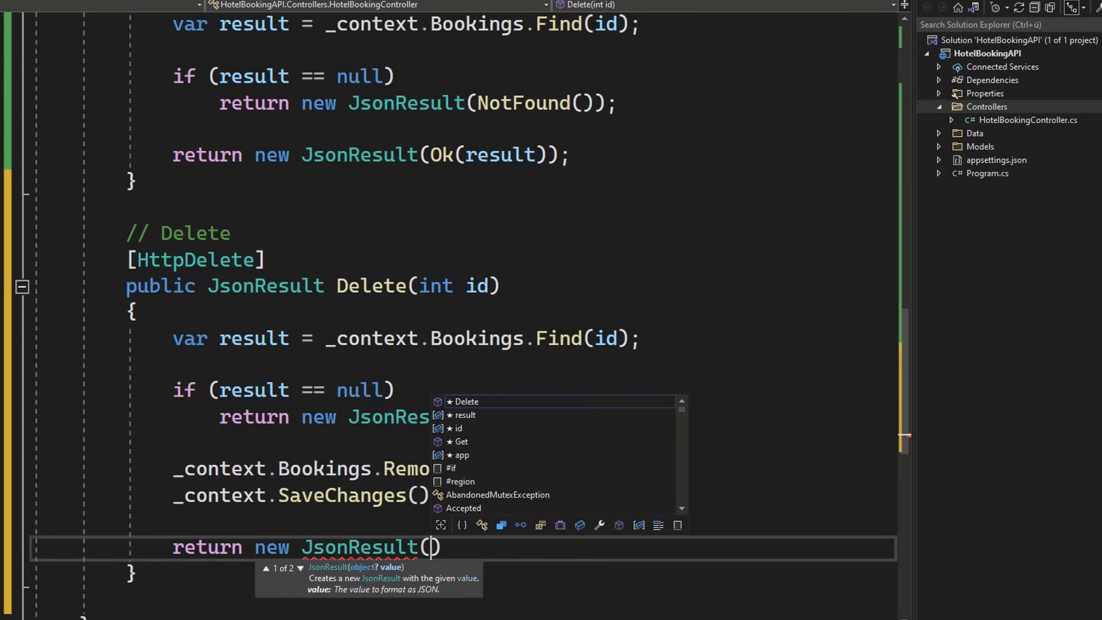
{"action": "type", "text": "NoContent"}
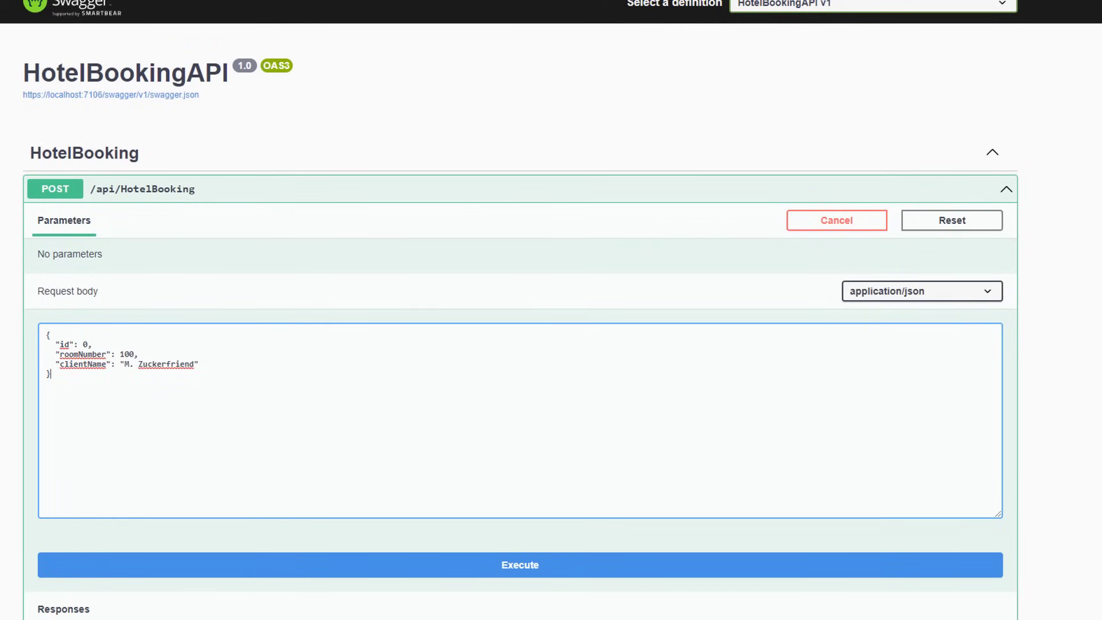
Post the room 100 booking, enable the GET lookup, then send DELETE for booking id 1
{"action": "left_click", "coordinate": [519, 564]}
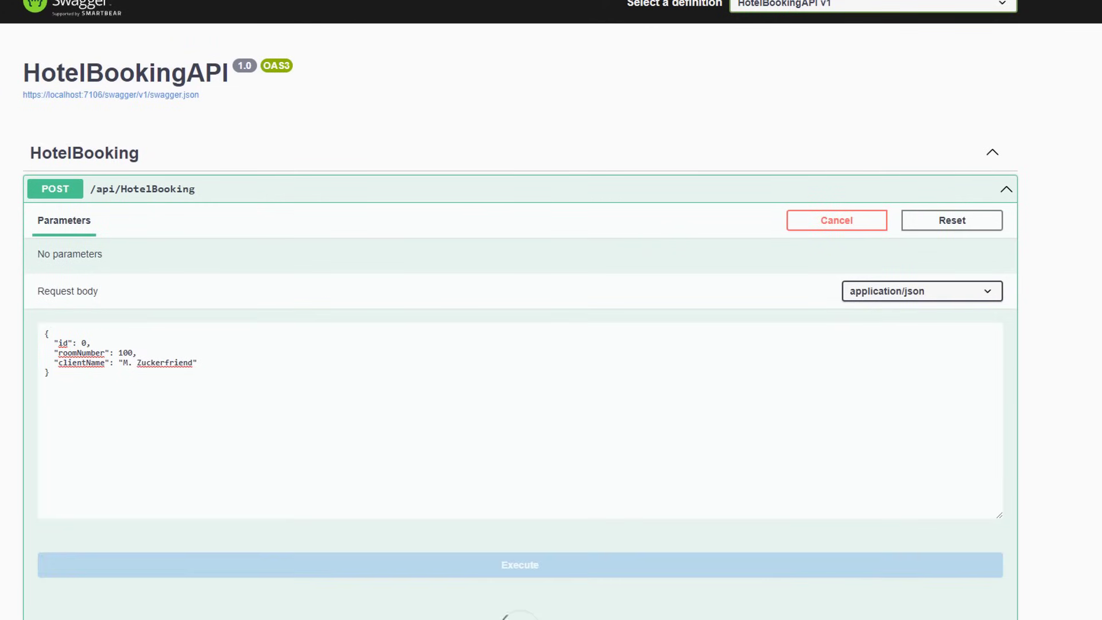
{"action": "left_click", "coordinate": [518, 564]}
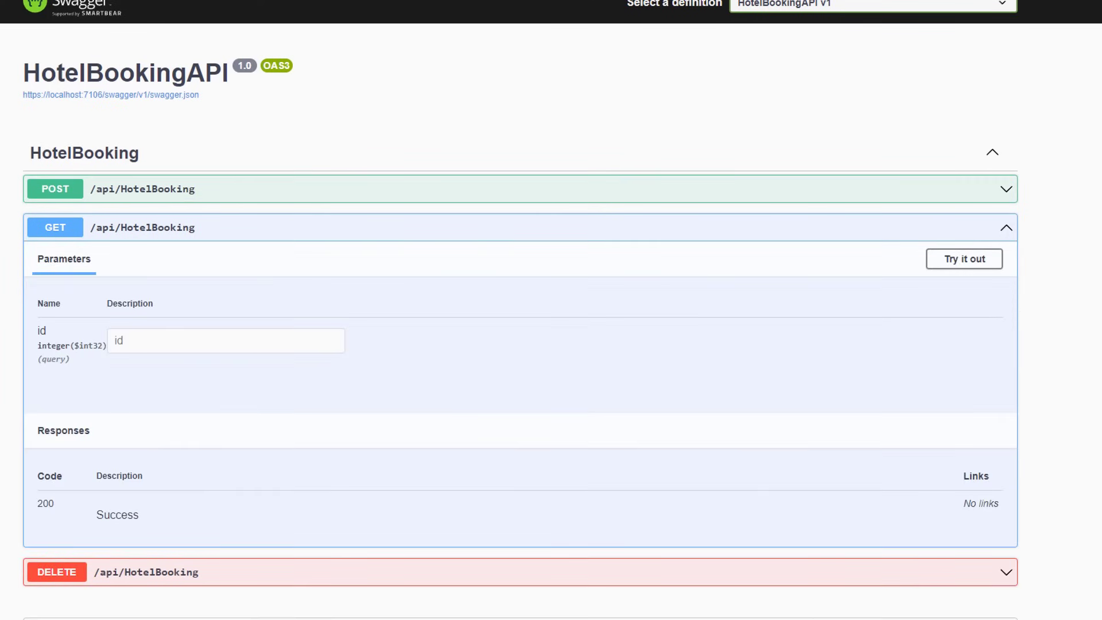
{"action": "left_click", "coordinate": [963, 259]}
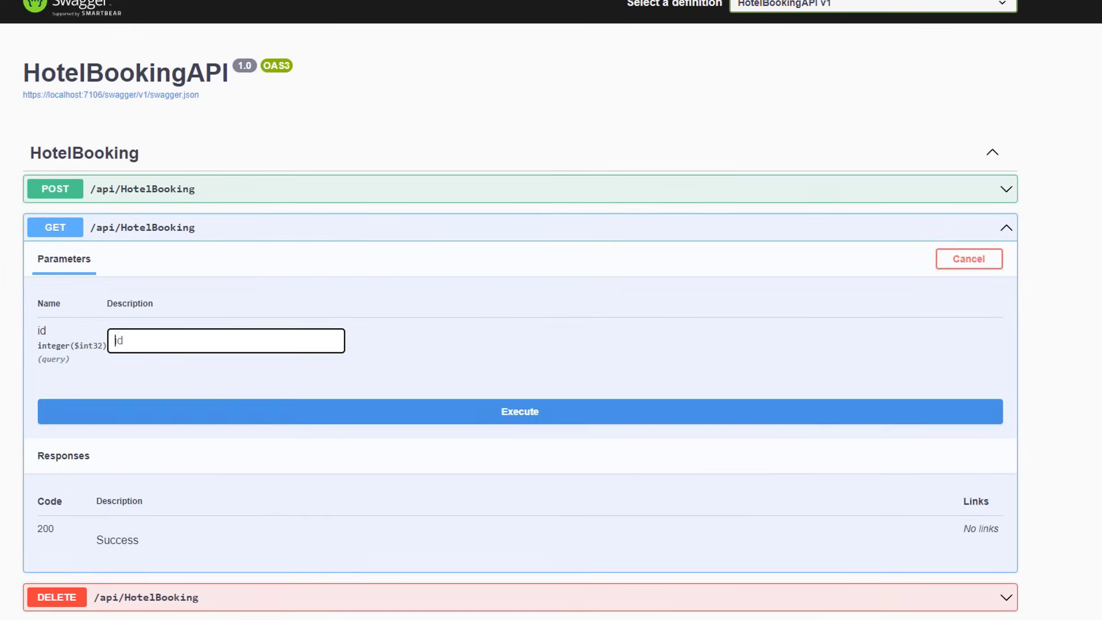
{"action": "left_click", "coordinate": [518, 410]}
{"action": "type", "text": "1"}
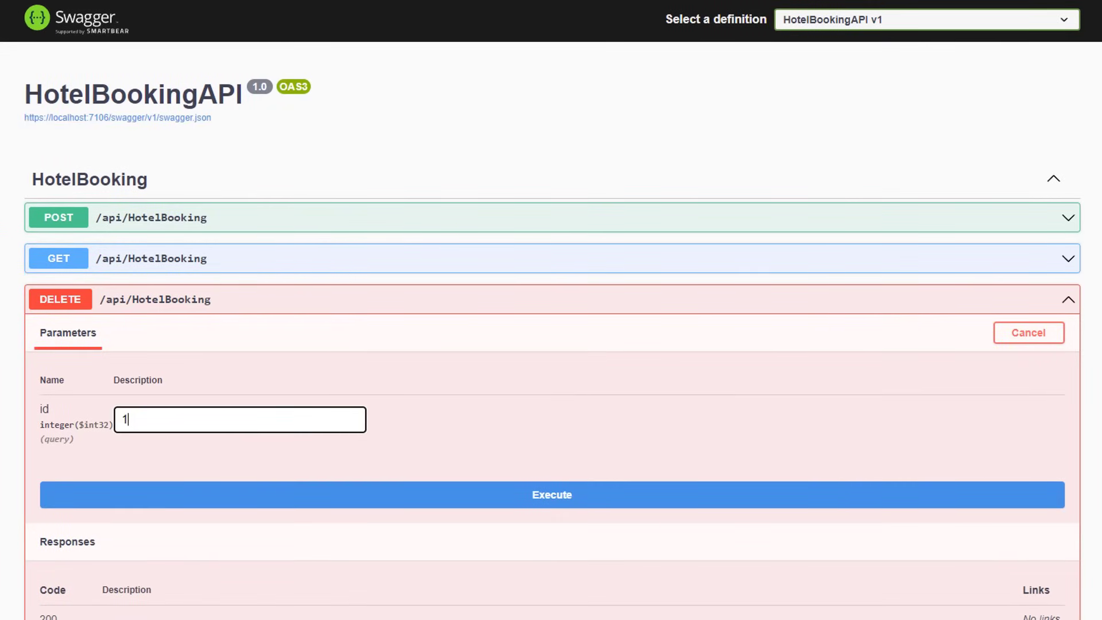
{"action": "left_click", "coordinate": [551, 494]}
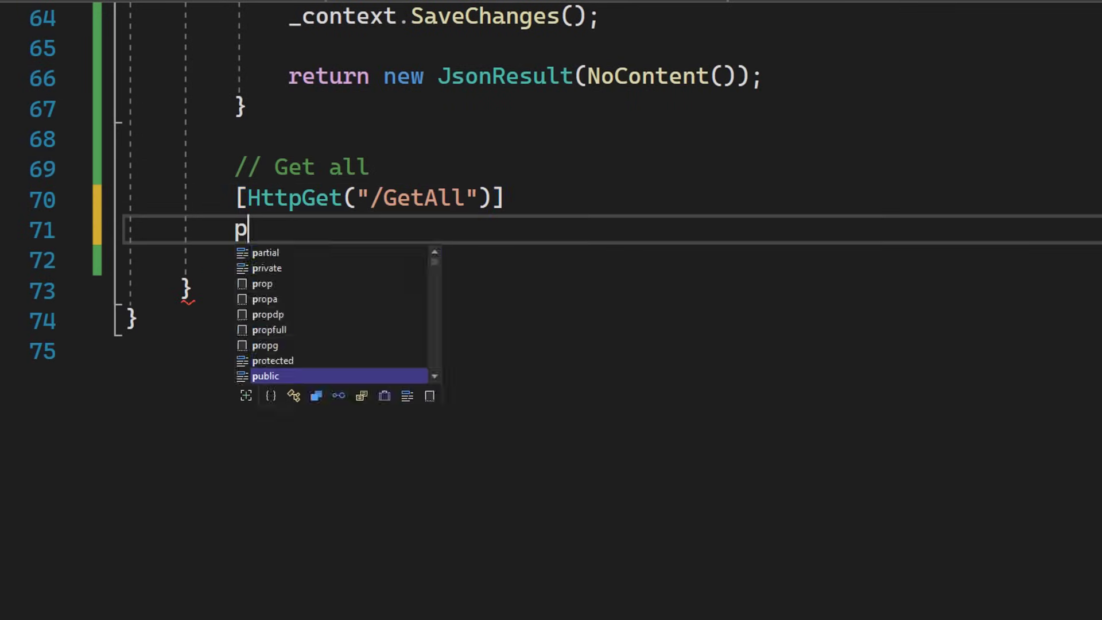
Write public JsonResult GetAll() loading _context.Bookings.ToList() and returning it as a JsonResult
{"action": "type", "text": "ublic Js"}
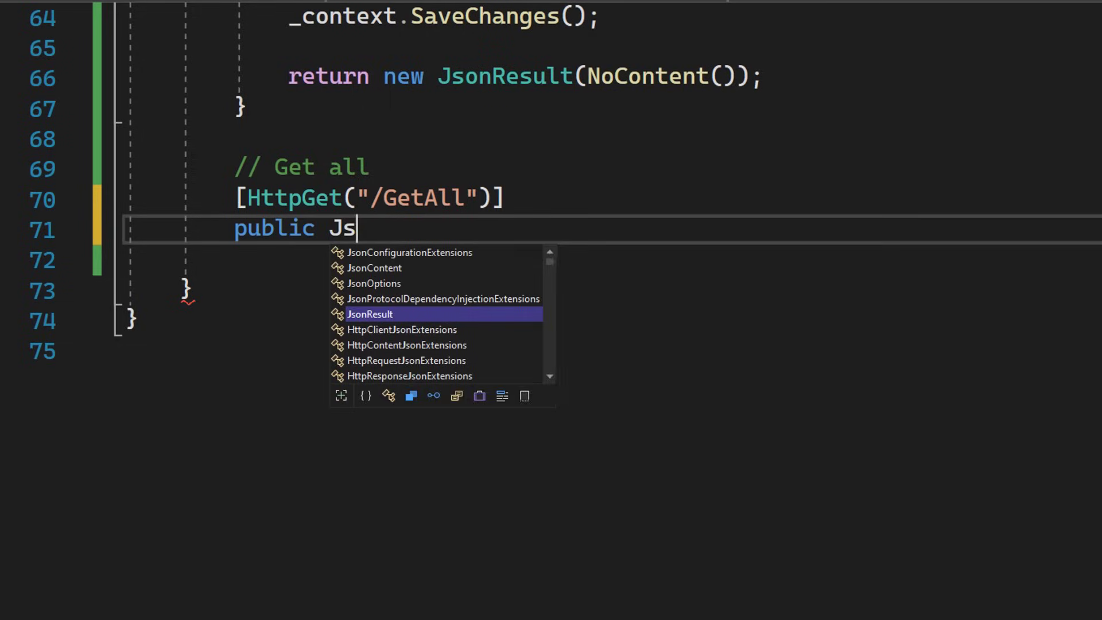
{"action": "type", "text": "onResult GetA"}
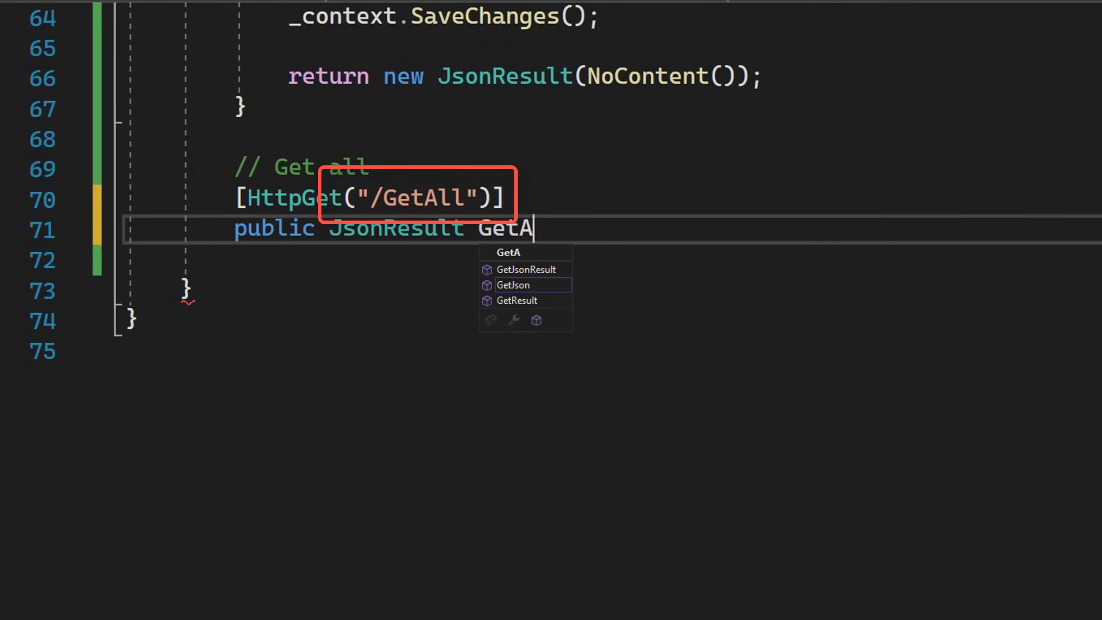
{"action": "type", "text": "ll()"}
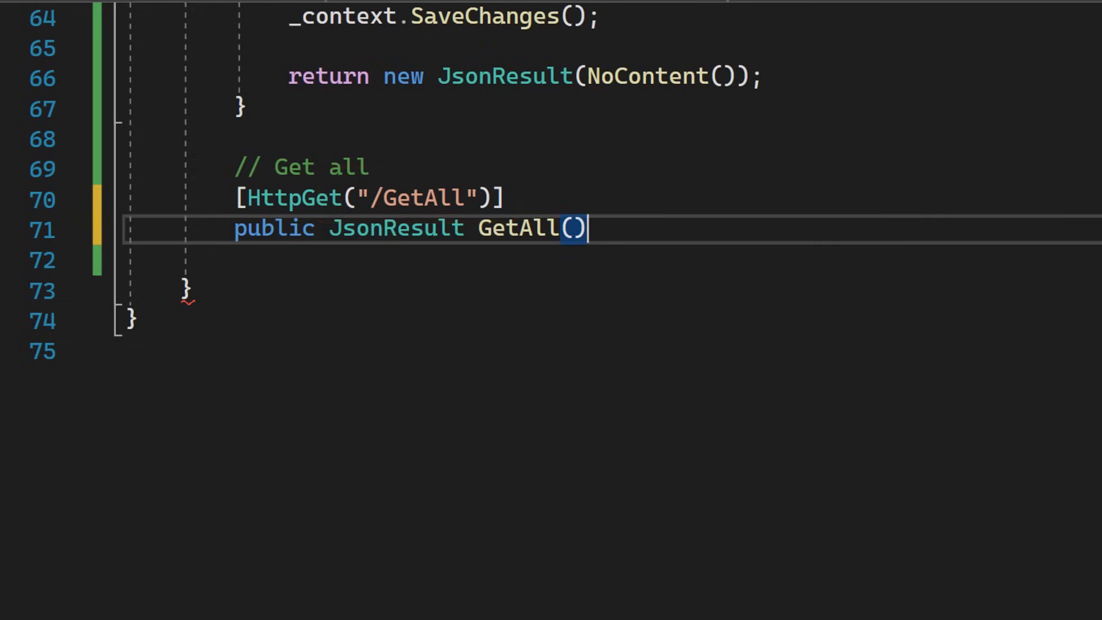
{"action": "type", "text": "{"}
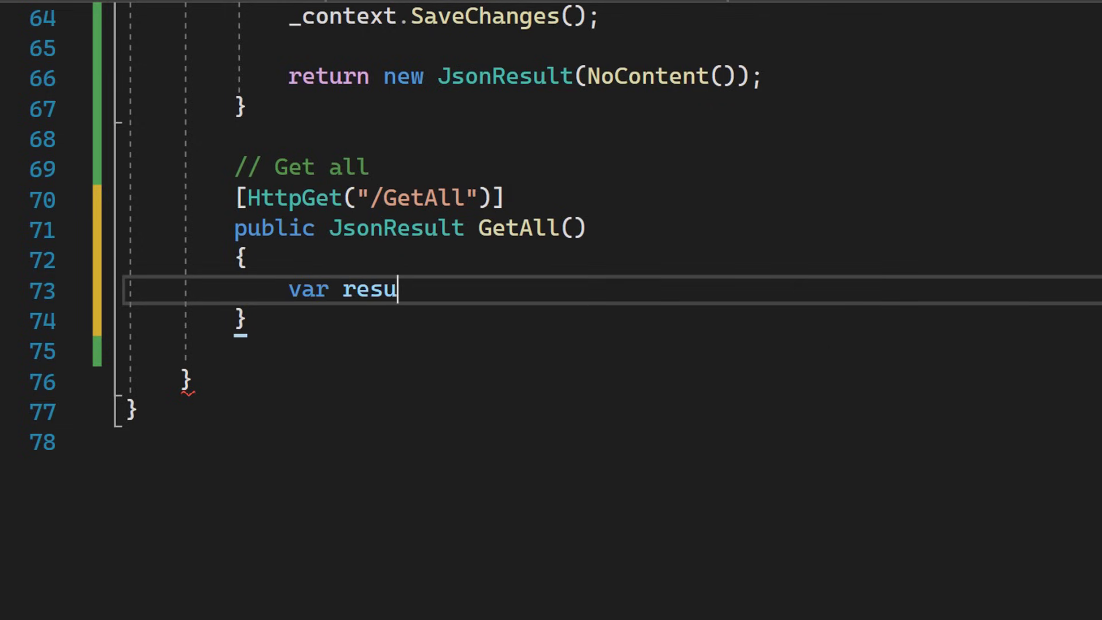
{"action": "type", "text": "lt = _context"}
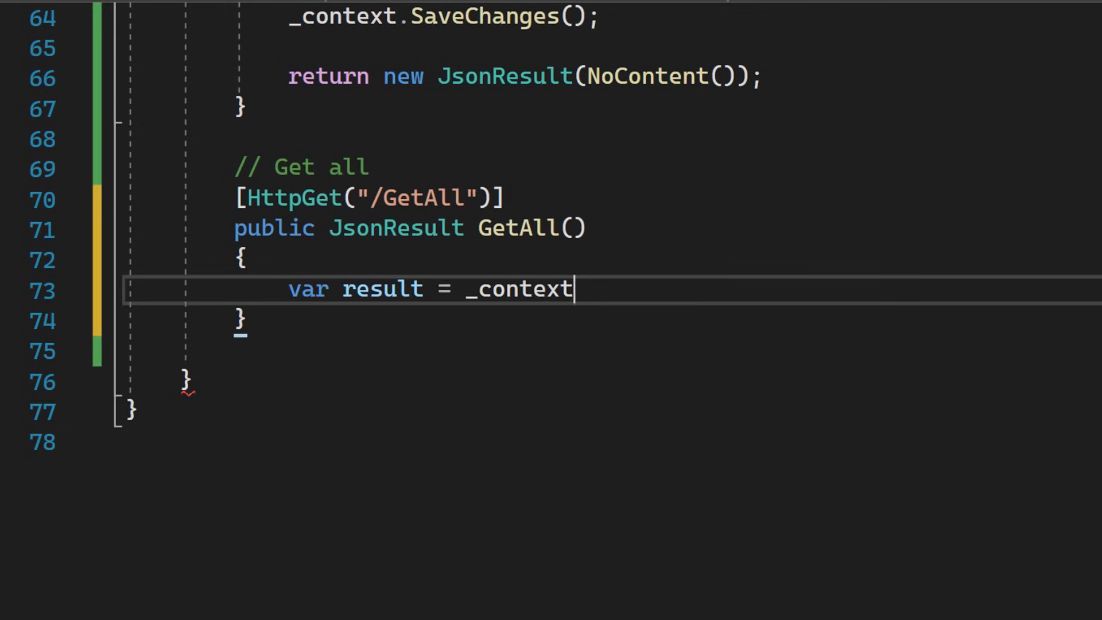
{"action": "type", "text": ".Bookings.ToList();"}
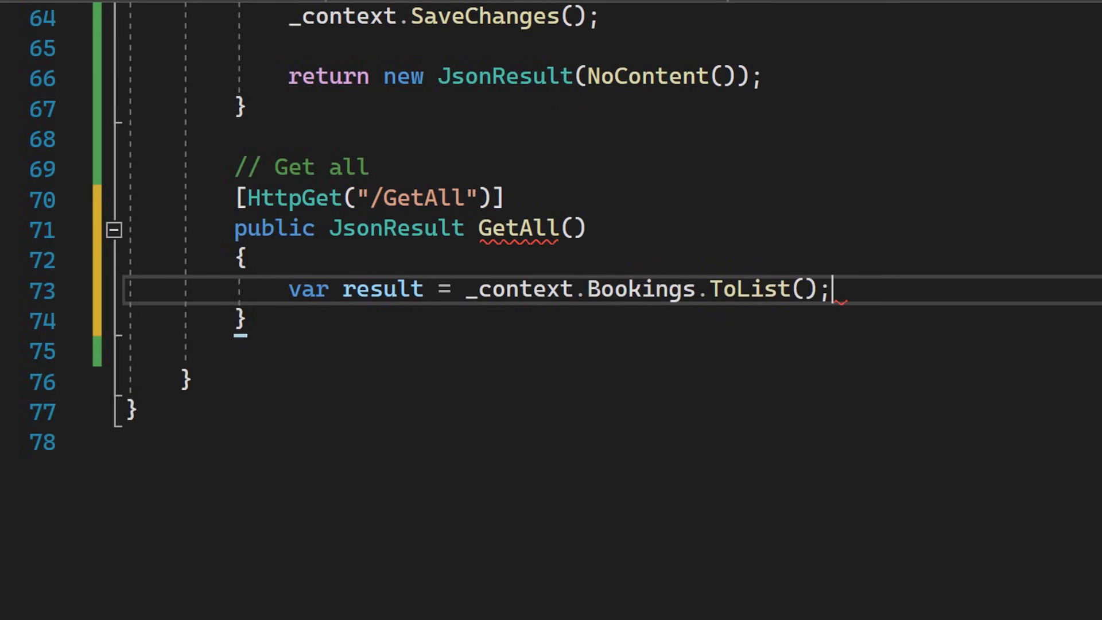
{"action": "type", "text": "return"}
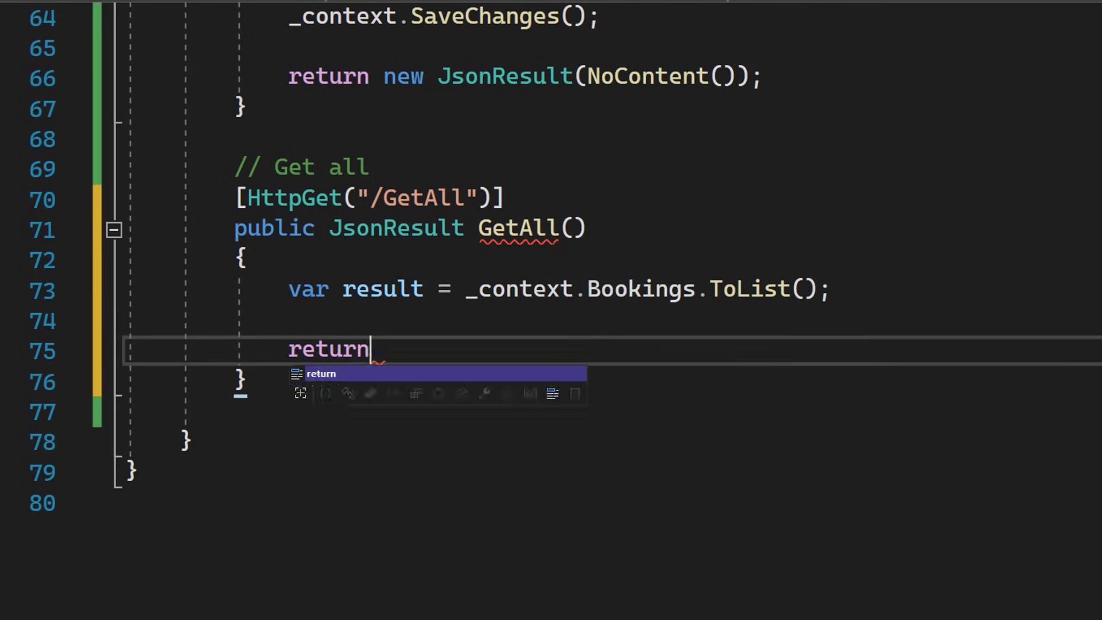
{"action": "type", "text": "new JsonResult"}
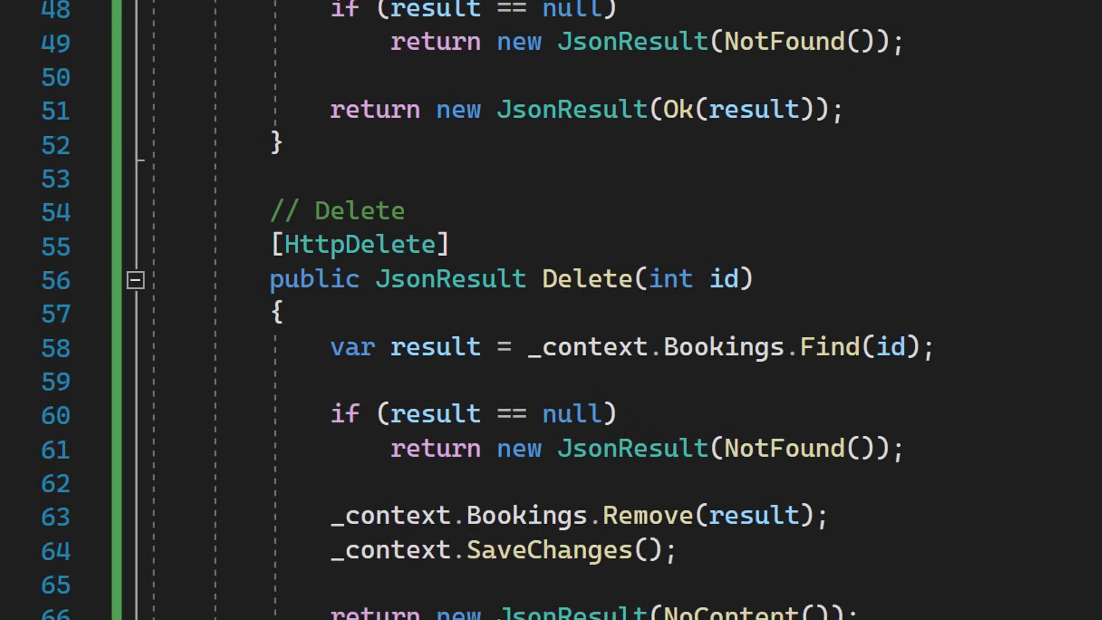
Change the controller's Route attribute to "api/[controller]/[action]"
{"action": "scroll", "scroll_direction": "up", "scroll_amount": 3}
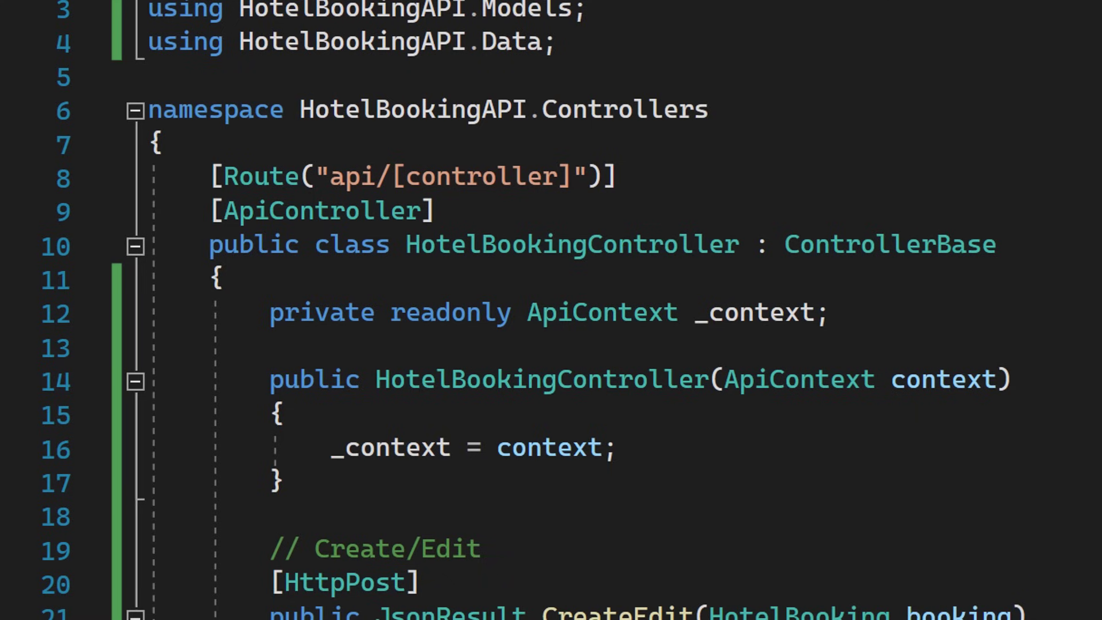
{"action": "left_click", "coordinate": [569, 176]}
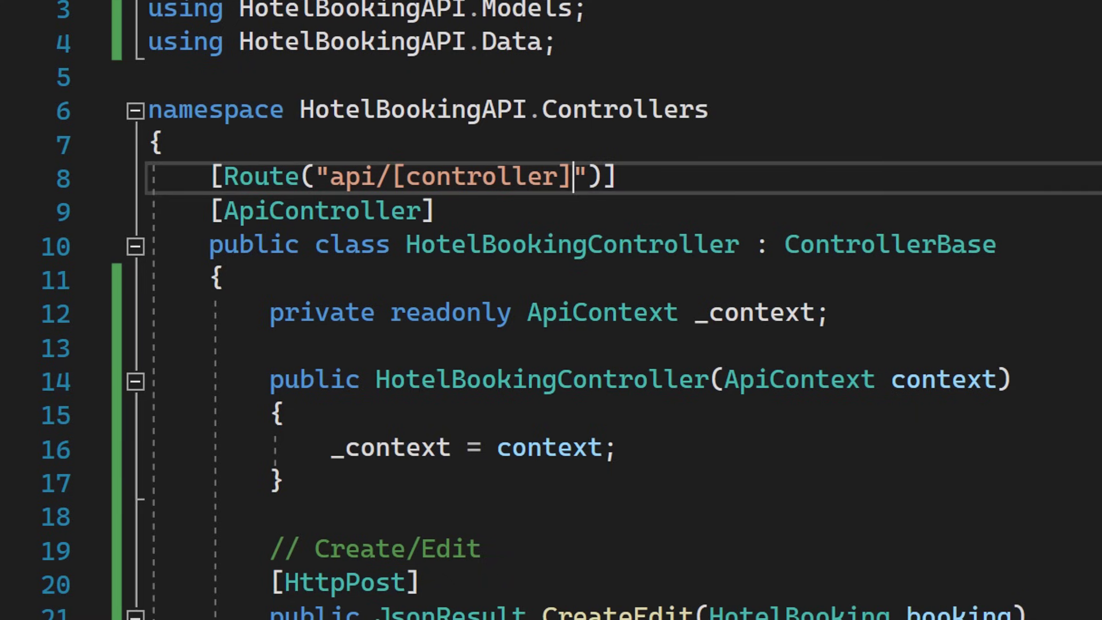
{"action": "type", "text": "/[actio"}
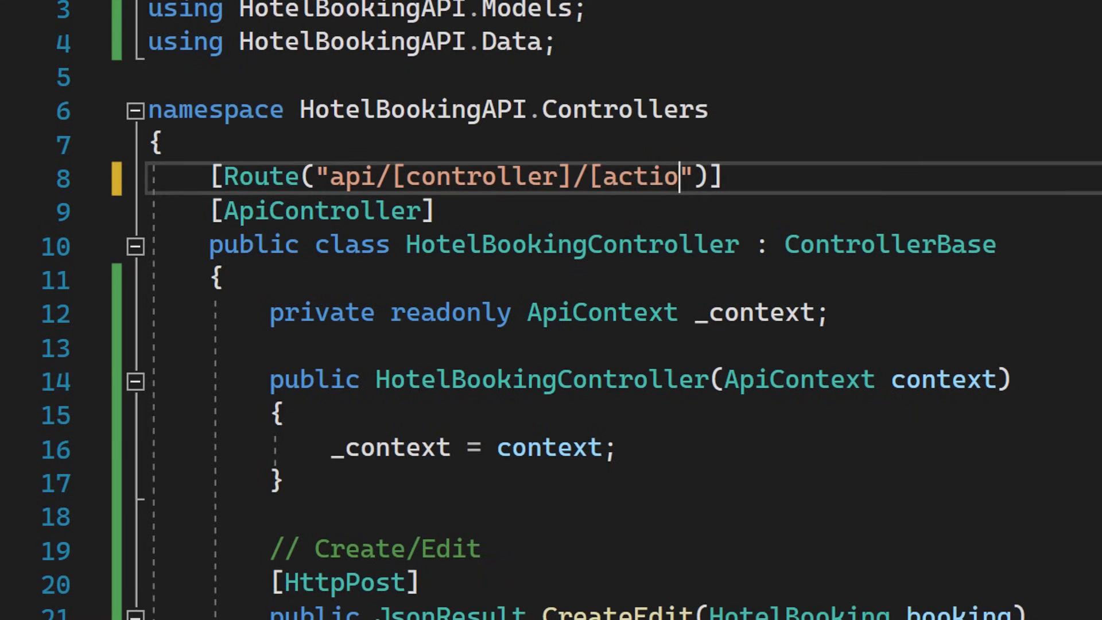
{"action": "type", "text": "n]"}
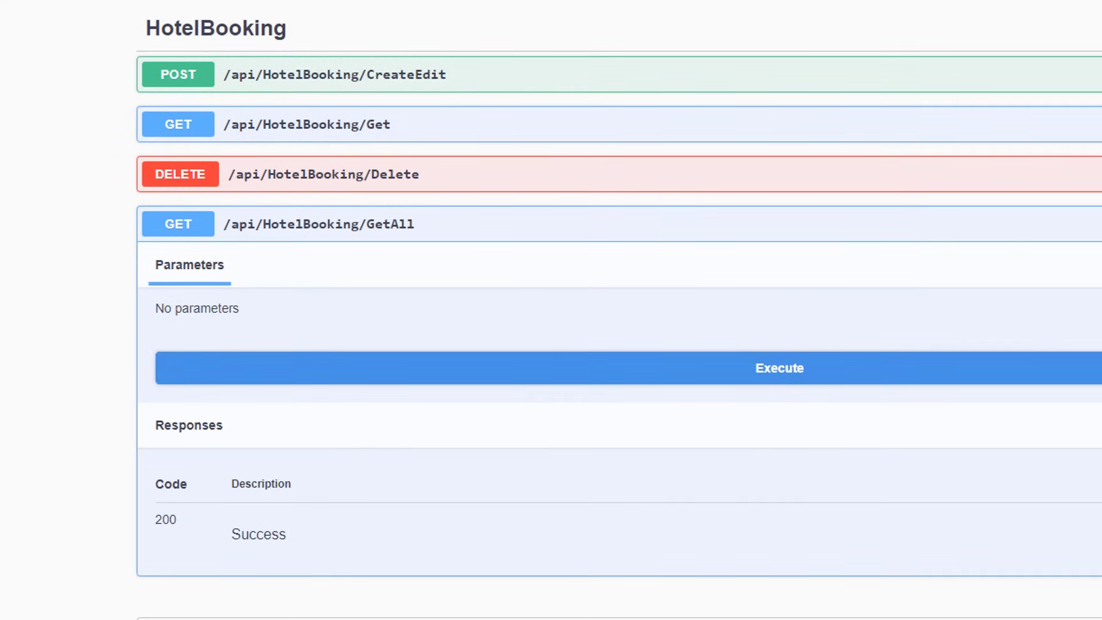
Execute GET /api/HotelBooking/GetAll and view the bookings for rooms 100, 101 and 50
{"action": "left_click", "coordinate": [778, 367]}
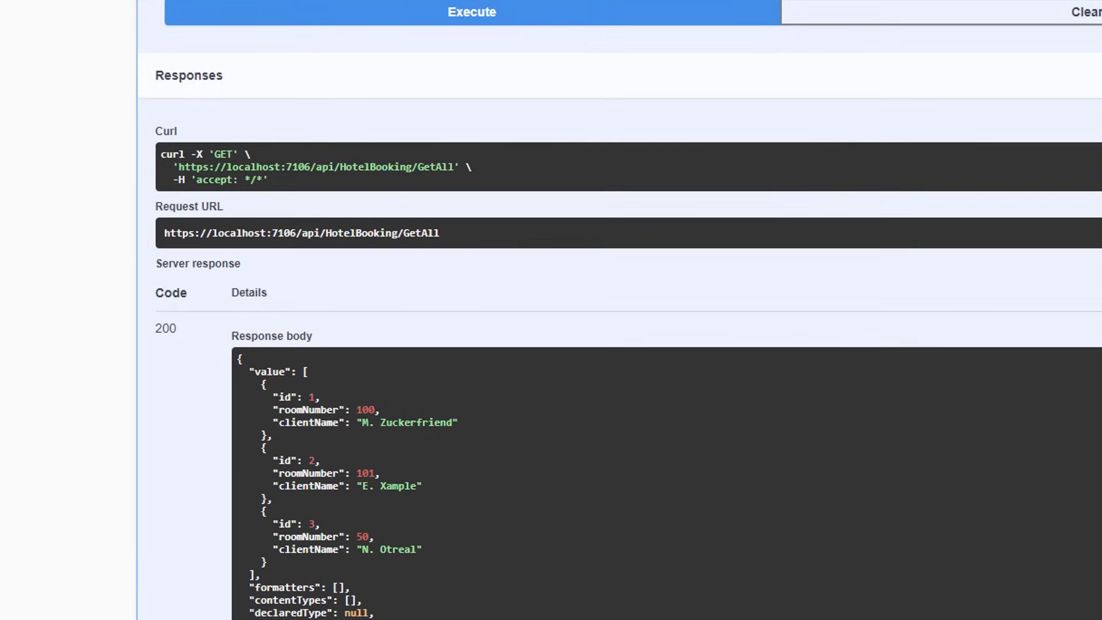
{"action": "scroll", "scroll_direction": "down", "scroll_amount": 3}
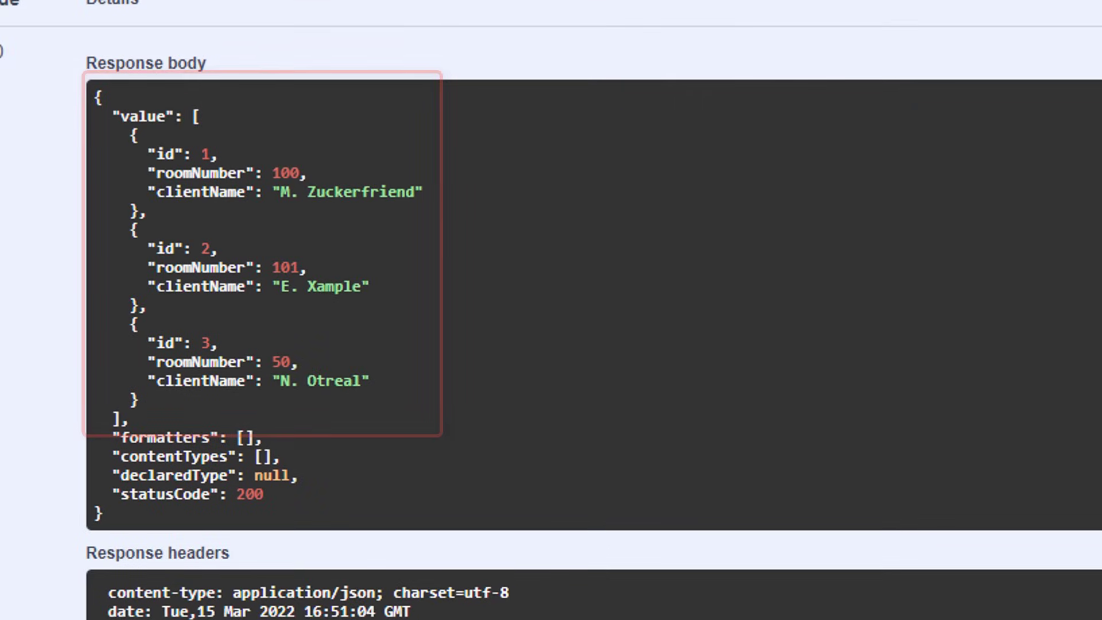